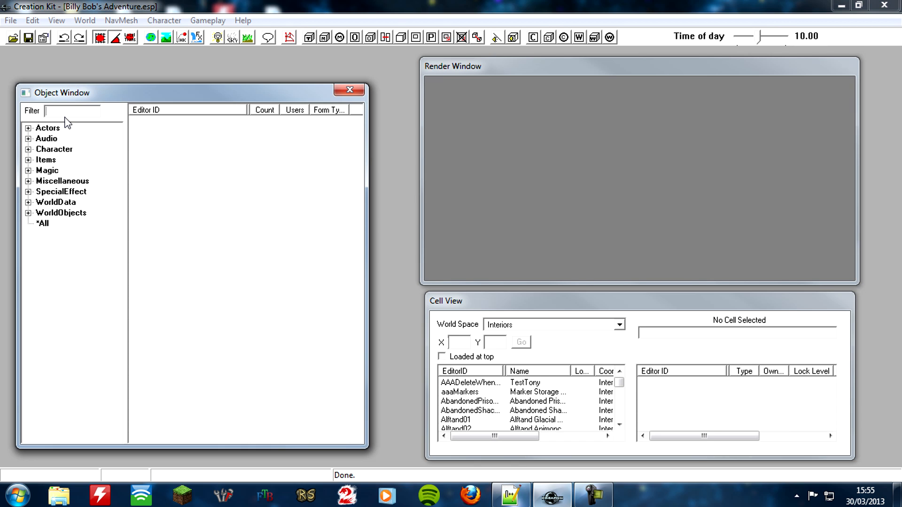
Step: Filter the Object Window to MOD records and open the MODQuest quest
text(MOD)
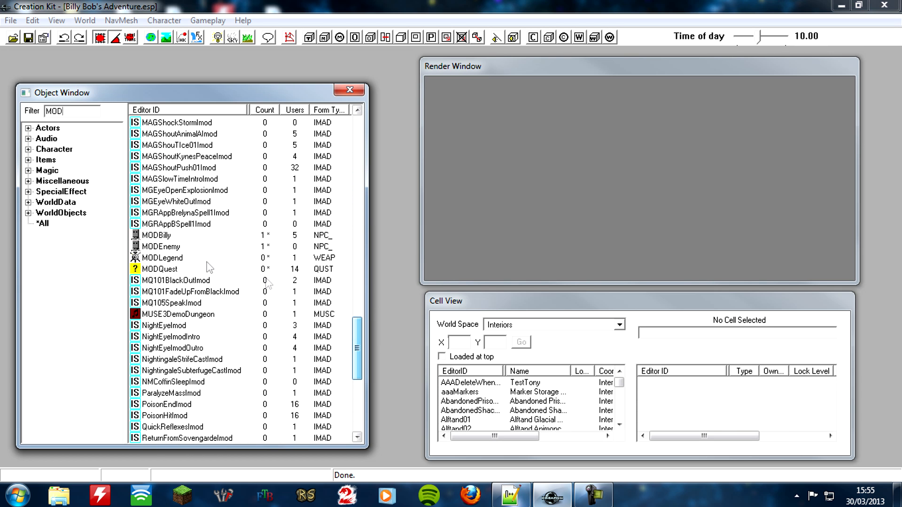
double_click(161, 269)
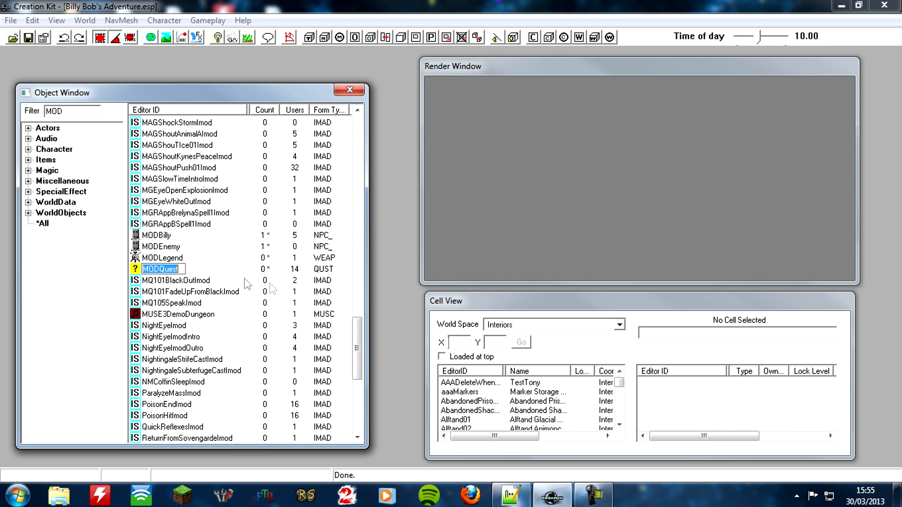
Step: Open MODQuest's Quest Stages and review stage 40 with its 'I got some dosh!' log
double_click(163, 269)
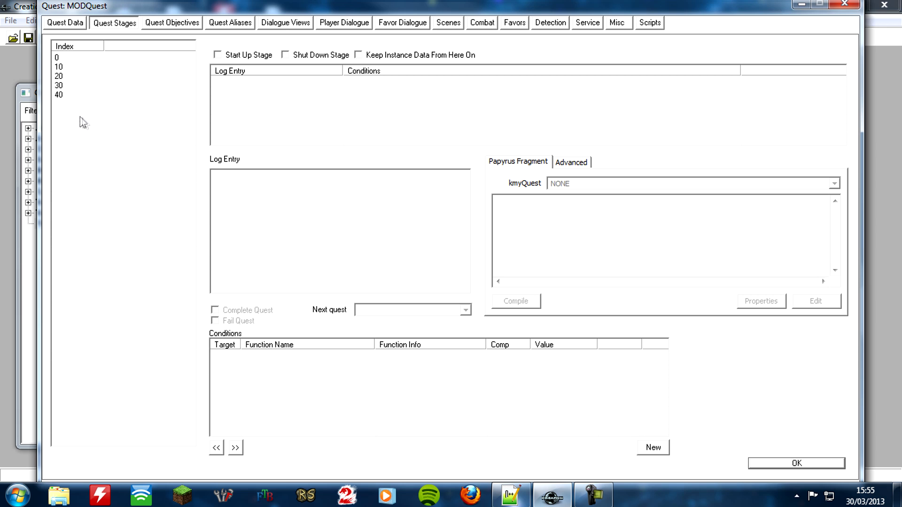
mouse_move(76, 101)
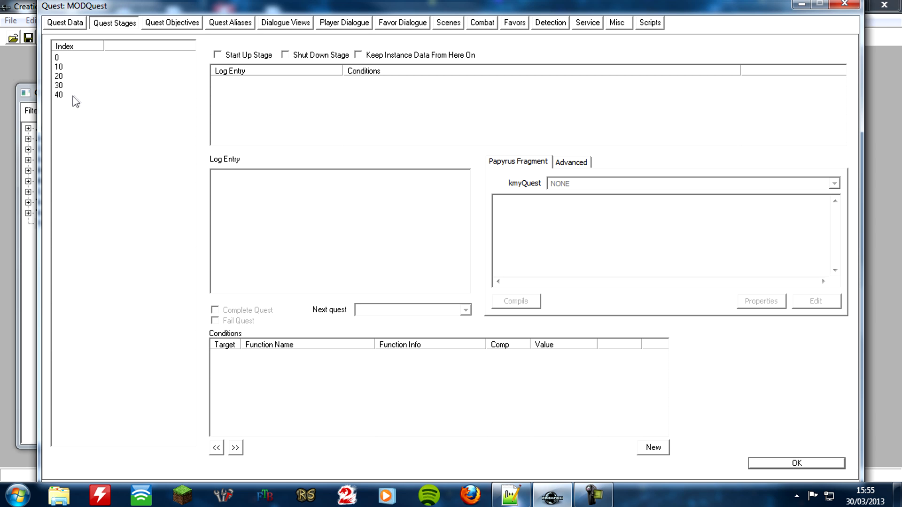
mouse_move(65, 103)
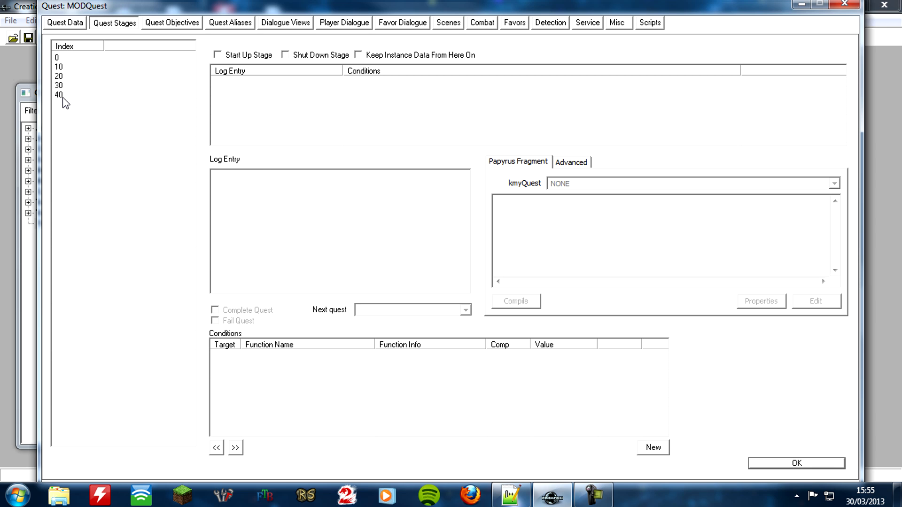
click(58, 94)
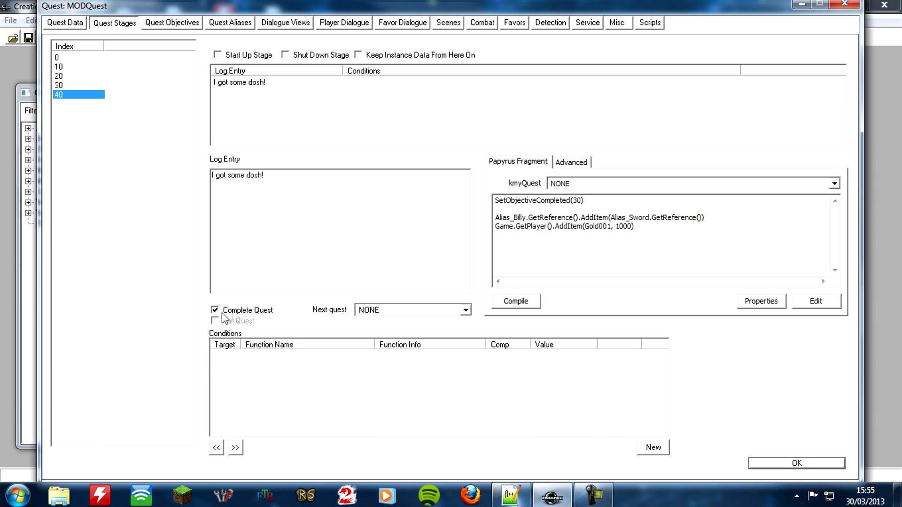
mouse_move(272, 319)
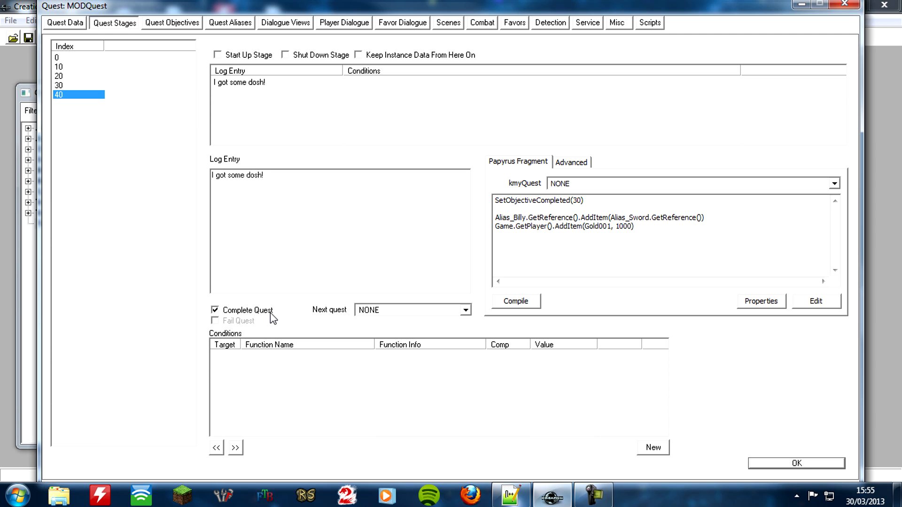
mouse_move(229, 327)
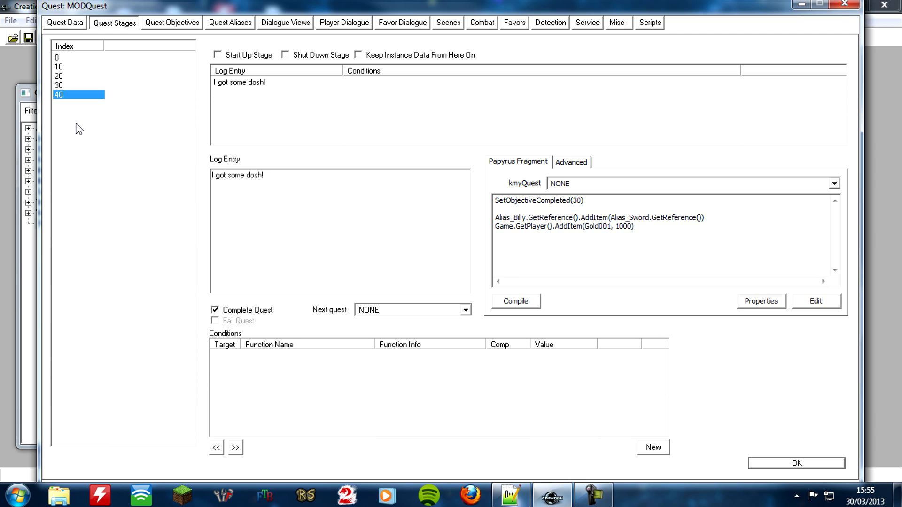
Step: Create a new quest stage with index 100 in MODQuest
right_click(79, 94)
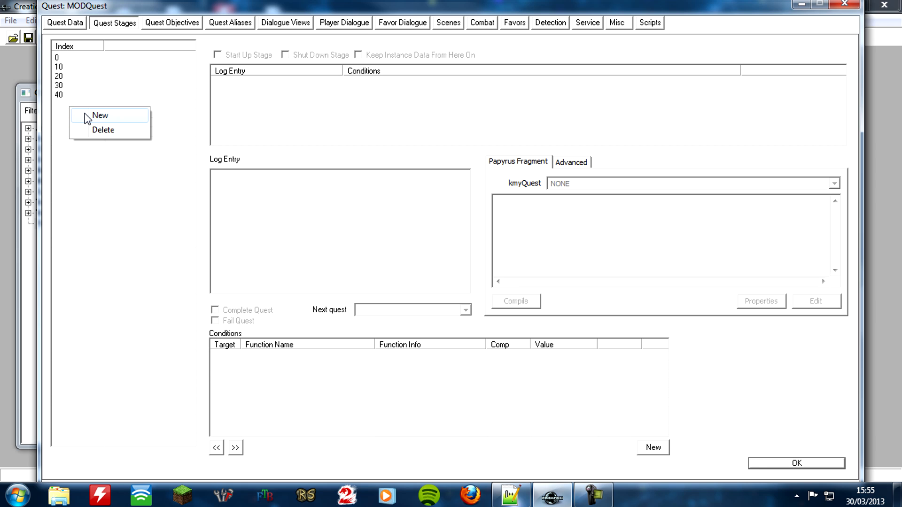
click(99, 115)
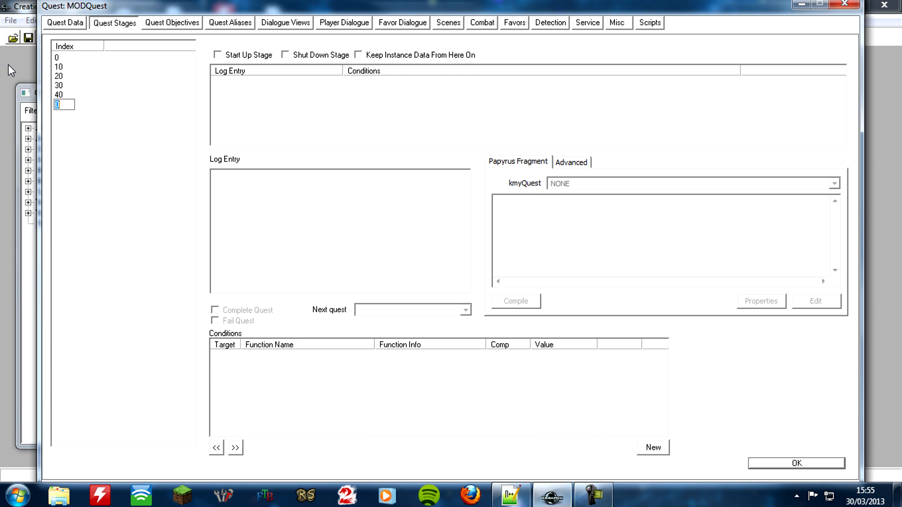
text(1)
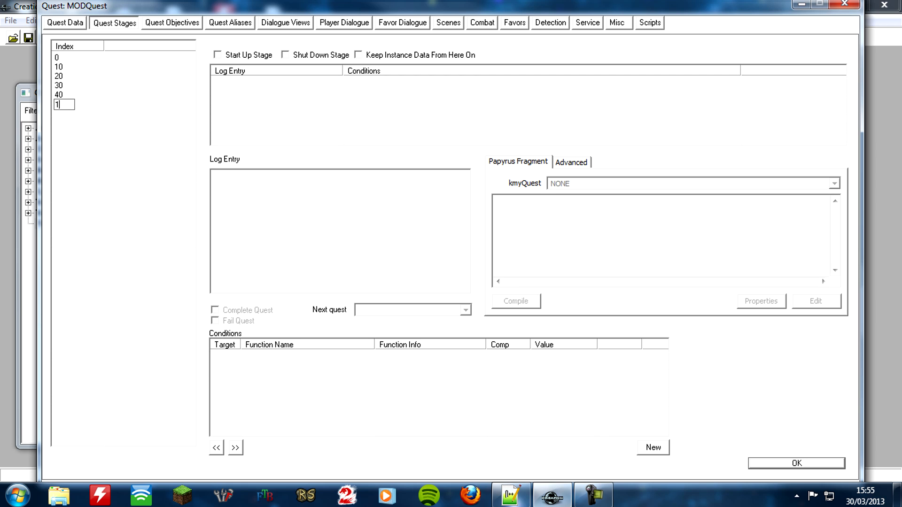
text(00)
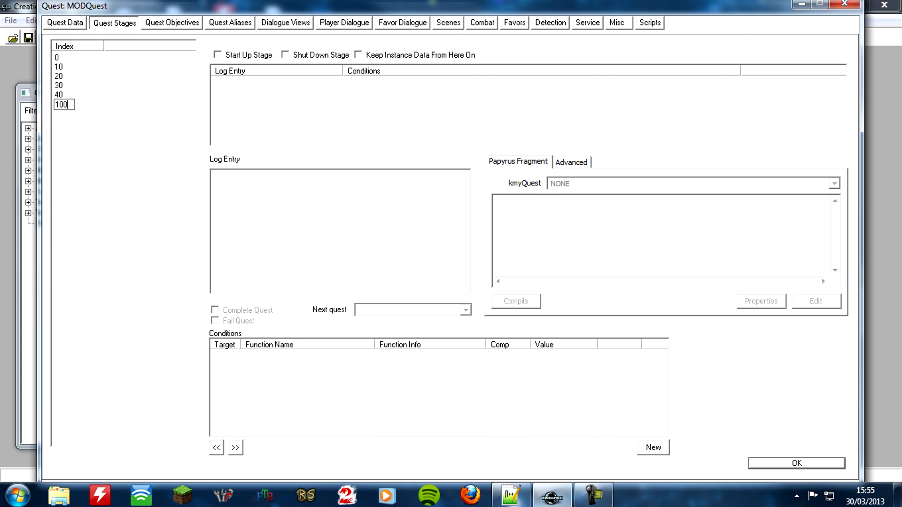
click(79, 104)
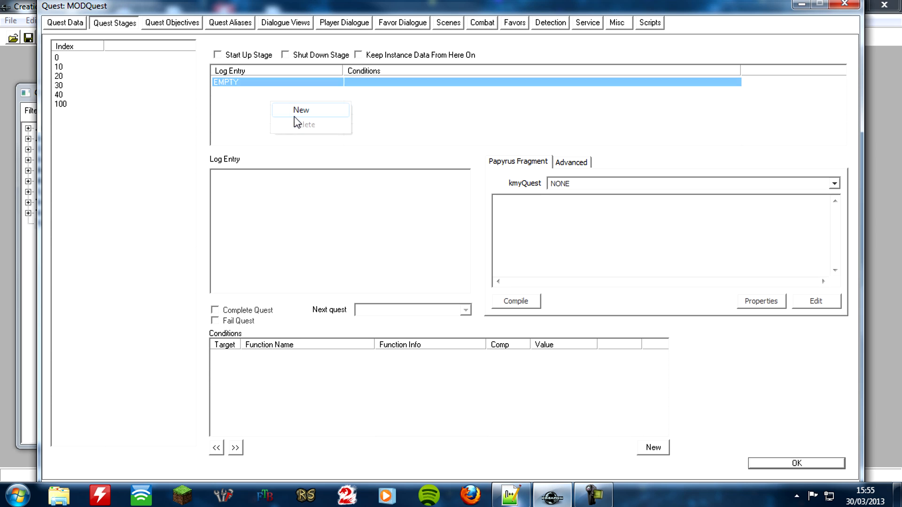
Step: Write stage 100's log entry 'YOU HAVE FAILED HAAHAHAHA ROFL LMAO PMSL!!!'
text(YOU HAVE)
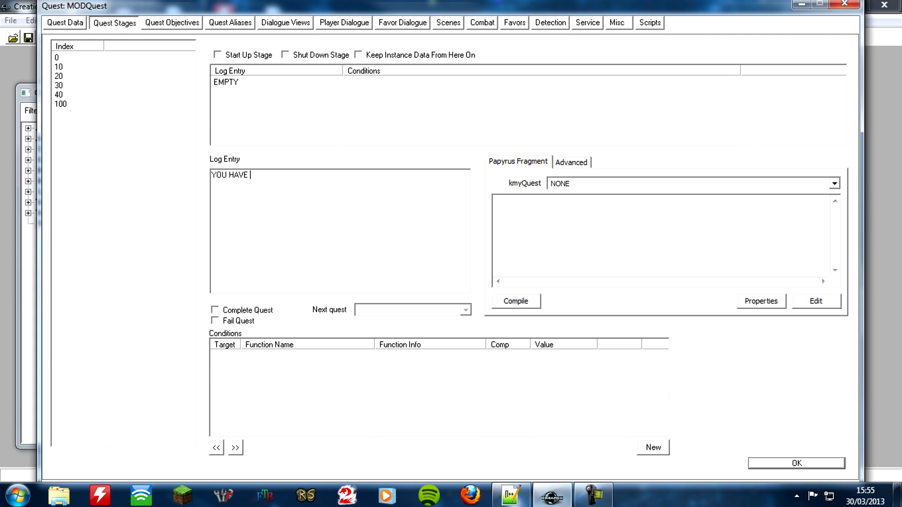
text(FAILED HA)
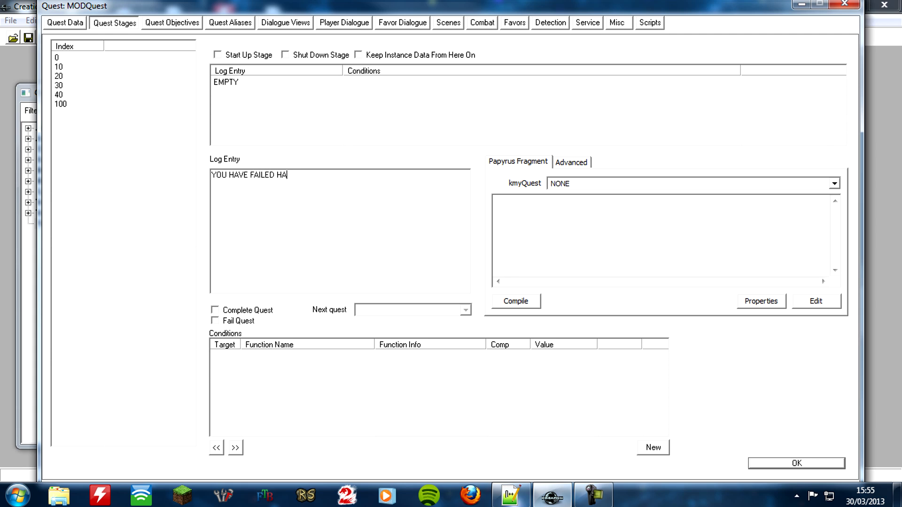
text(AHAHAHA ROFL LMAO MSL)
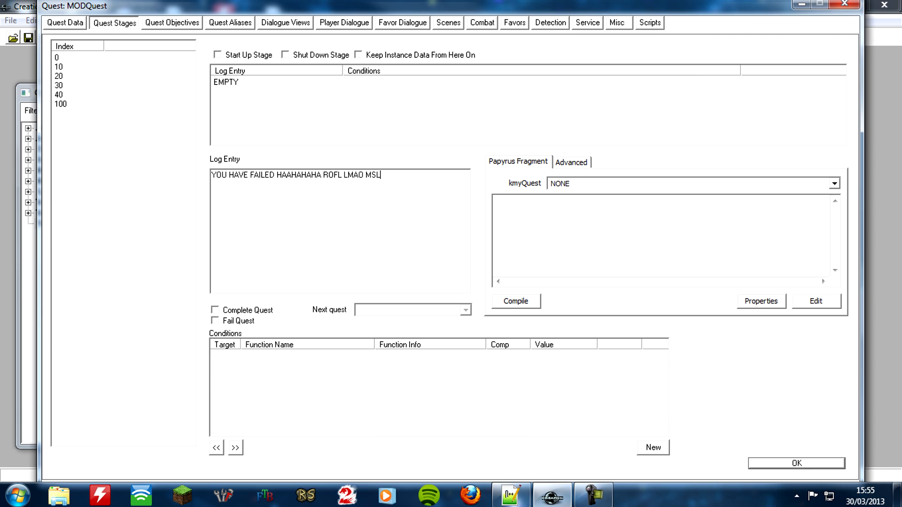
text(P)
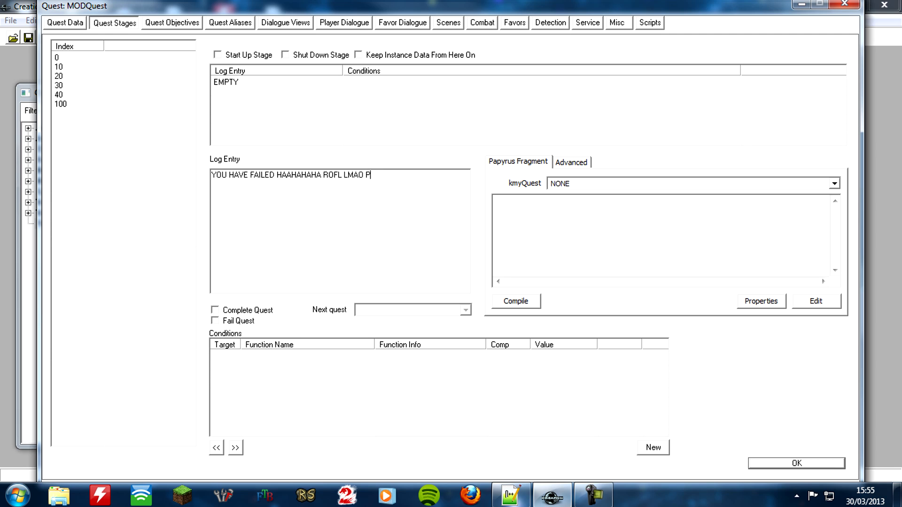
text(MSL!!!)
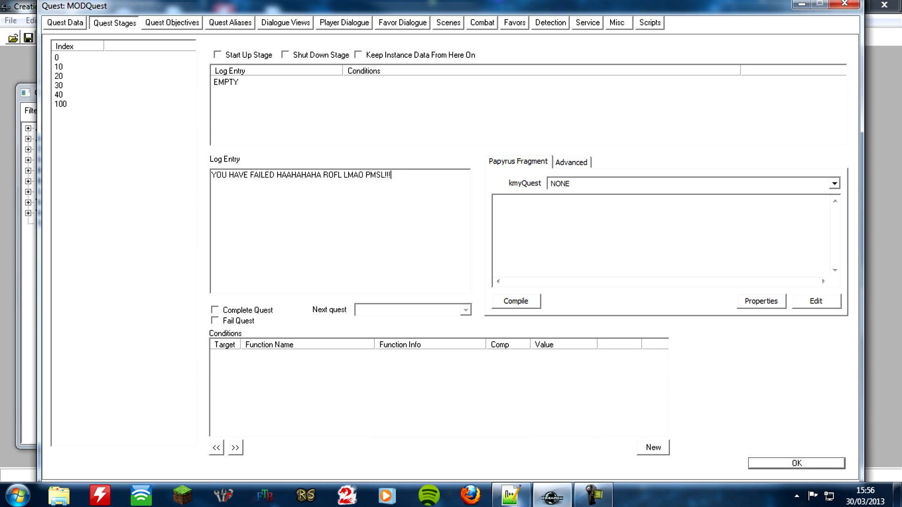
mouse_move(224, 331)
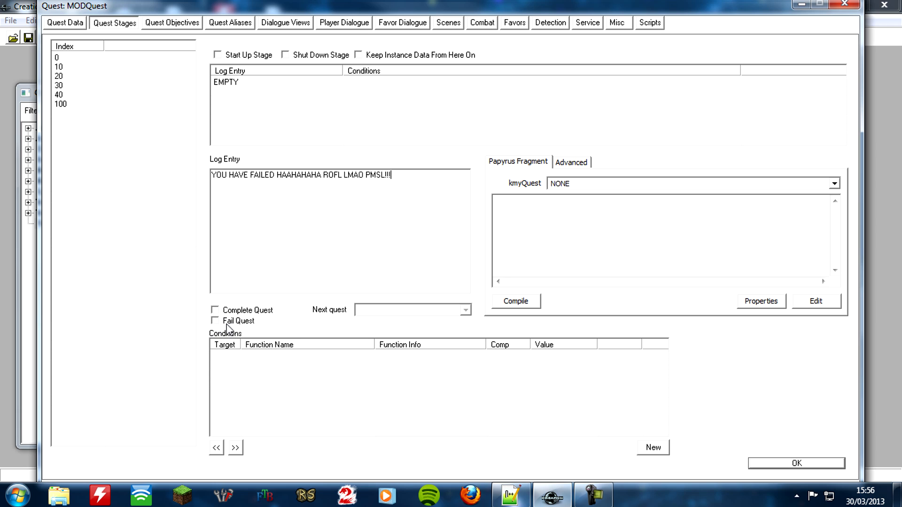
mouse_move(260, 326)
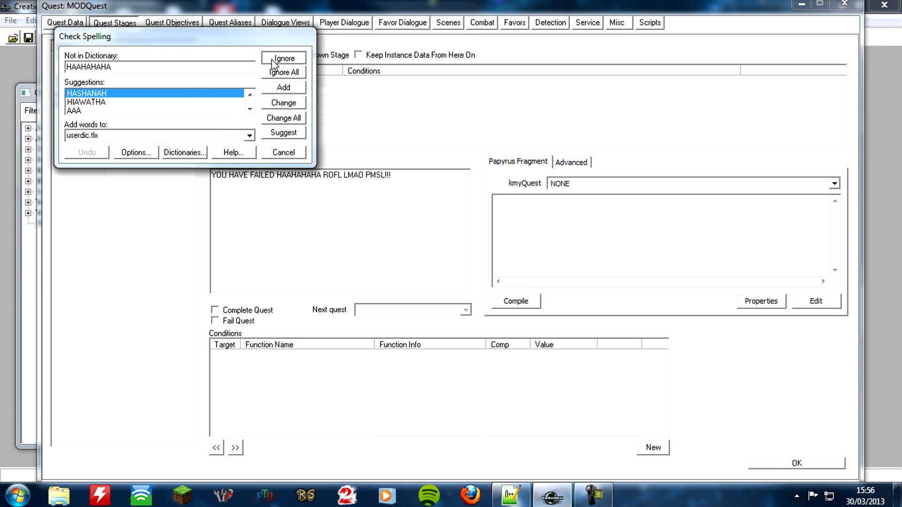
Step: Ignore the spelling flags, mark stage 100 as Fail Quest, and accept the quest changes
click(283, 57)
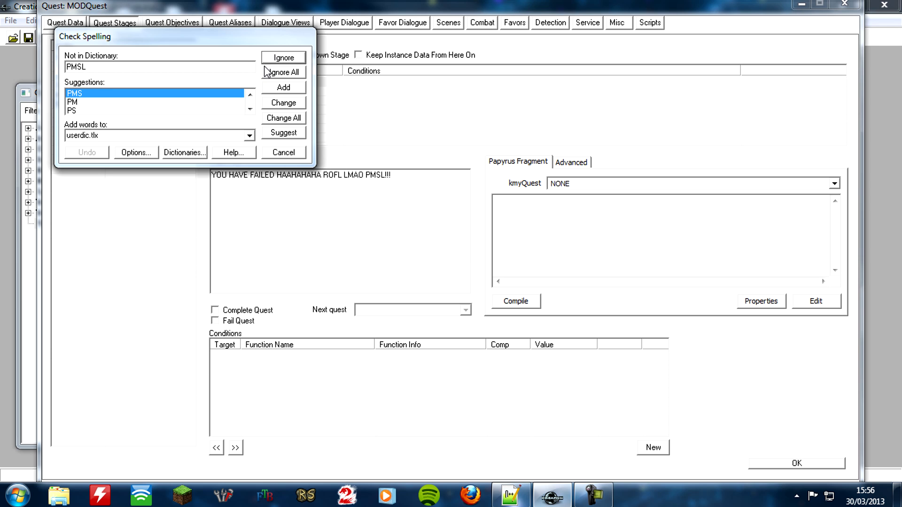
click(283, 71)
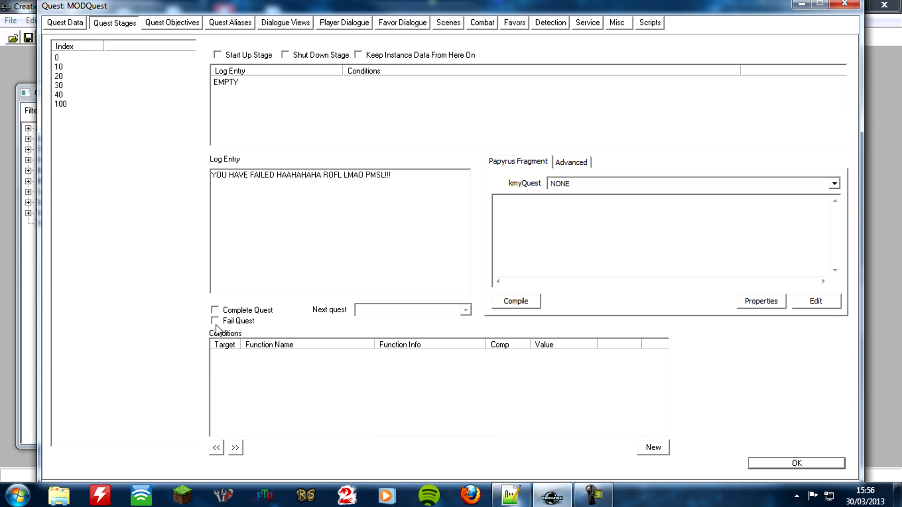
click(216, 320)
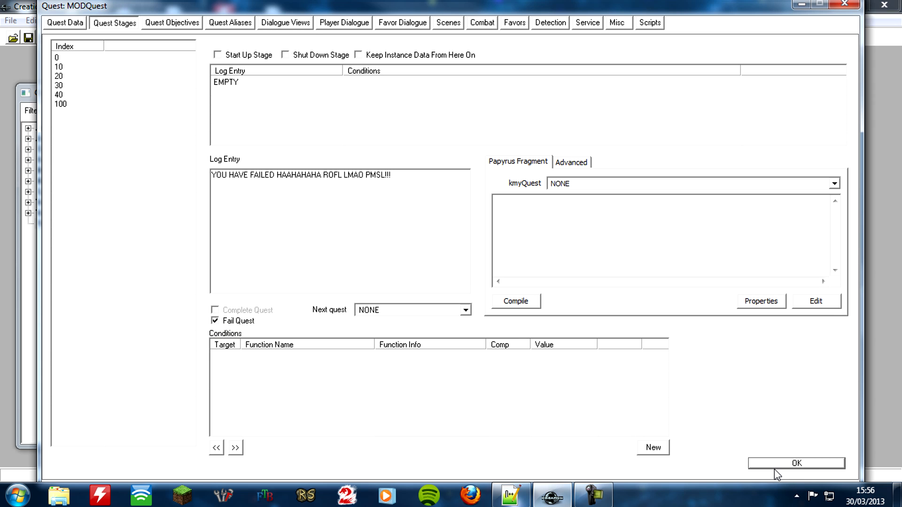
click(796, 463)
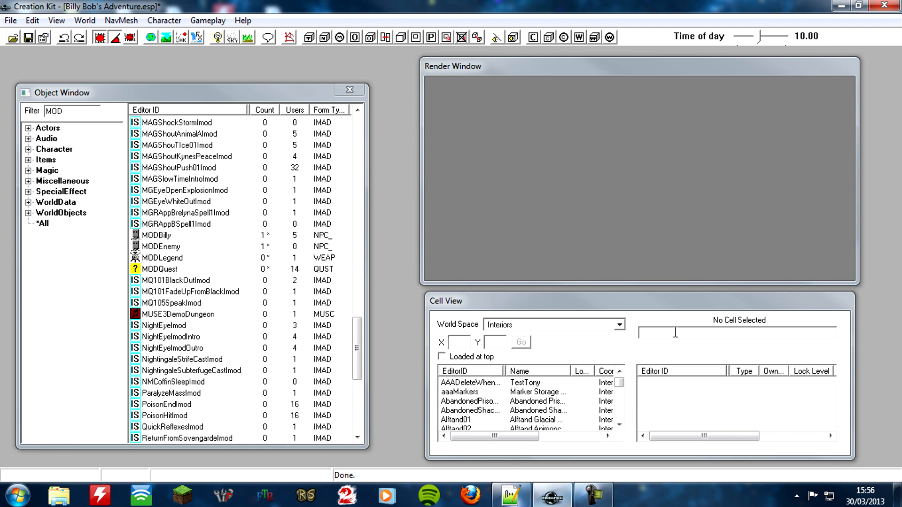
mouse_move(459, 168)
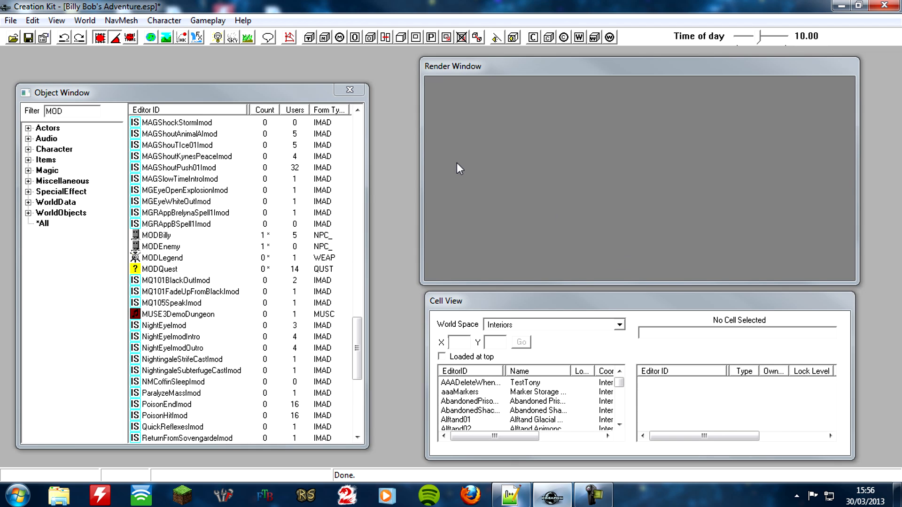
mouse_move(407, 181)
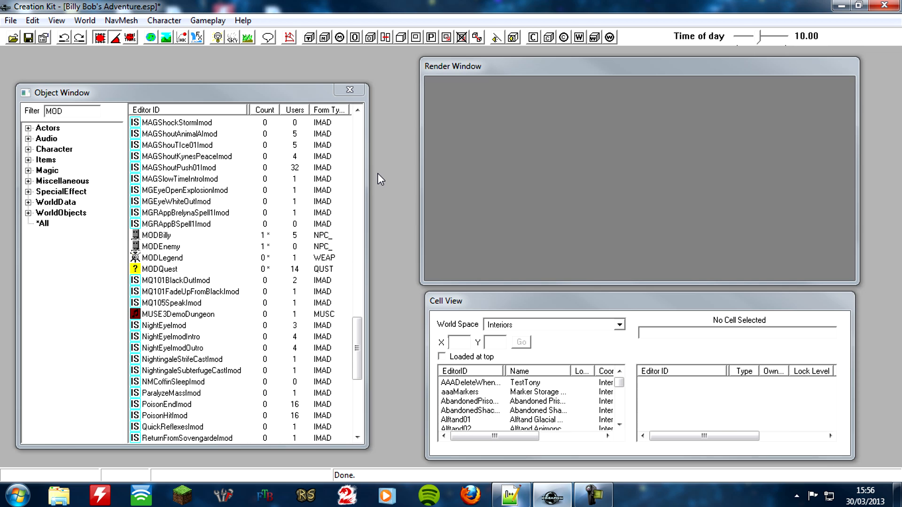
mouse_move(197, 248)
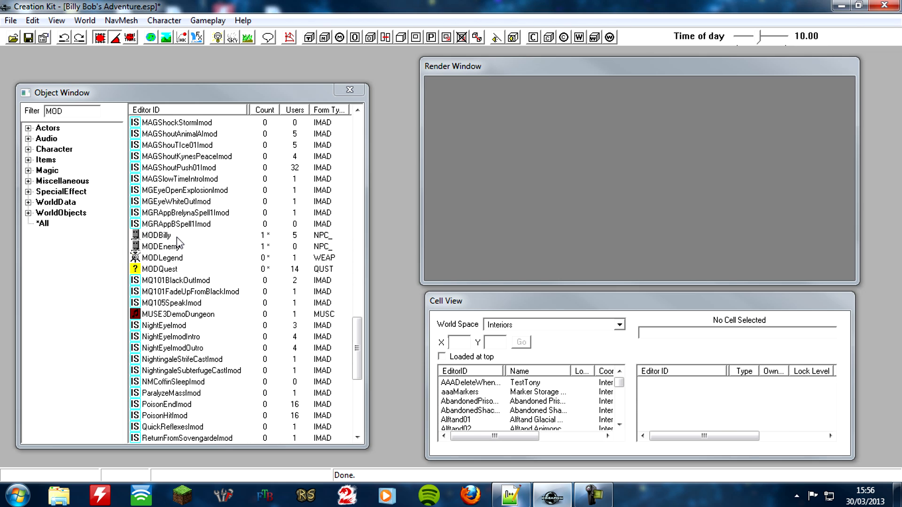
Step: From MODBilly's actor record, start a new attached script named MODBillyCode
double_click(156, 235)
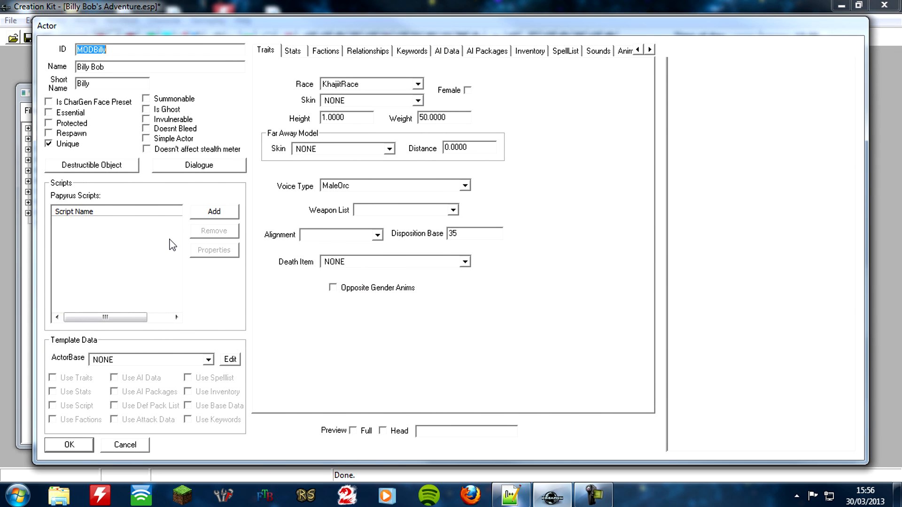
mouse_move(99, 252)
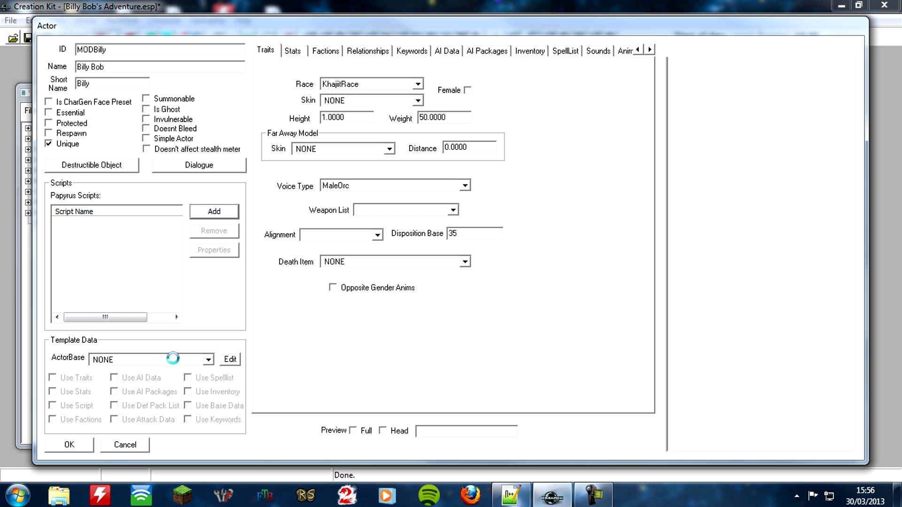
click(213, 212)
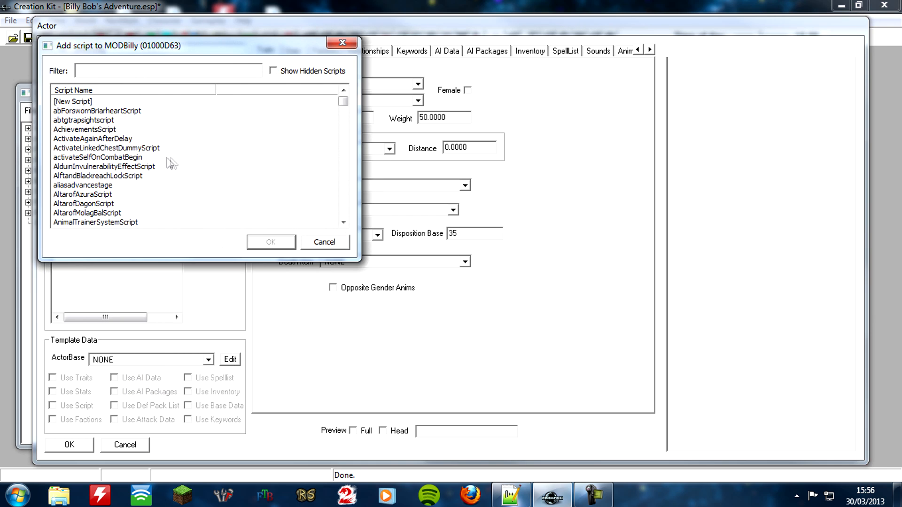
double_click(73, 101)
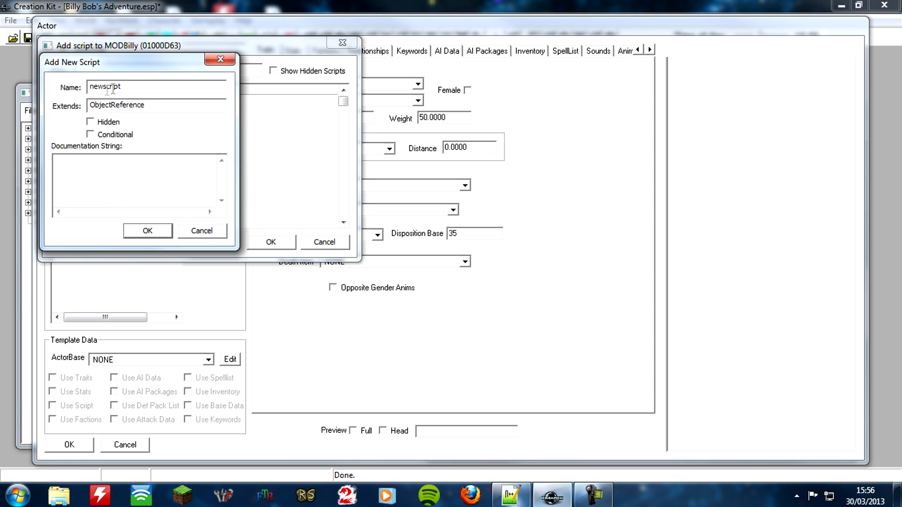
double_click(103, 87)
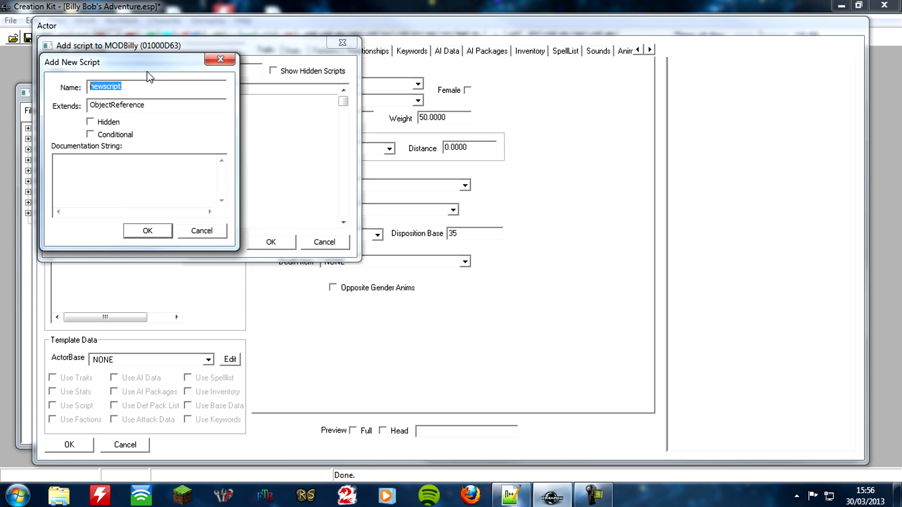
text(MODBilly)
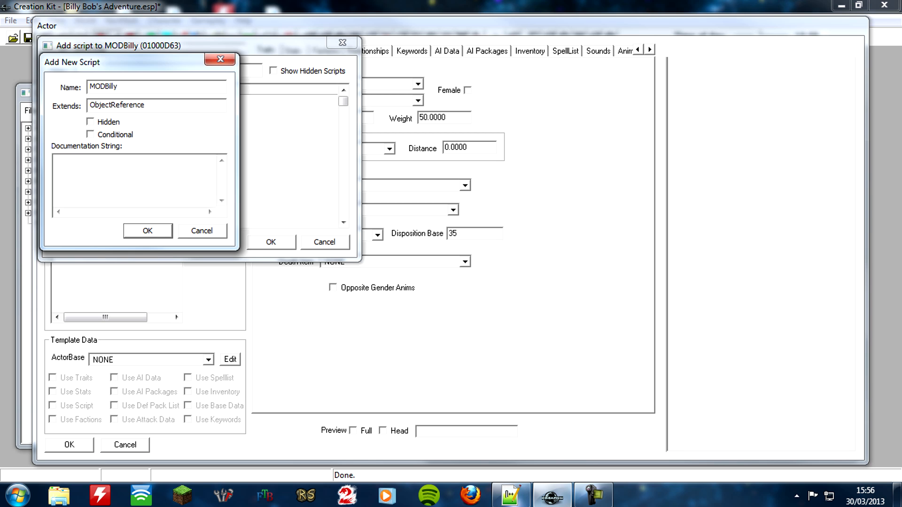
text(Code)
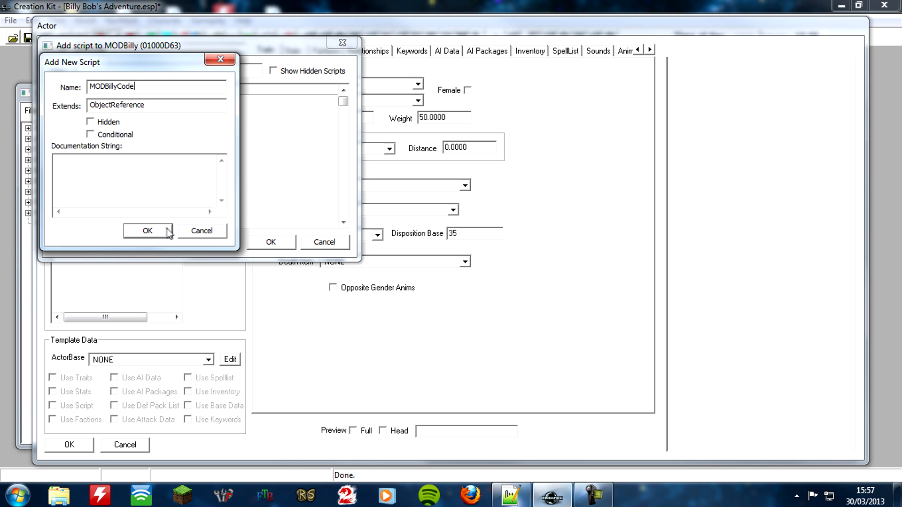
Step: Create MODBillyCode and add a Quest-type property named MODQuest to it
click(148, 231)
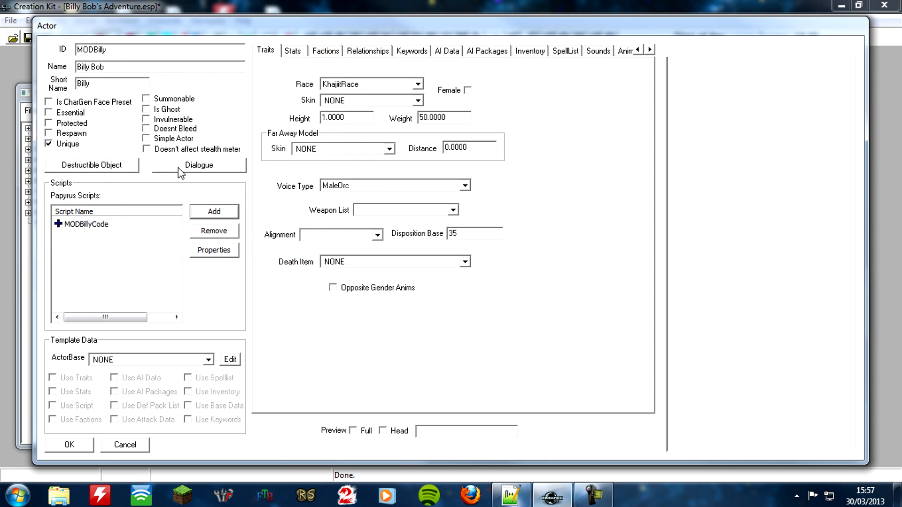
click(86, 224)
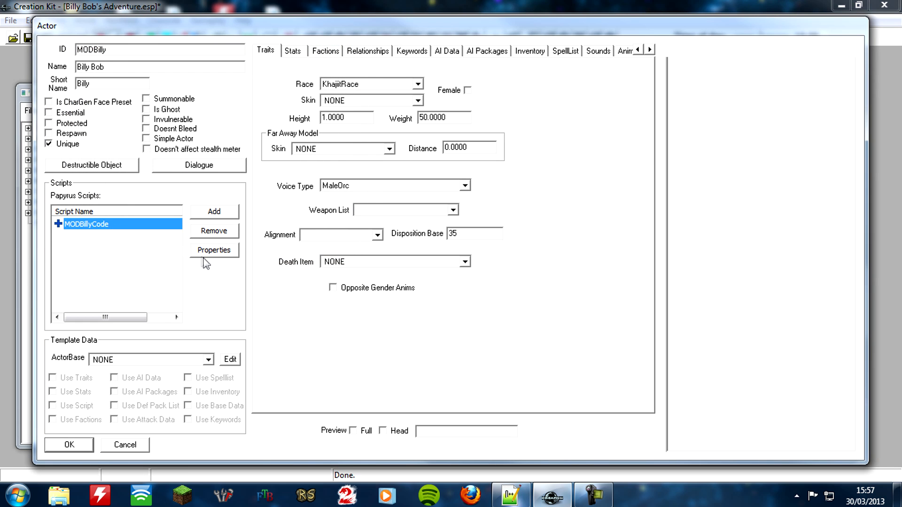
click(214, 250)
text(qu)
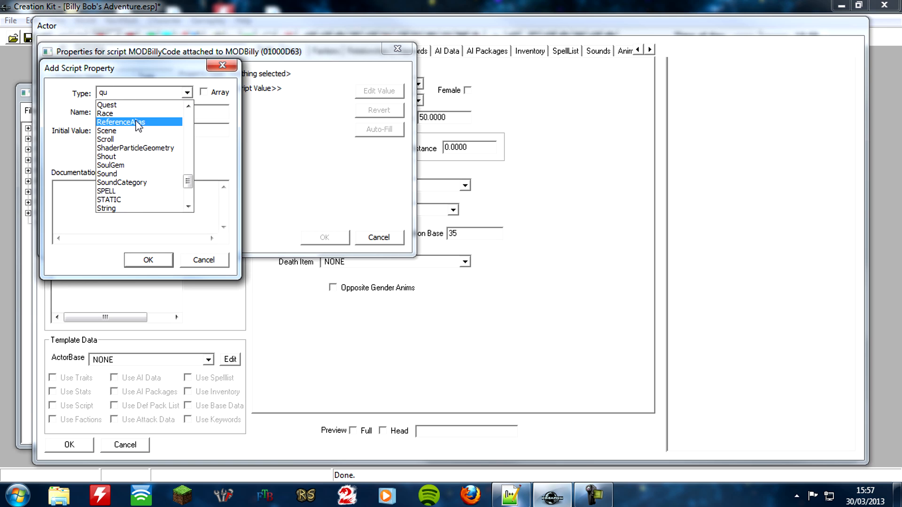
click(107, 104)
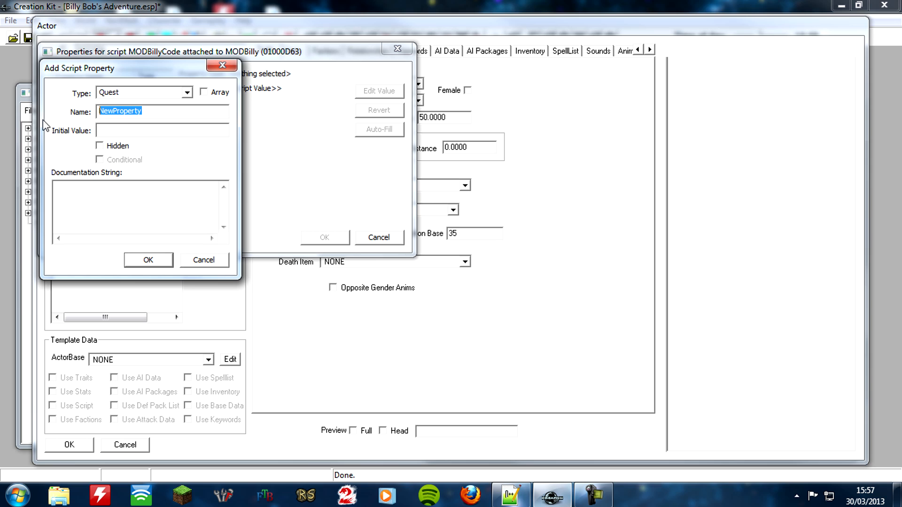
text(MODQuest)
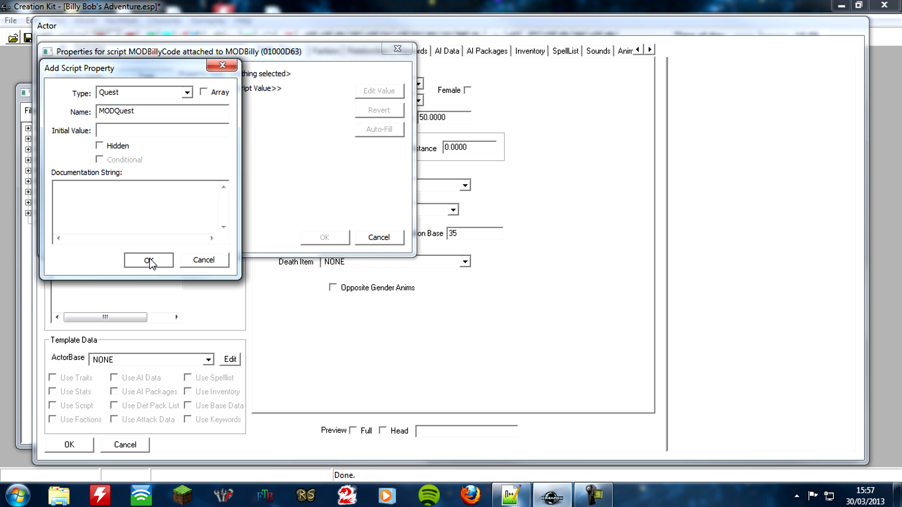
Step: Assign the MODQuest quest as the property's value and accept the script properties
click(148, 260)
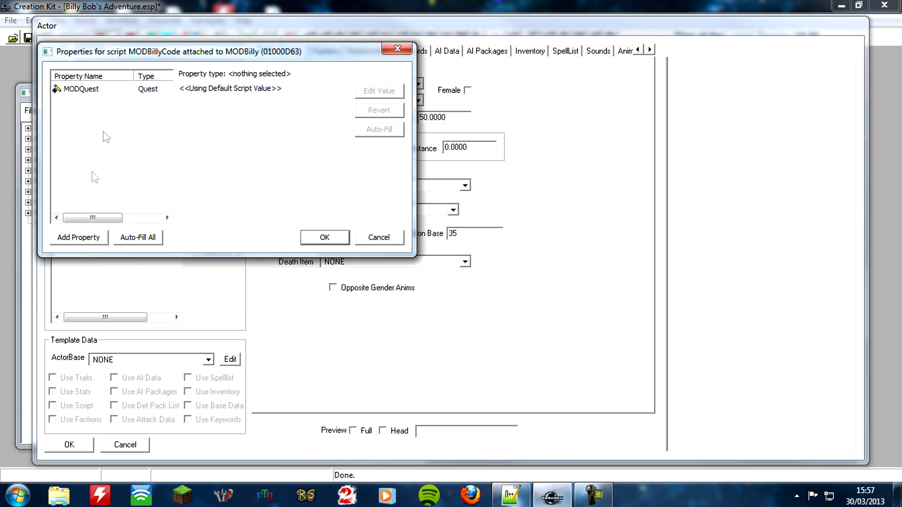
click(83, 88)
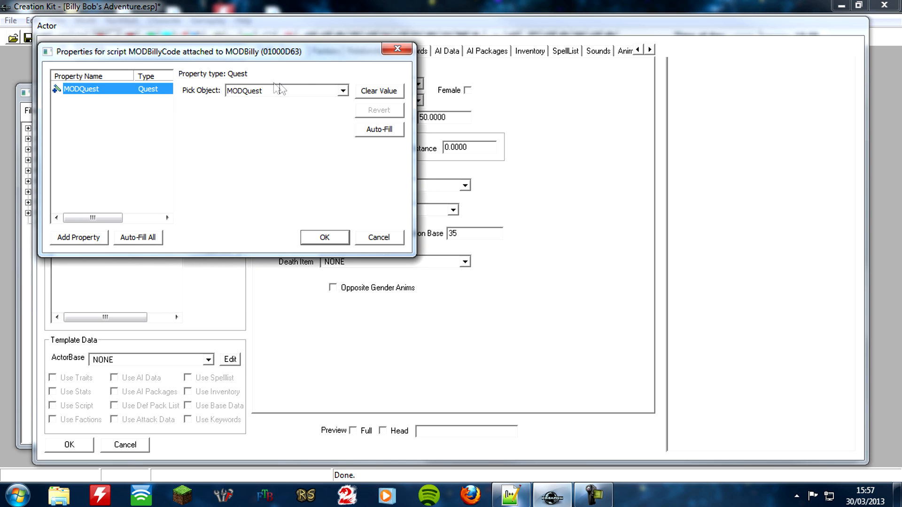
click(342, 90)
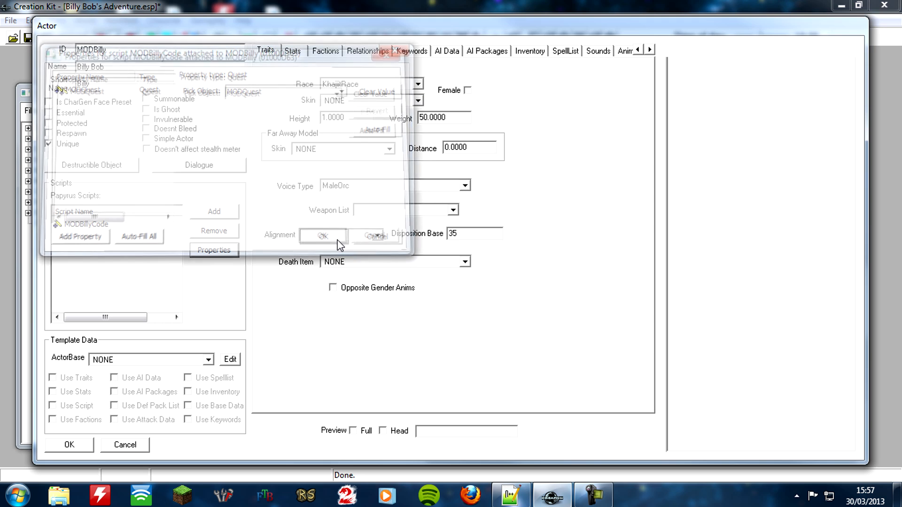
click(322, 235)
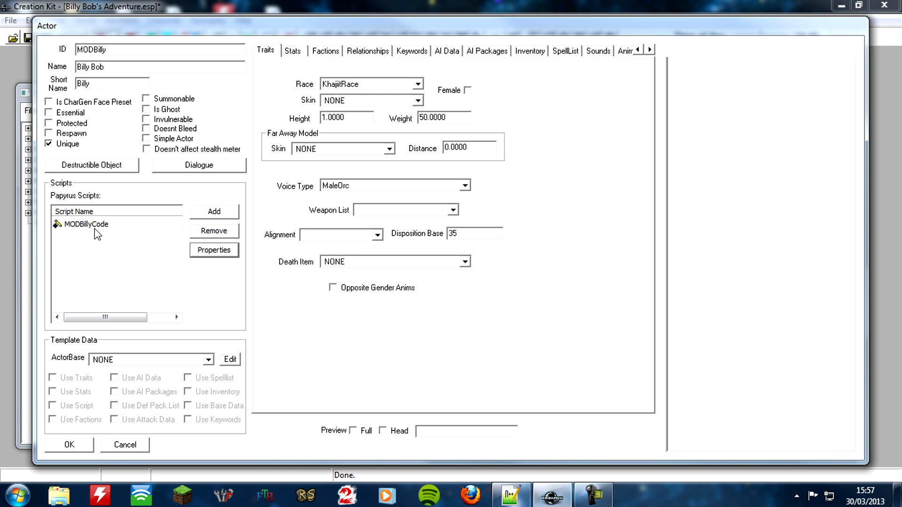
Step: Edit MODBillyCode's source and write the 'Event OnDeath(Actor killer)' header
right_click(86, 224)
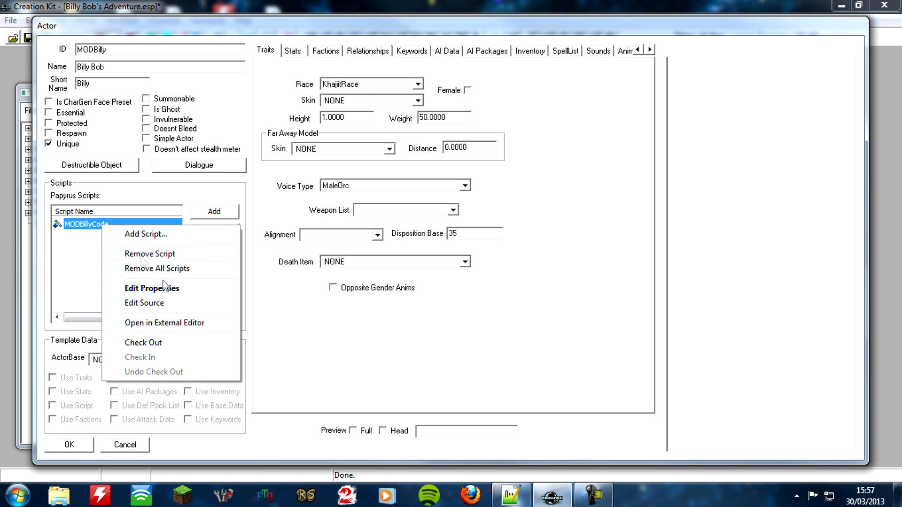
click(143, 303)
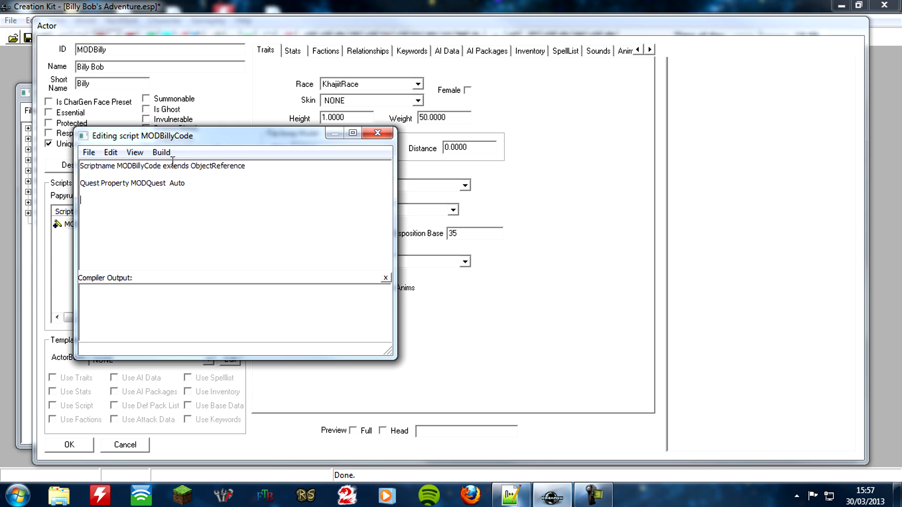
text(E)
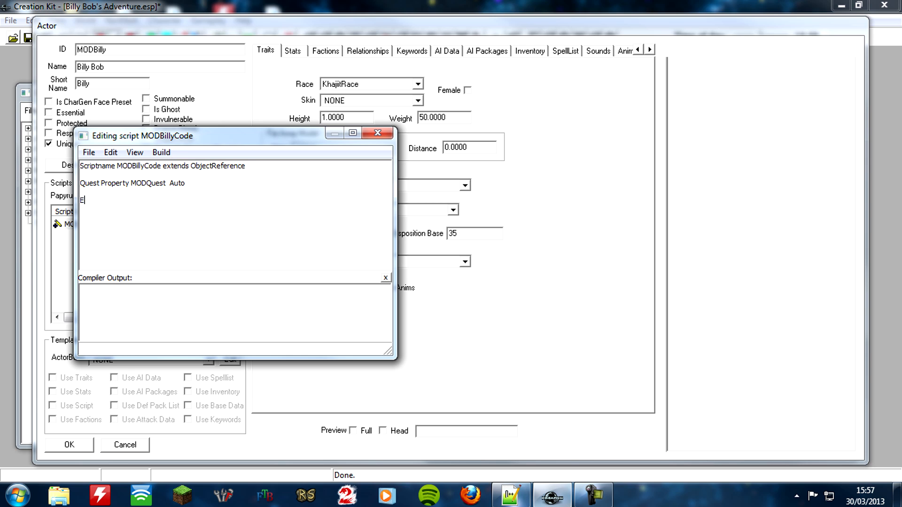
text(vent ON)
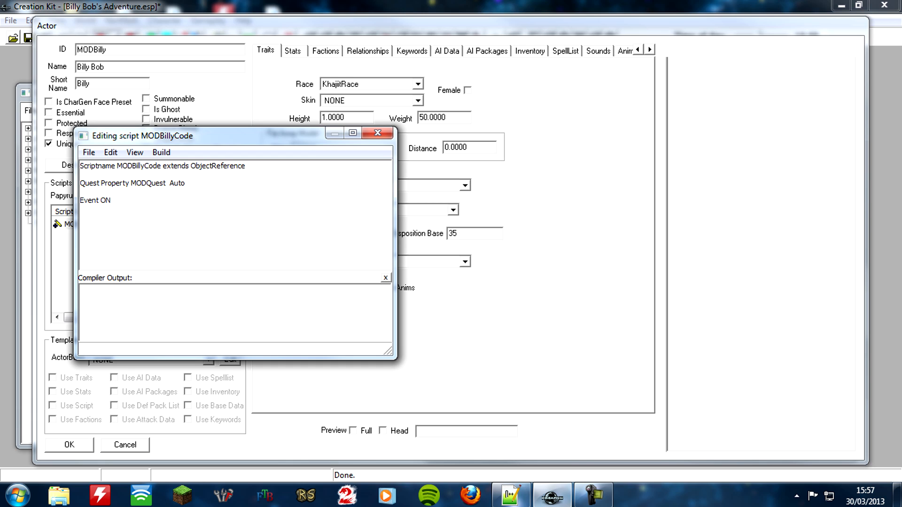
text(D)
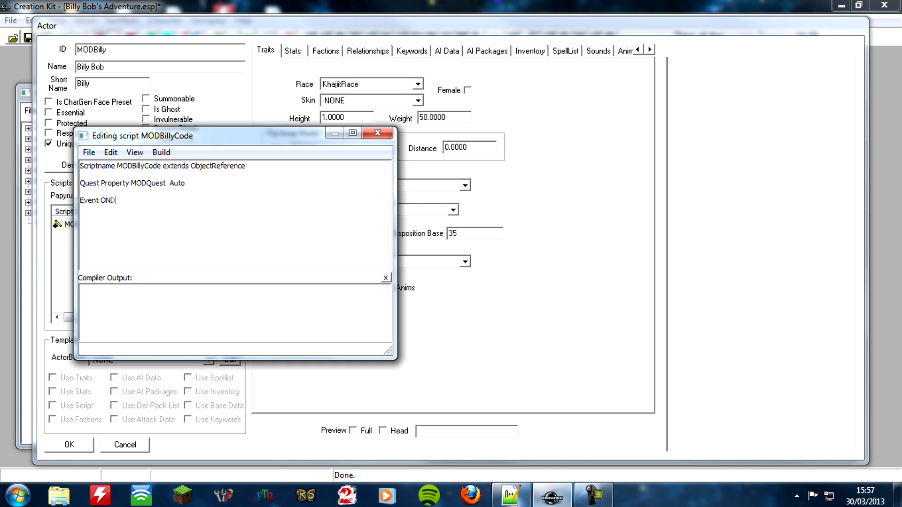
text(eath)
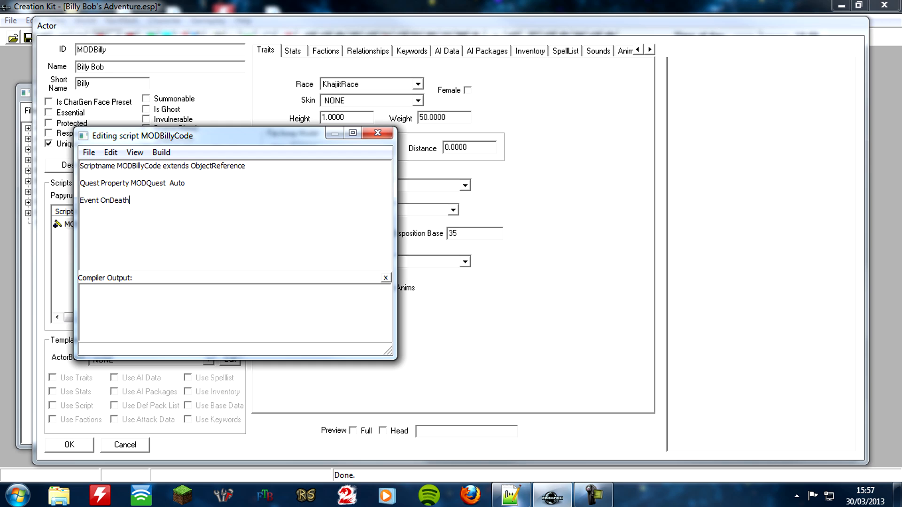
text(())
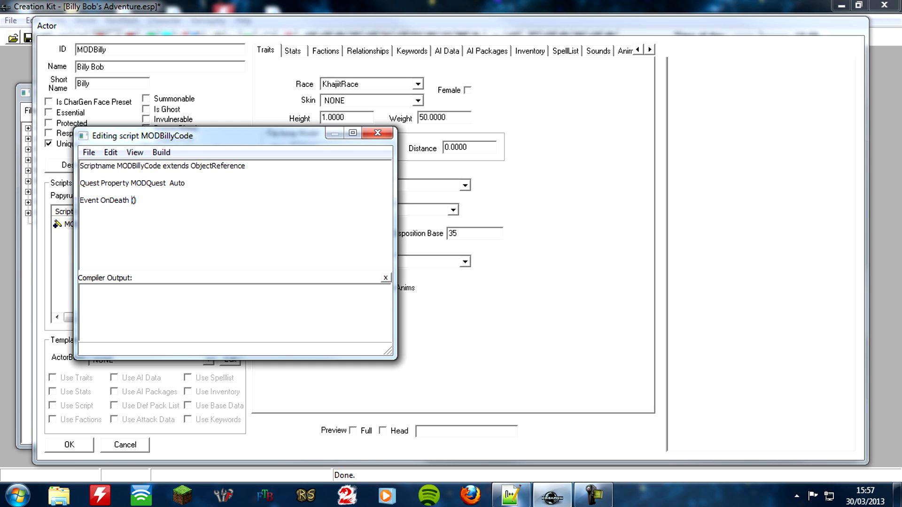
text(Actor ki)
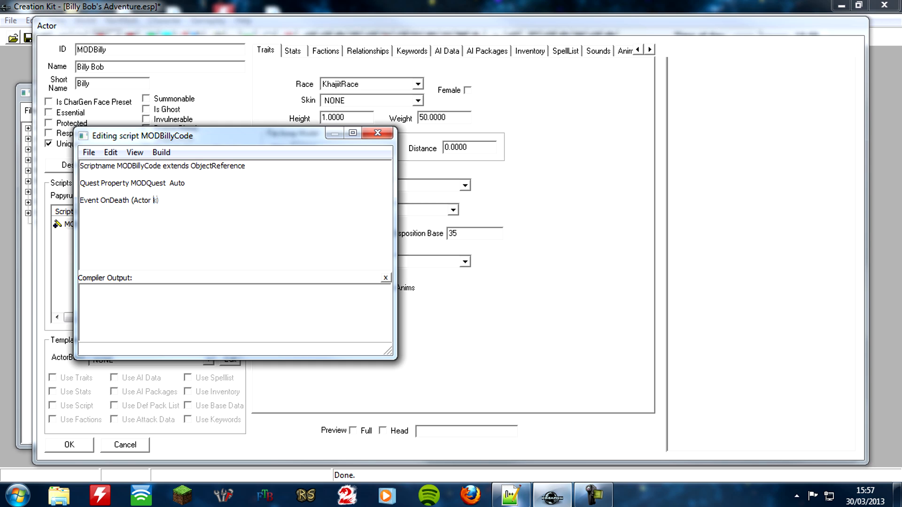
text(iller))
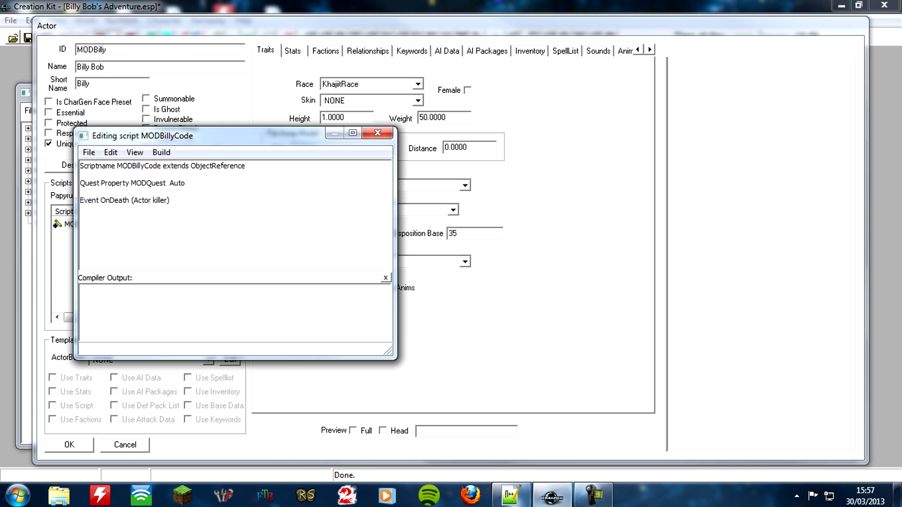
Step: Add an if-not-completed check that calls MODQuest.SetStage(100), then endif and EndEvent
text(if ())
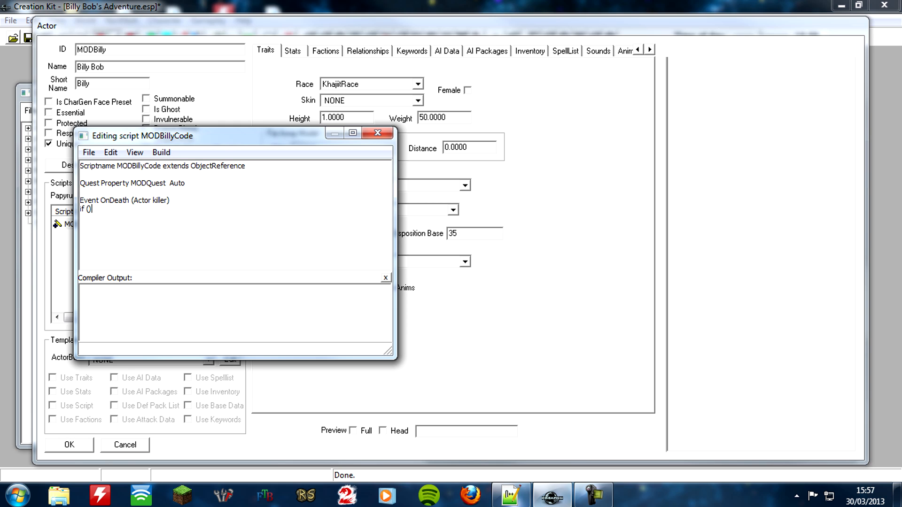
text((!)
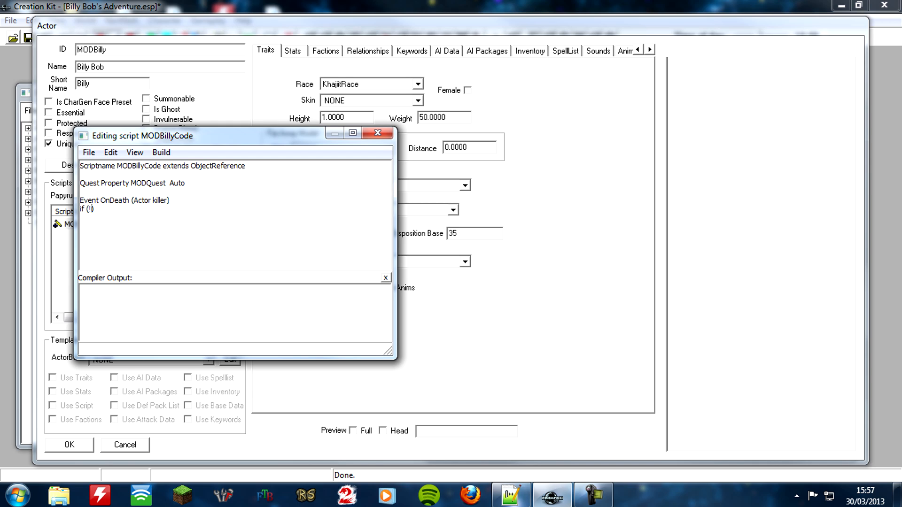
text(MOD))
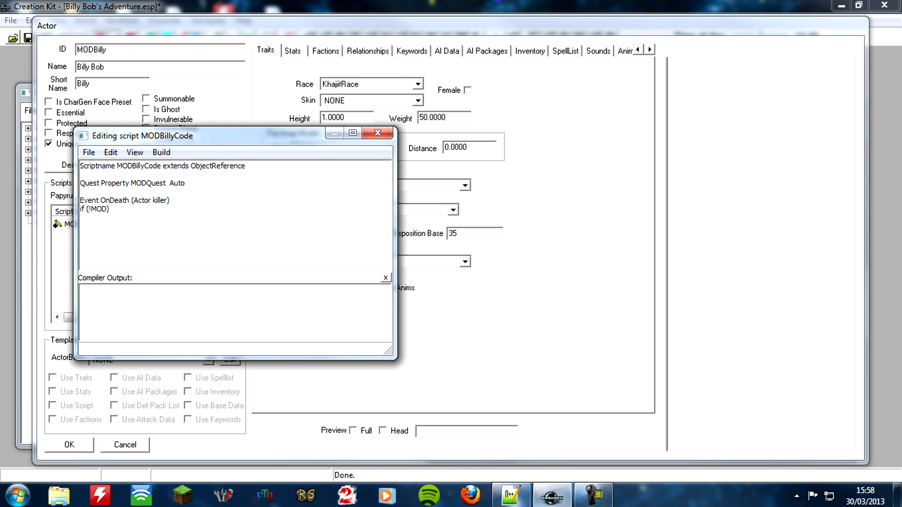
text(Quest)
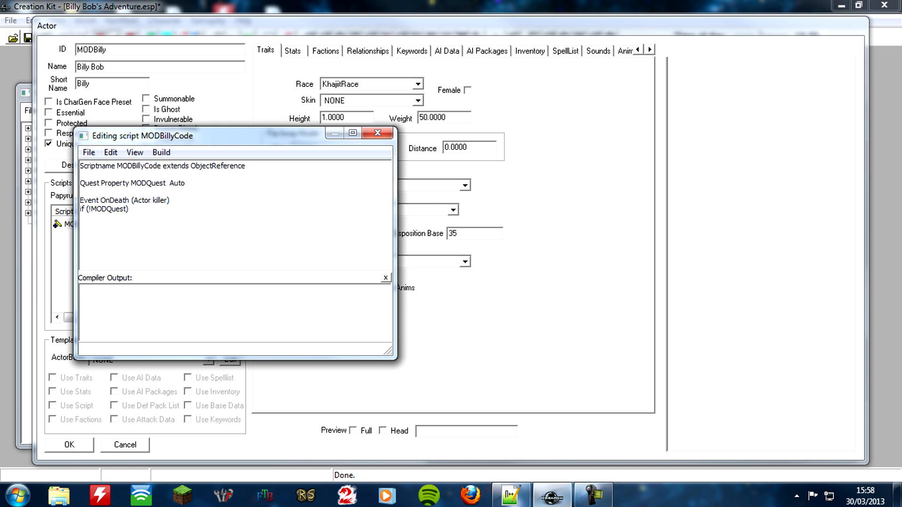
text(.IsCompleted()
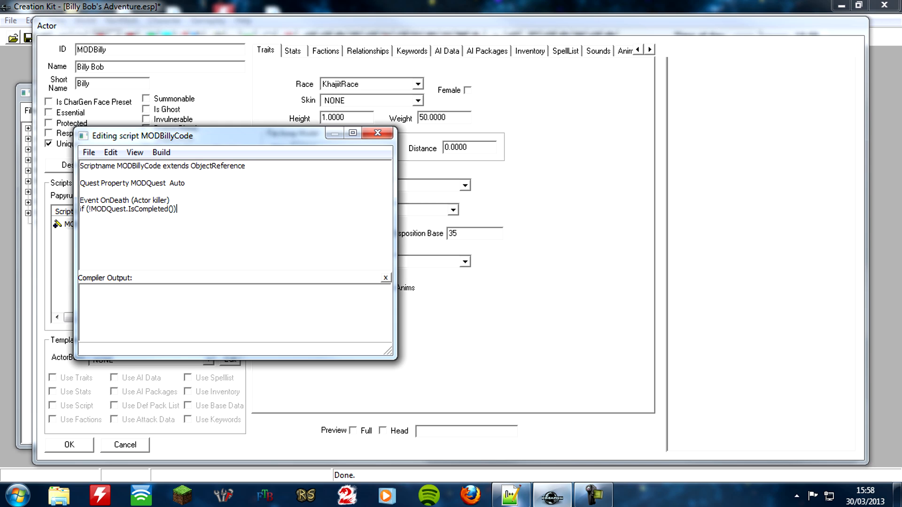
text(Mo)
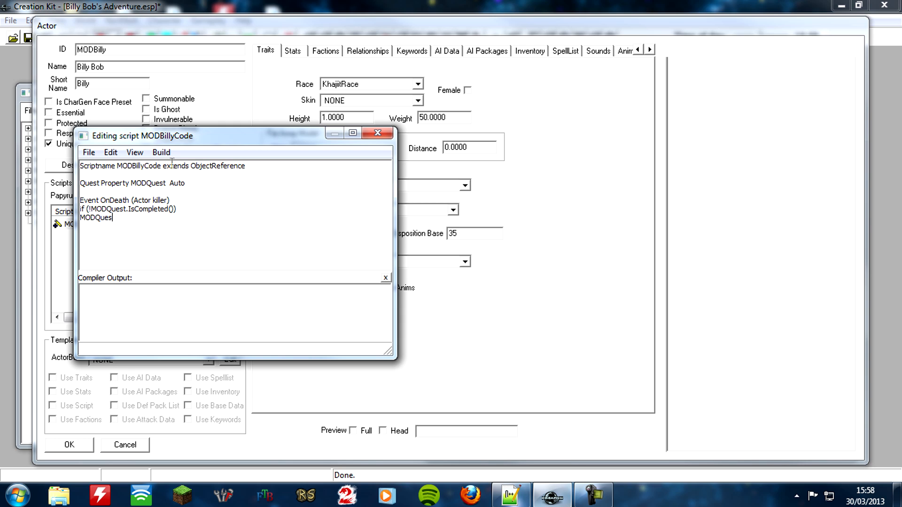
text(t.)
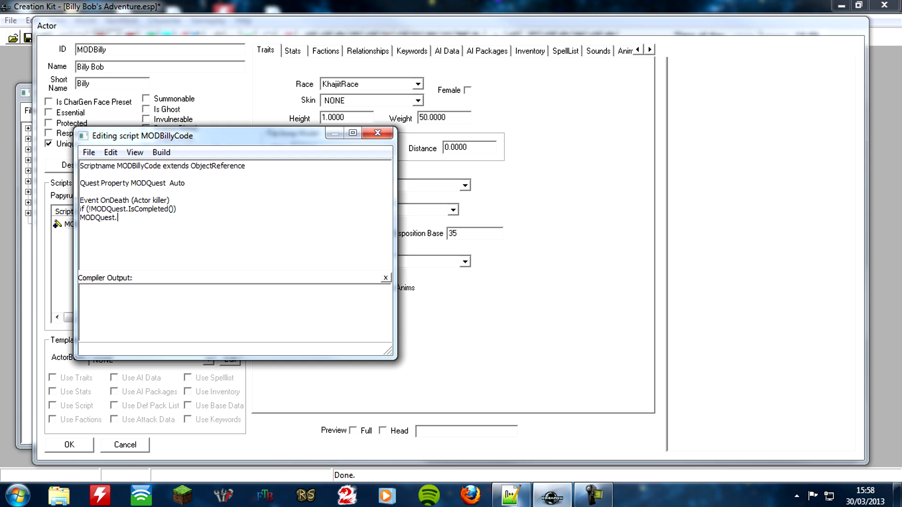
text(SetStage)
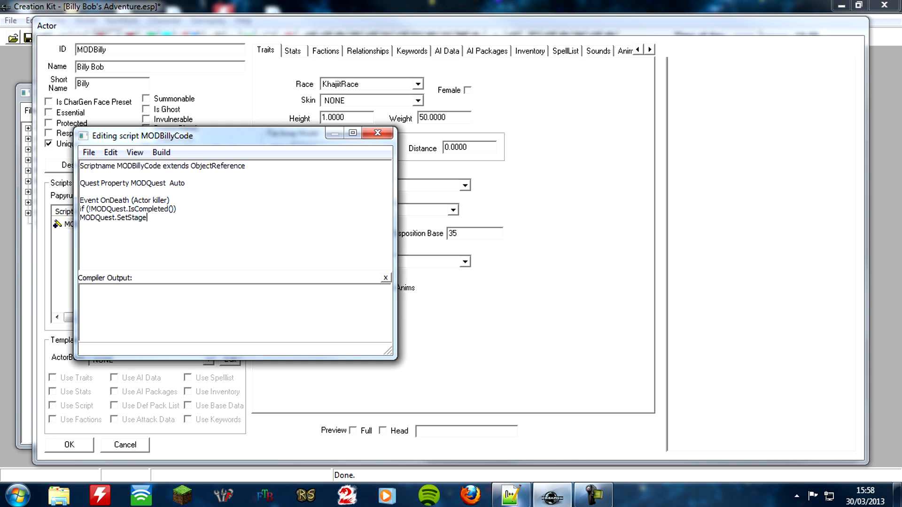
text((10))
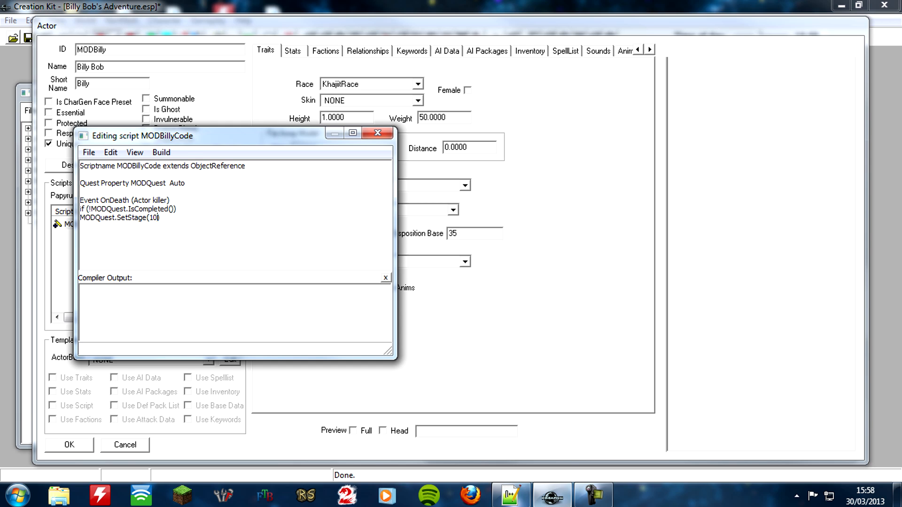
text(00))
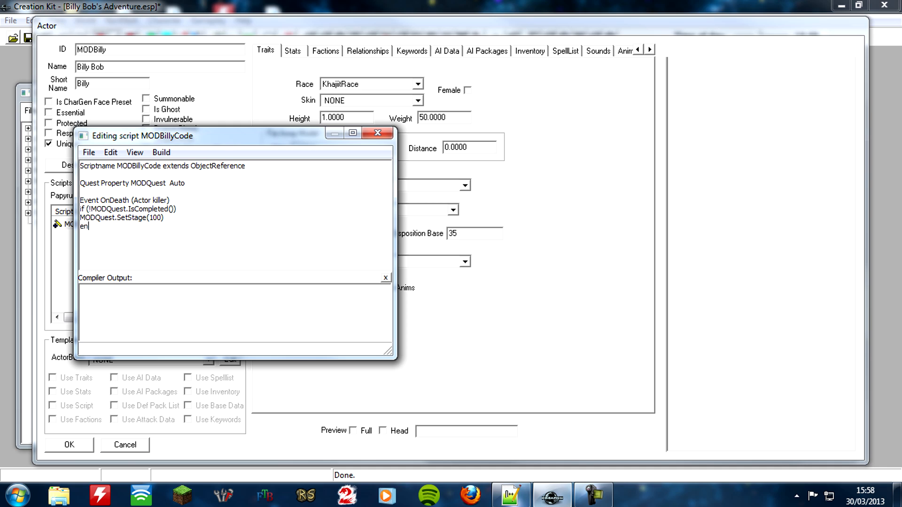
text(dif)
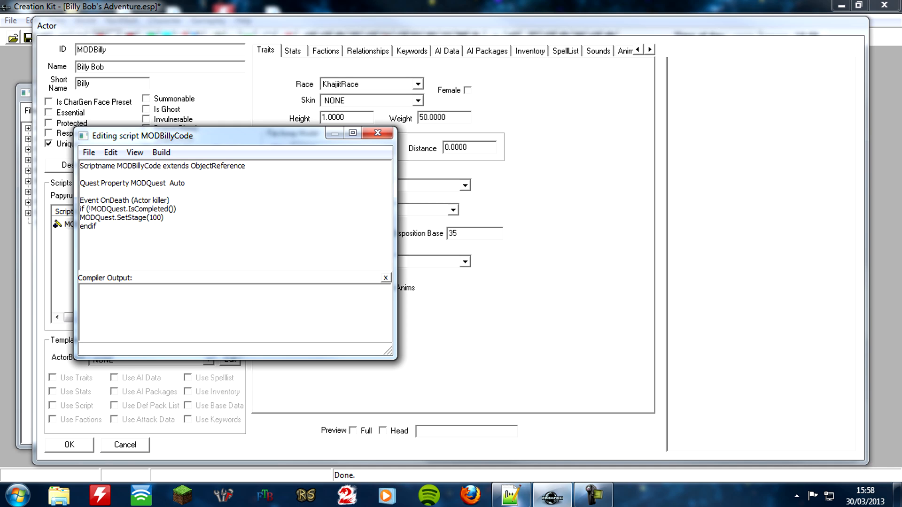
text(EndEvent)
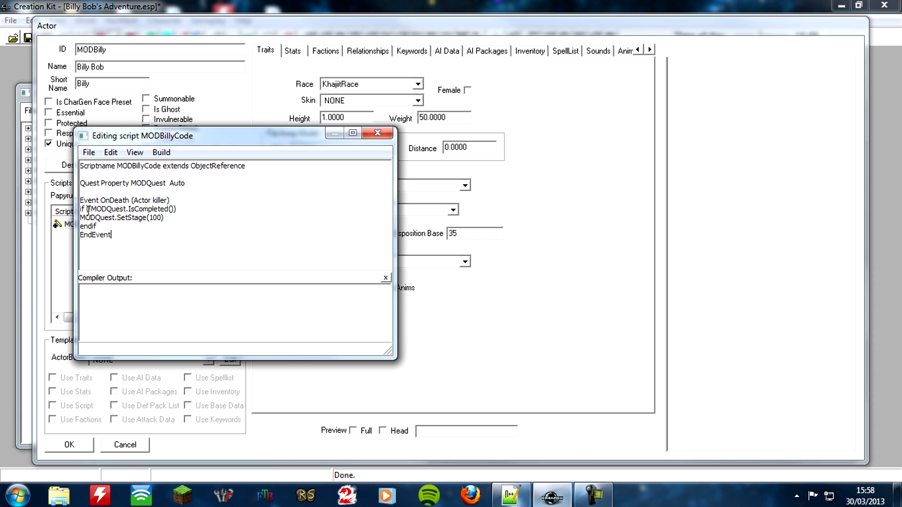
Step: Complete the negation in the if condition so the OnDeath script is finished
text(!)
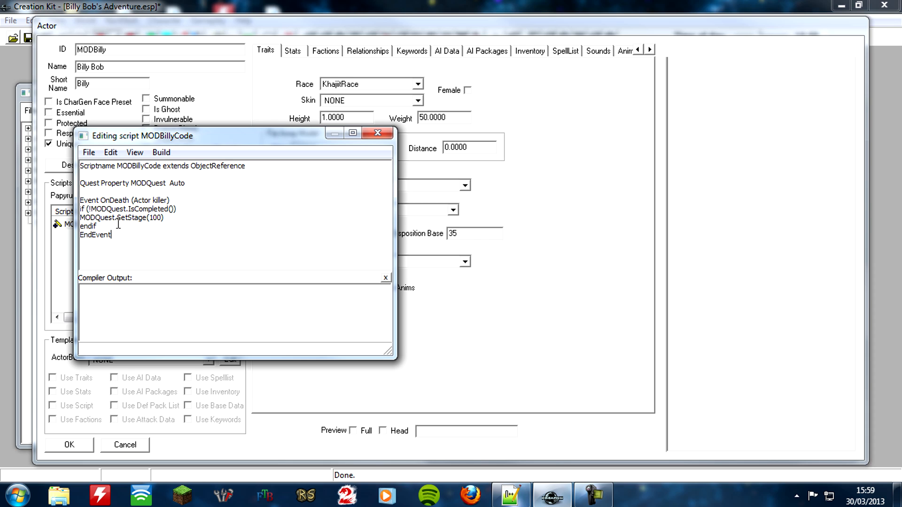
mouse_move(183, 250)
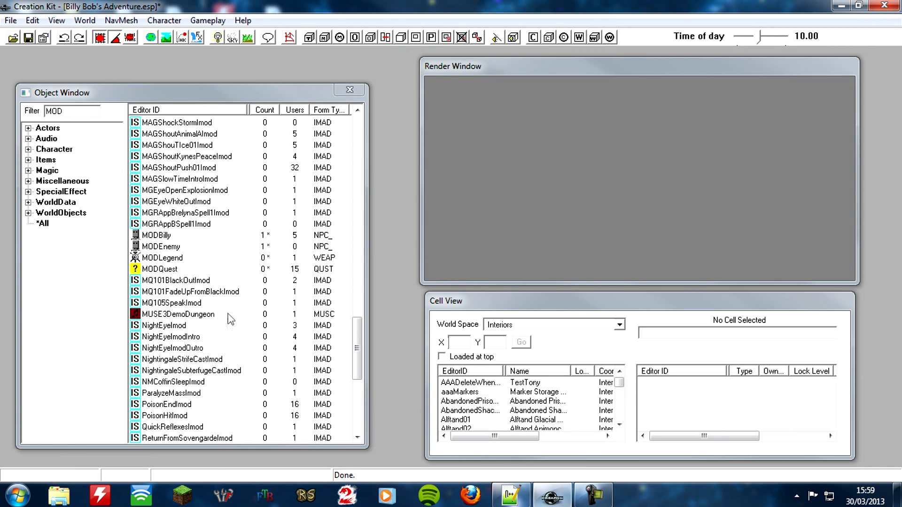
mouse_move(221, 281)
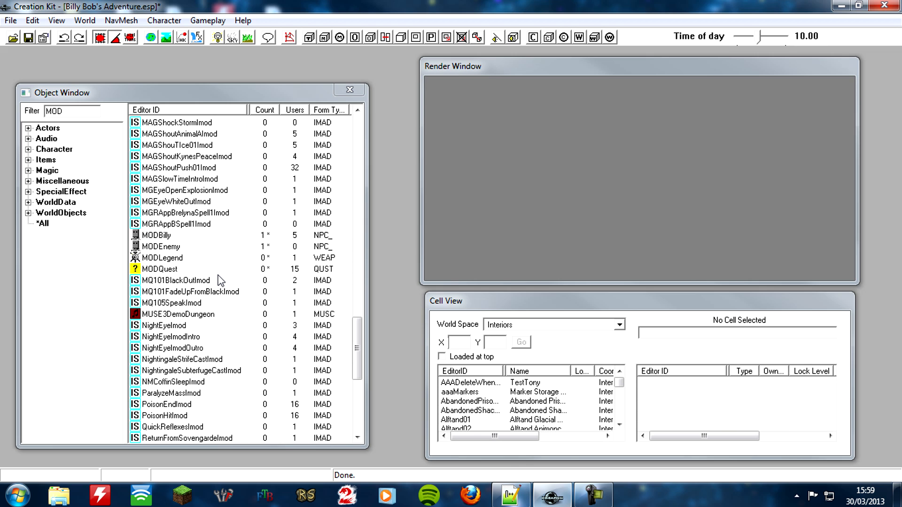
mouse_move(195, 254)
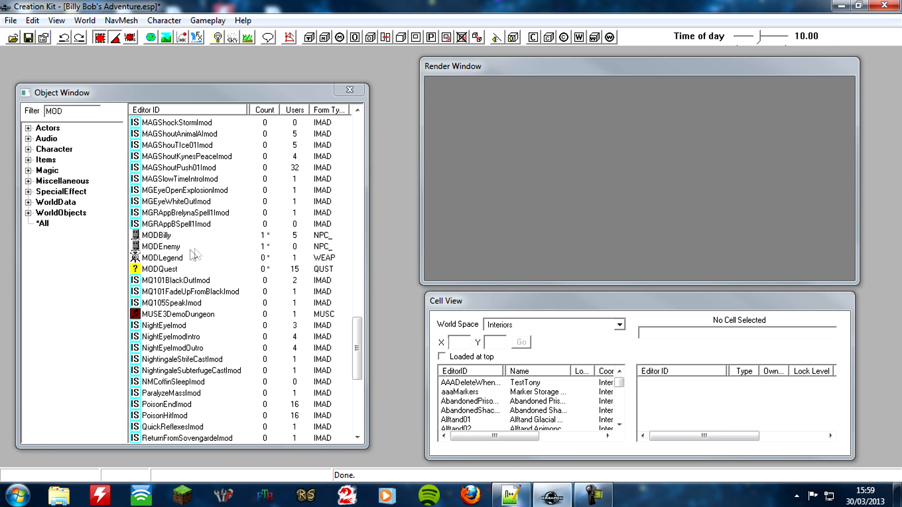
Step: Open MODQuest and review stages 10 and 20 along with the Quest Objectives list
double_click(160, 269)
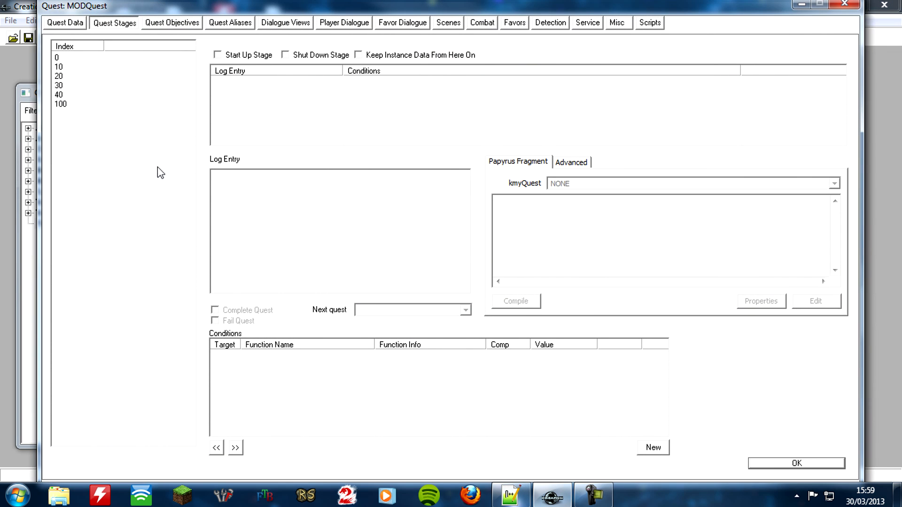
mouse_move(88, 84)
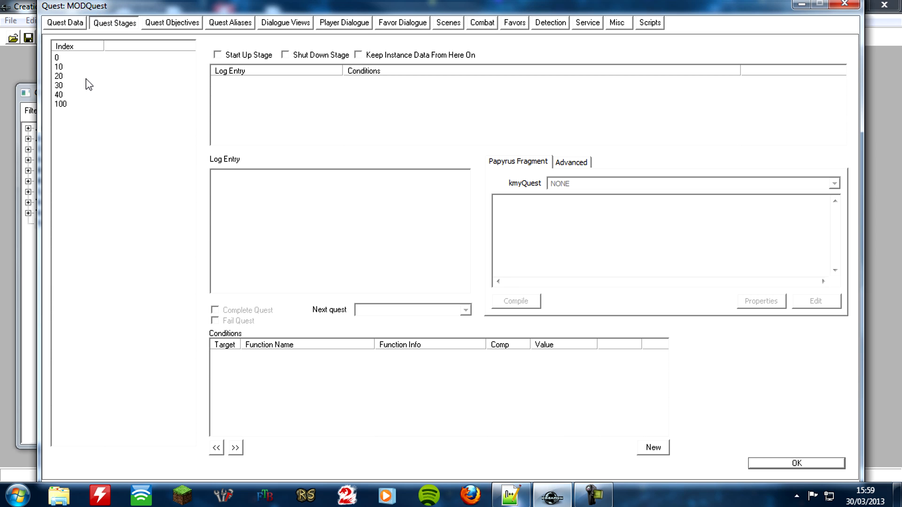
click(58, 66)
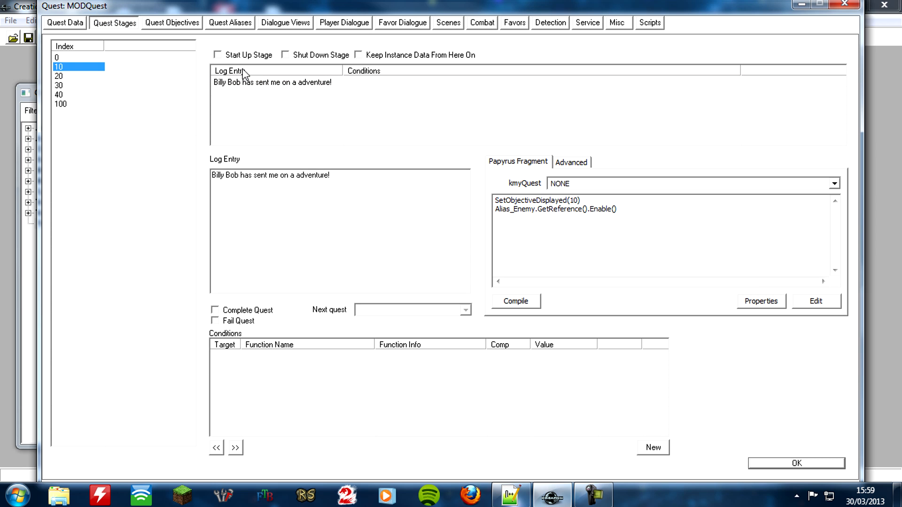
mouse_move(317, 92)
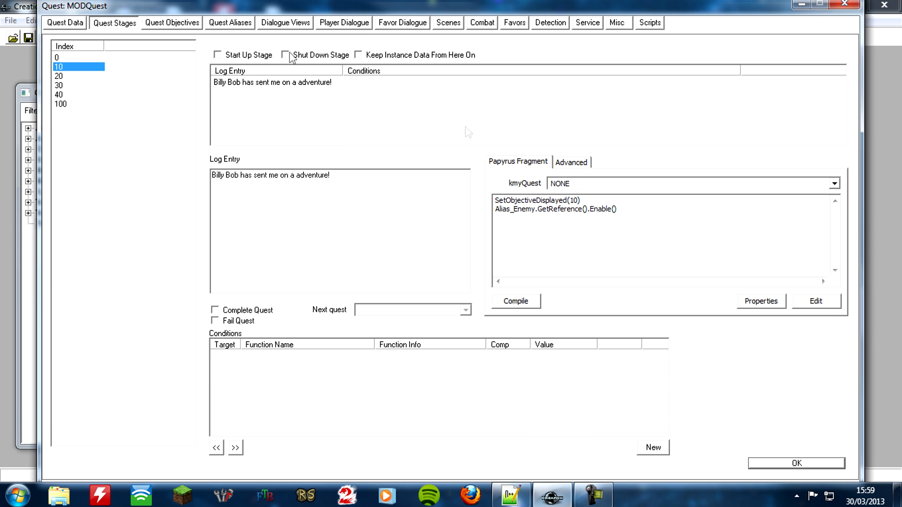
click(171, 22)
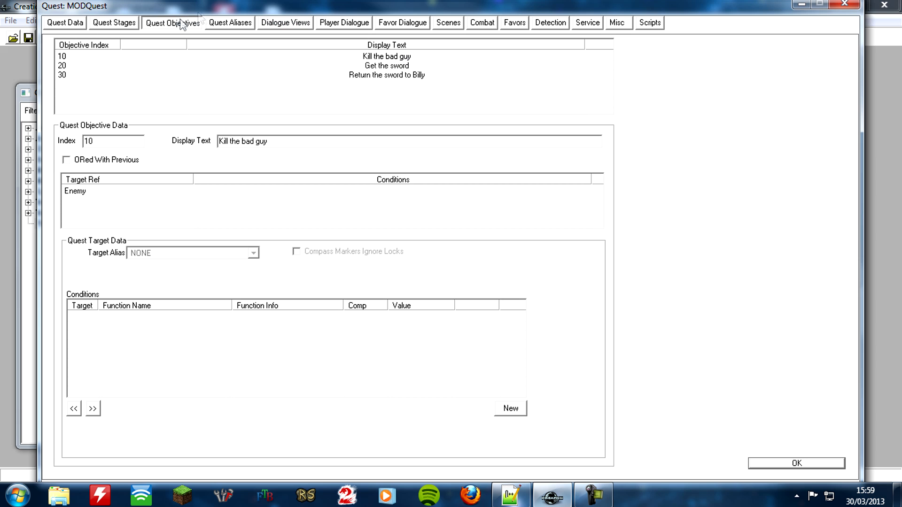
click(114, 22)
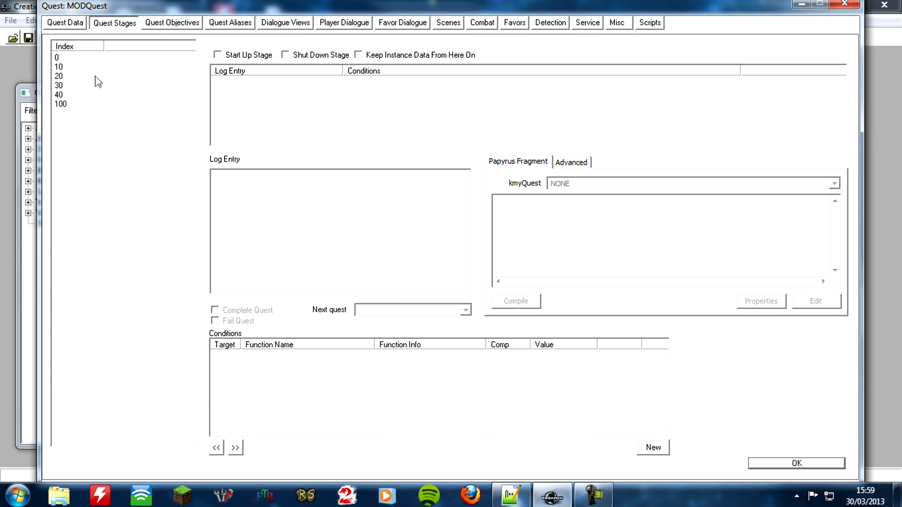
click(59, 76)
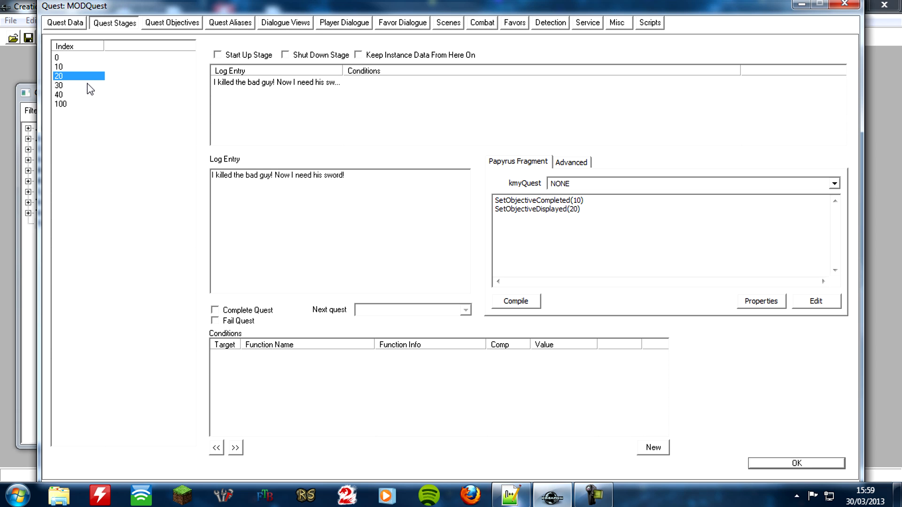
Step: Compare the stage 10, 20 and 30 fragments and begin editing stage 30's Papyrus script
click(59, 86)
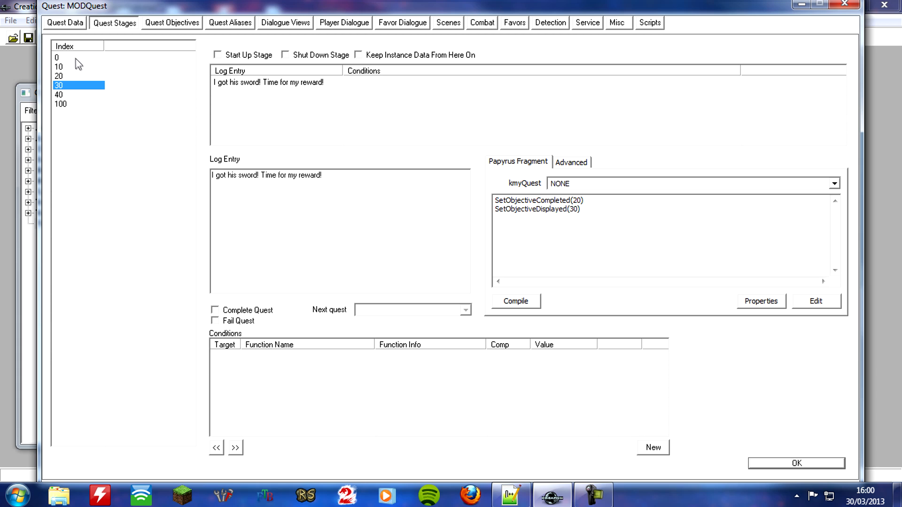
click(58, 66)
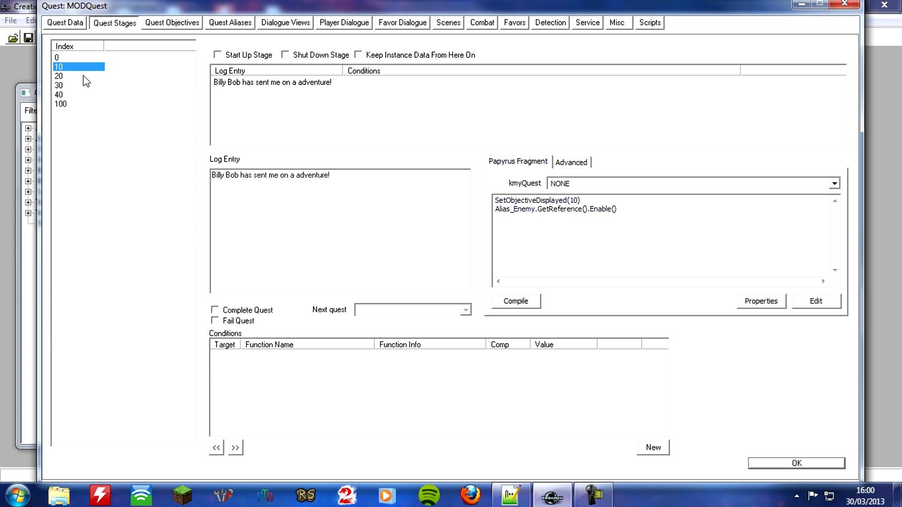
click(58, 86)
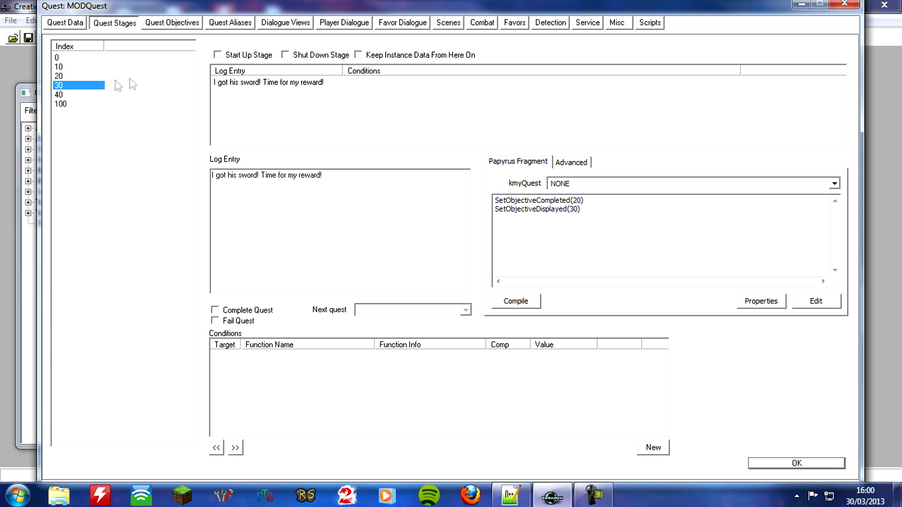
mouse_move(69, 79)
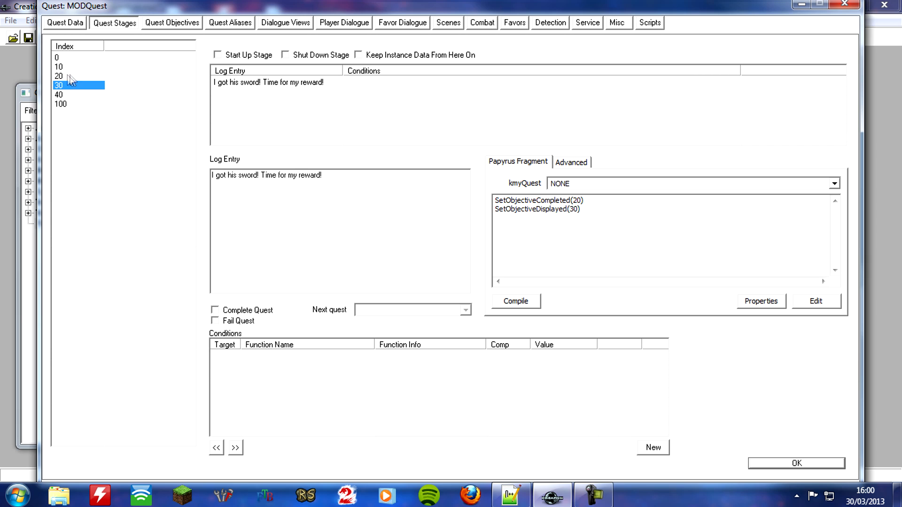
click(58, 76)
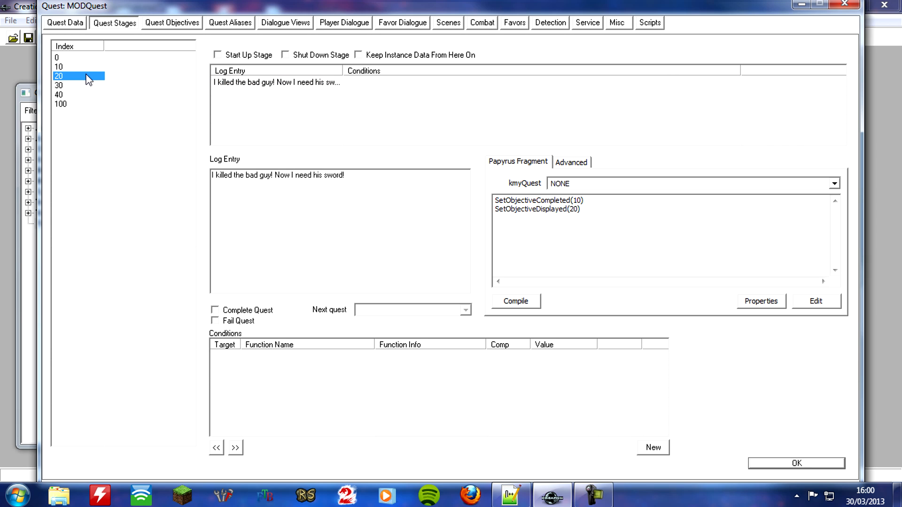
mouse_move(82, 67)
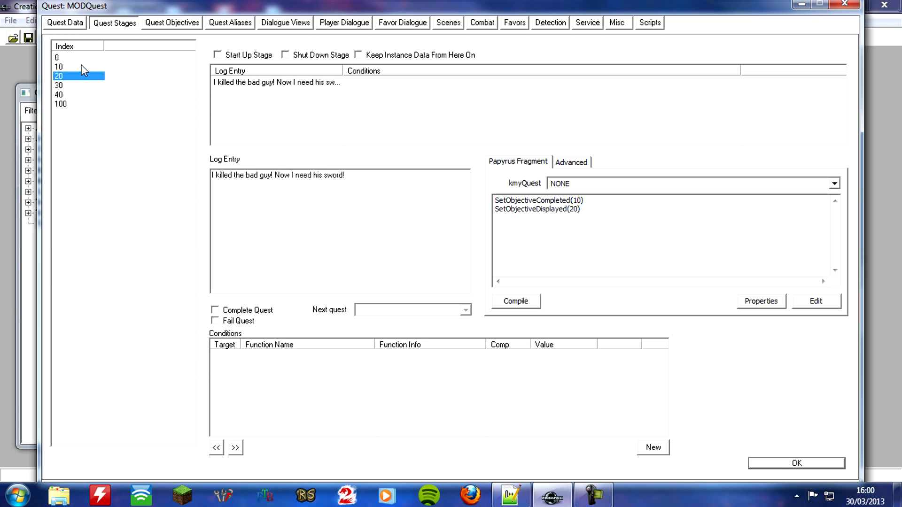
click(58, 85)
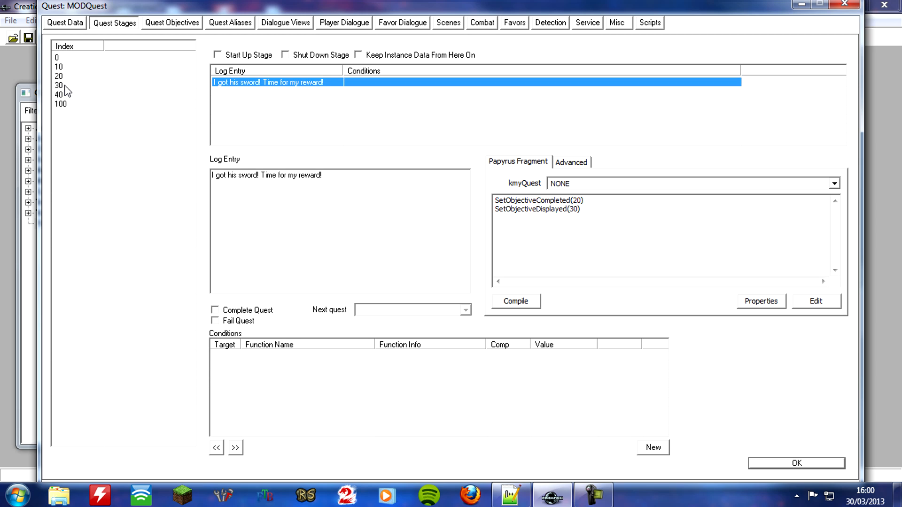
click(59, 85)
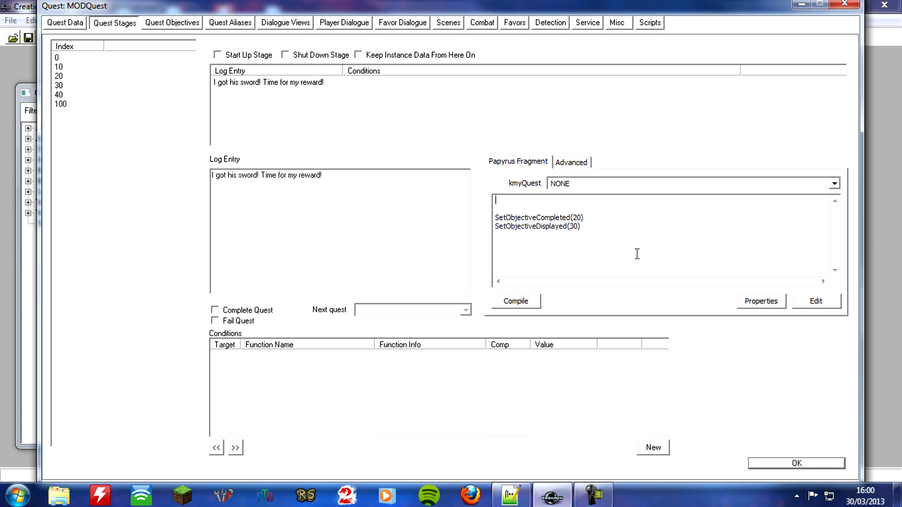
mouse_move(592, 225)
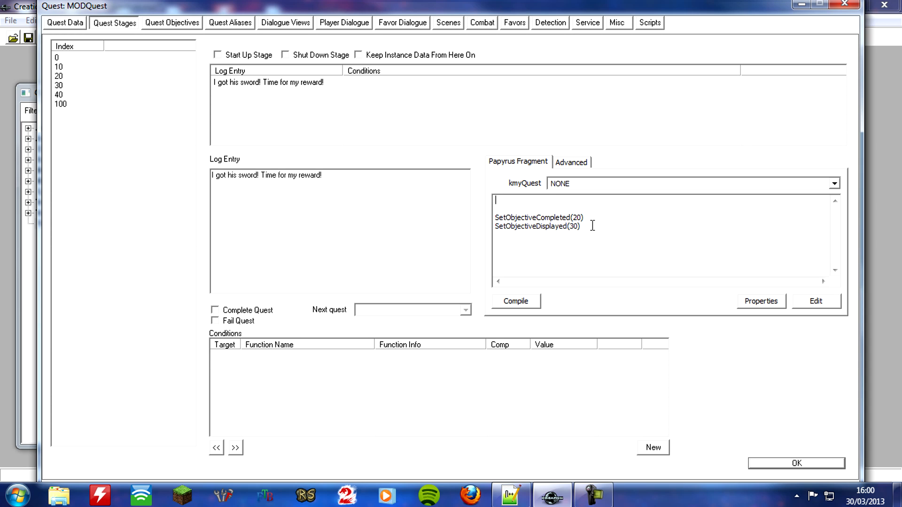
Step: Write the fragment if (!GetStageDone(20)) SetObjectiveDisplayed(10, False) endif in stage 30
text(if)
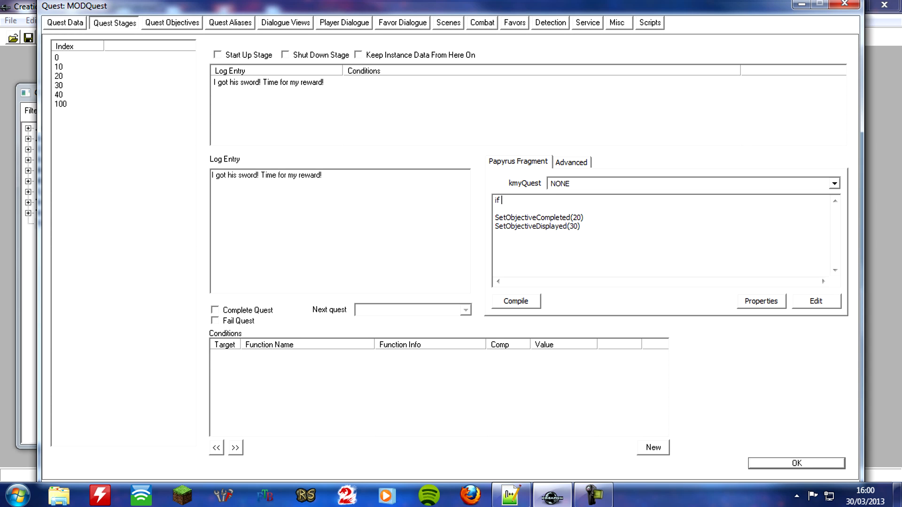
text((!))
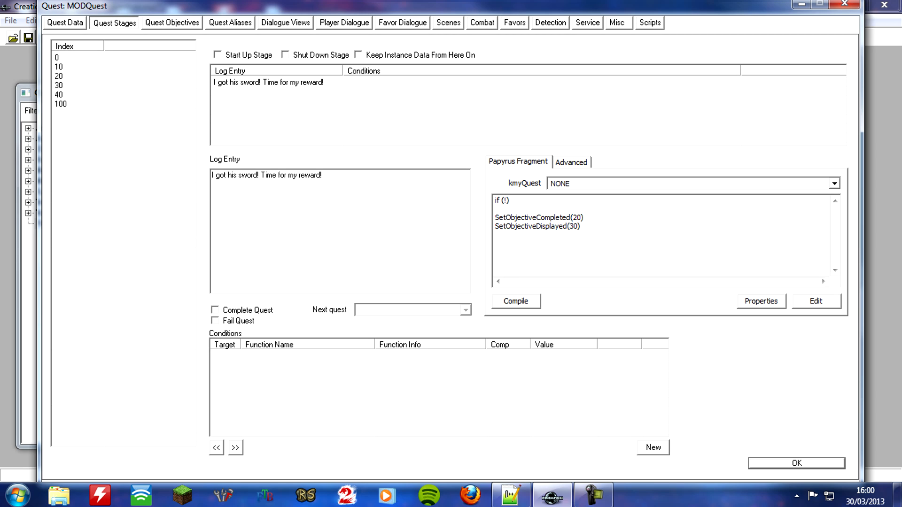
text(GetStageDone)
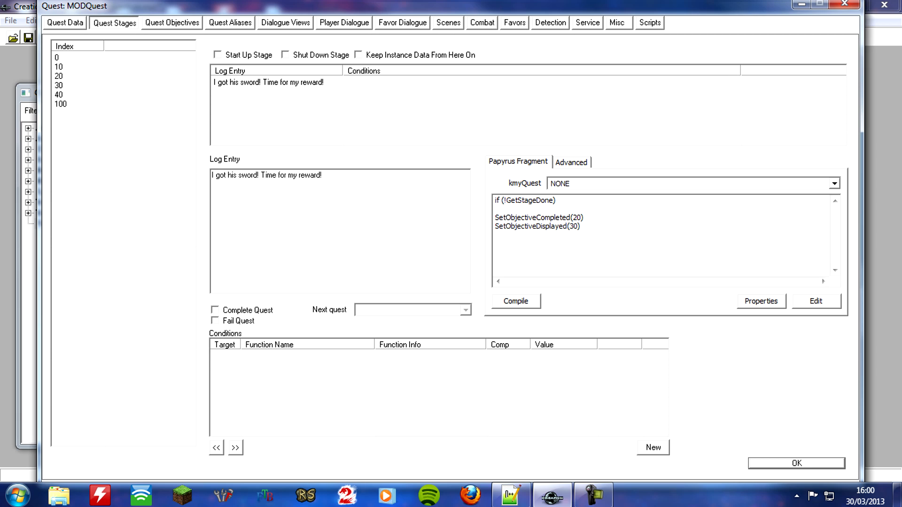
text((20))
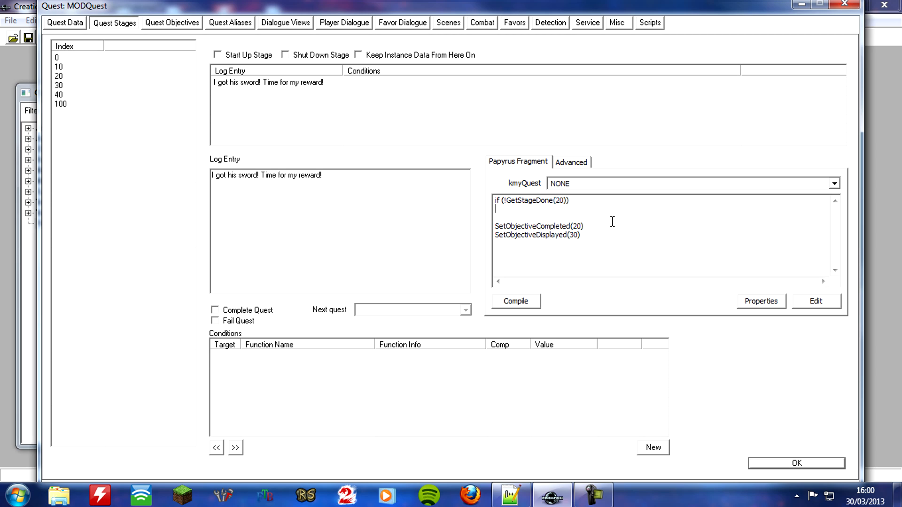
text(SetObj)
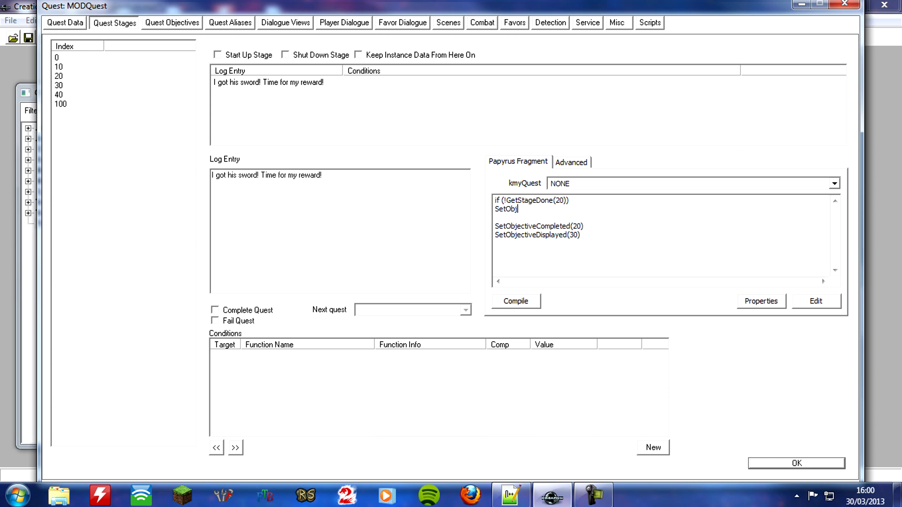
text(ectiveDispl)
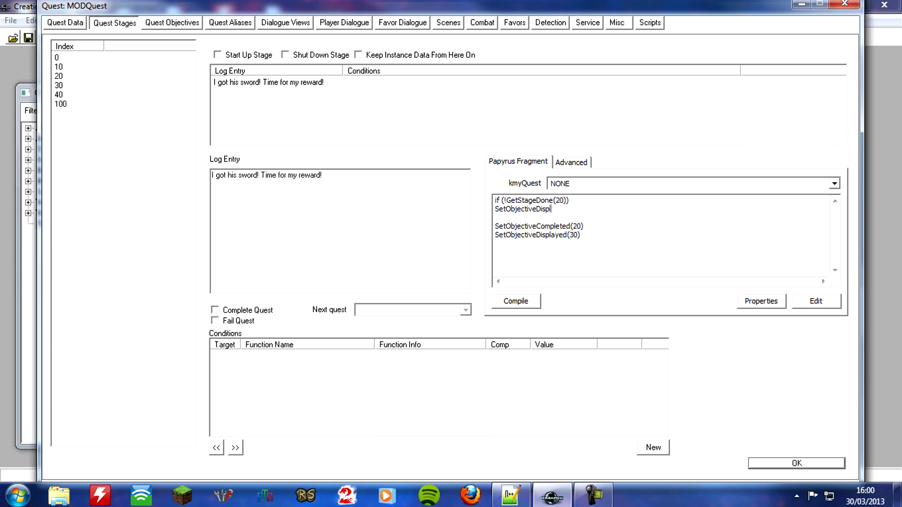
text(ayed())
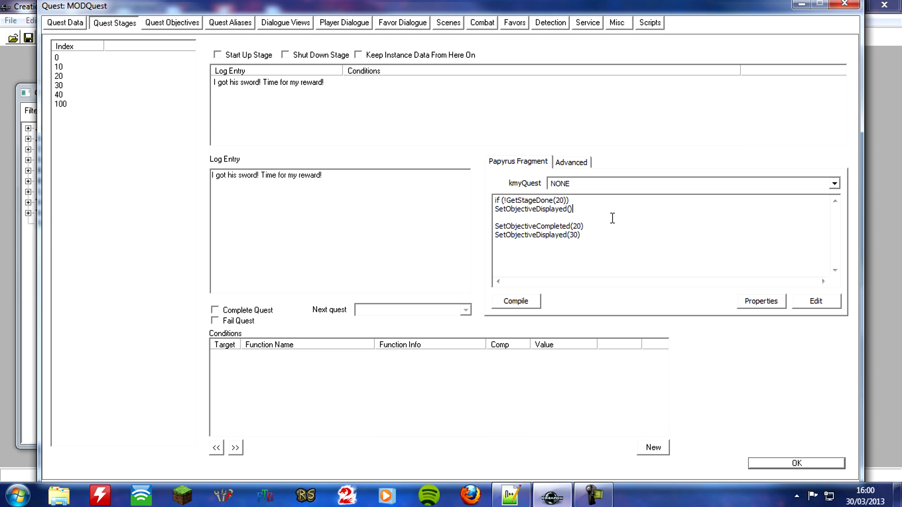
text(10)
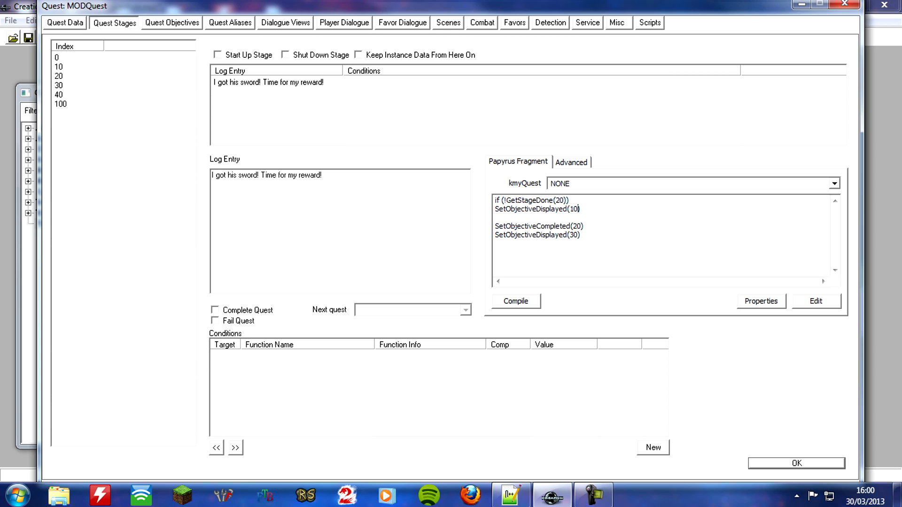
text(, False)
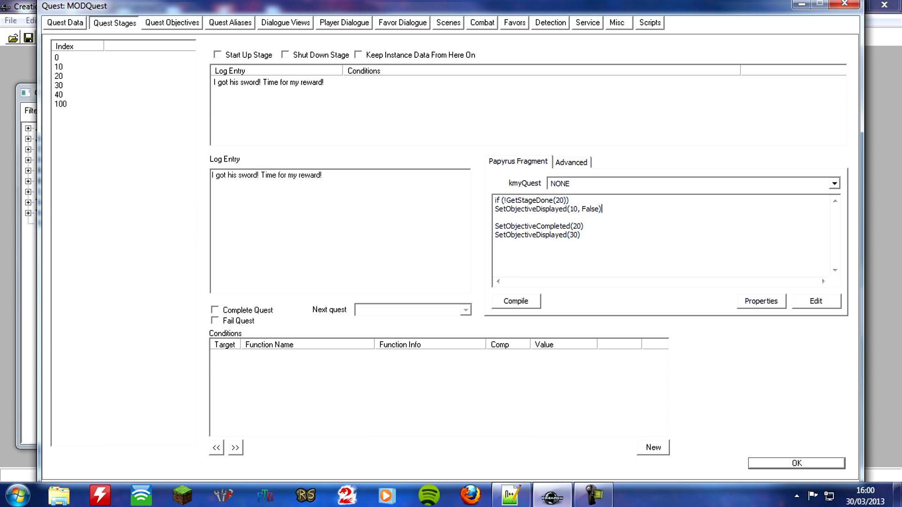
text(endif)
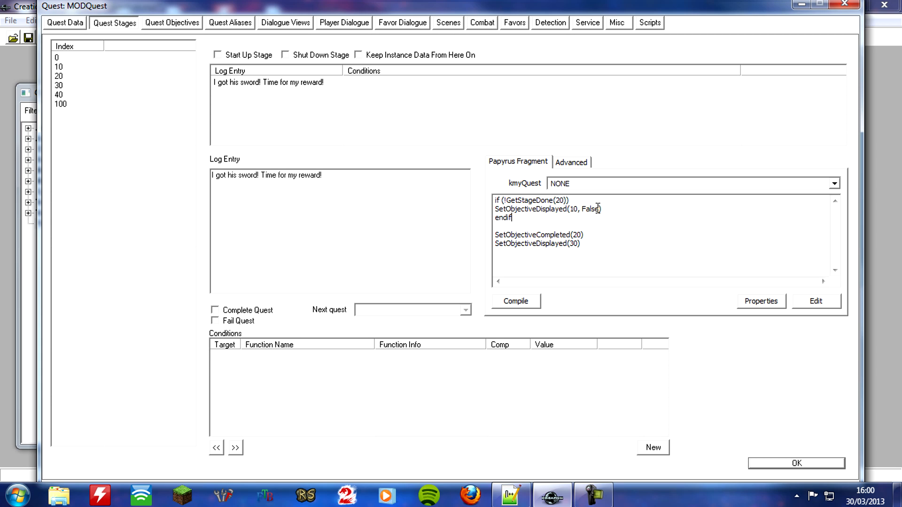
mouse_move(589, 190)
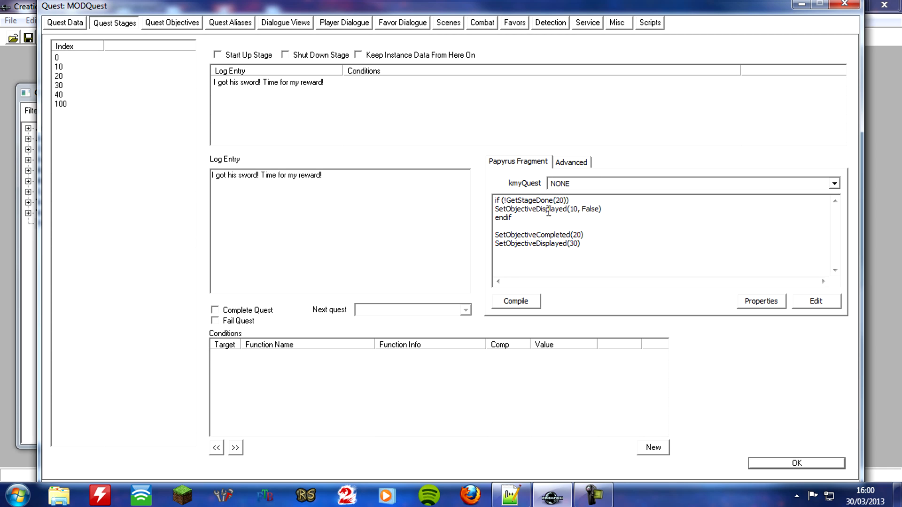
mouse_move(562, 210)
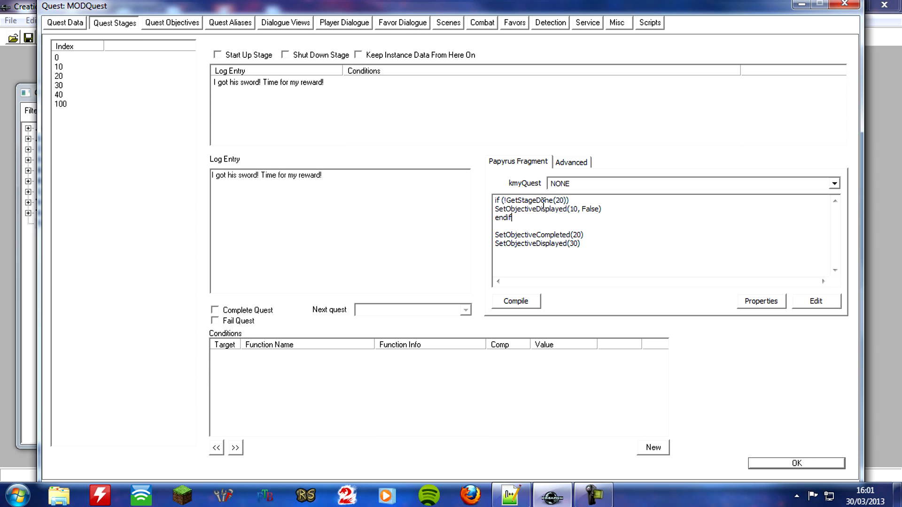
mouse_move(627, 204)
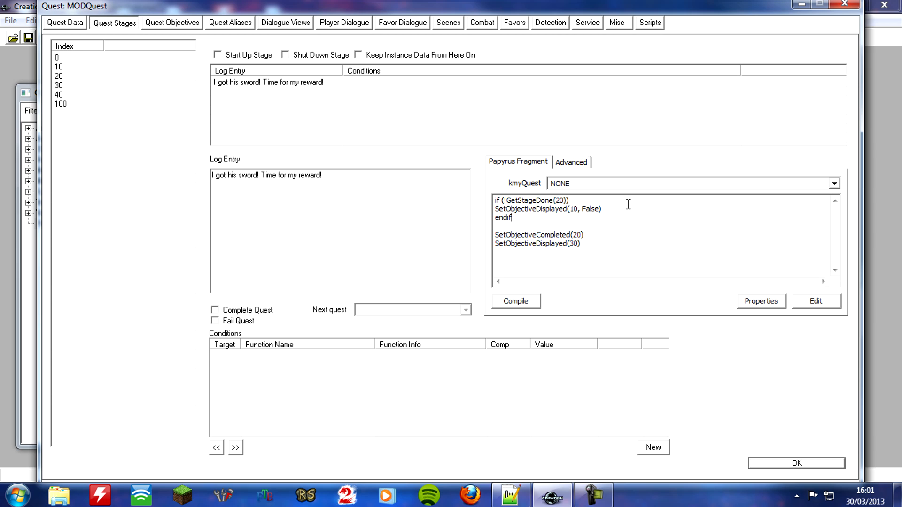
mouse_move(529, 222)
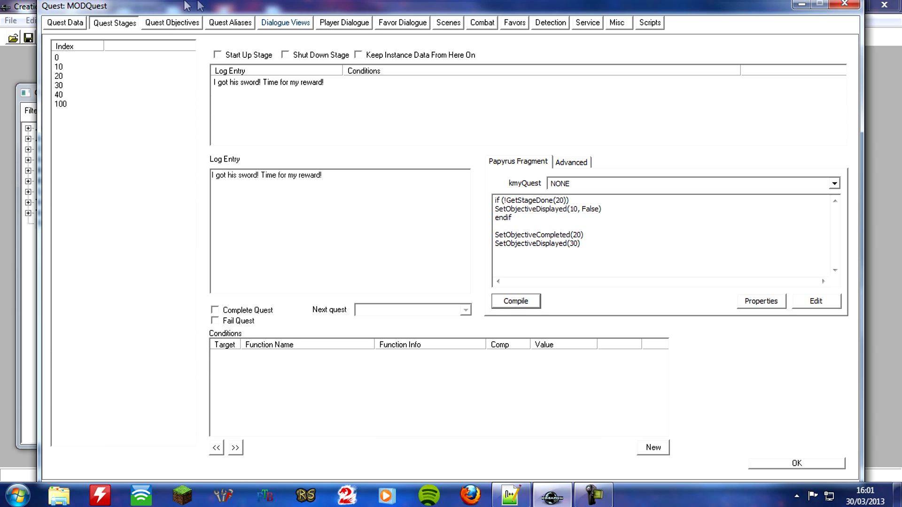
mouse_move(374, 244)
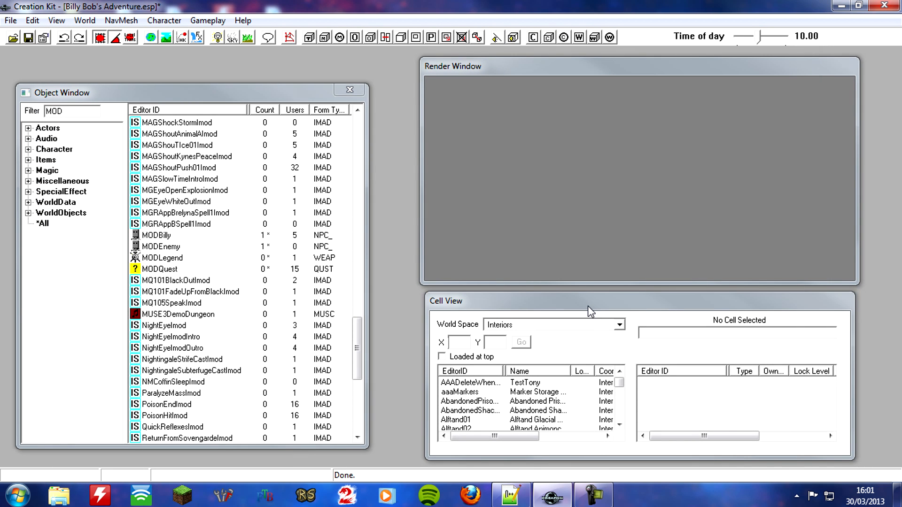
mouse_move(432, 262)
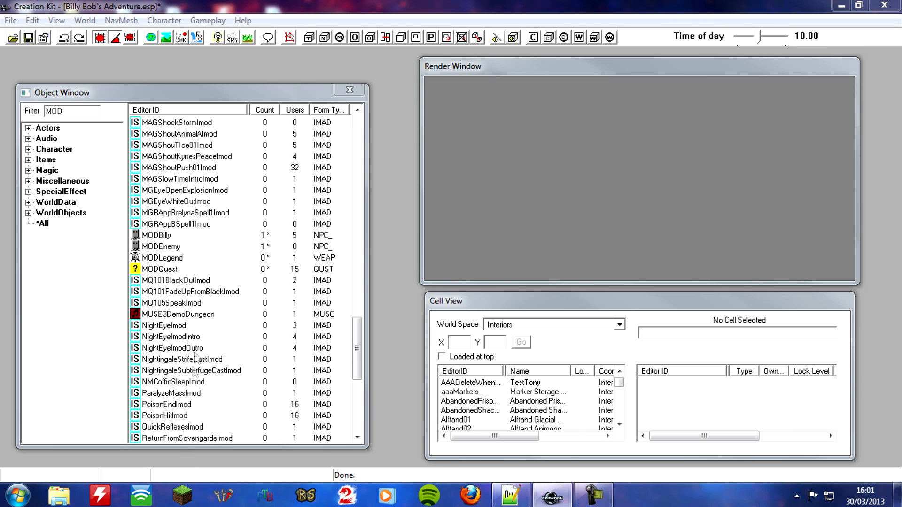
Step: Bring up MODEnemyCode's script source from the MODEnemy actor record for editing
double_click(162, 246)
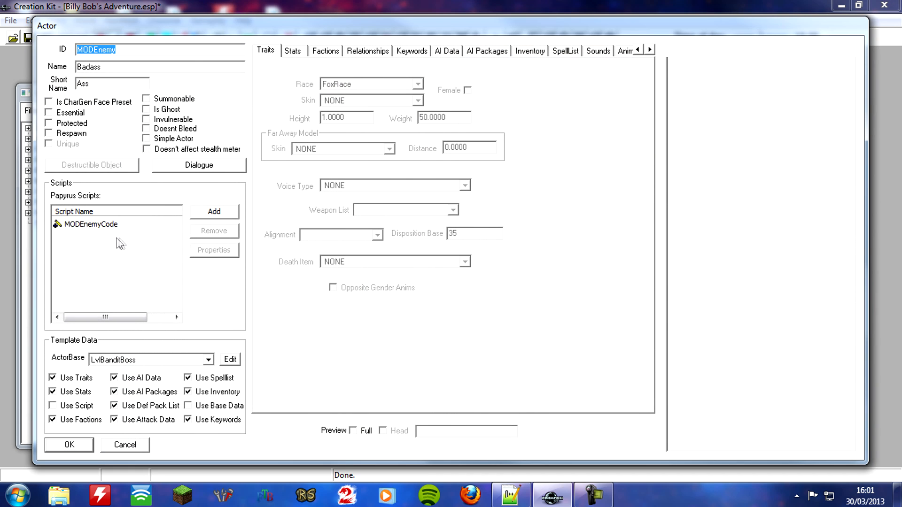
right_click(91, 223)
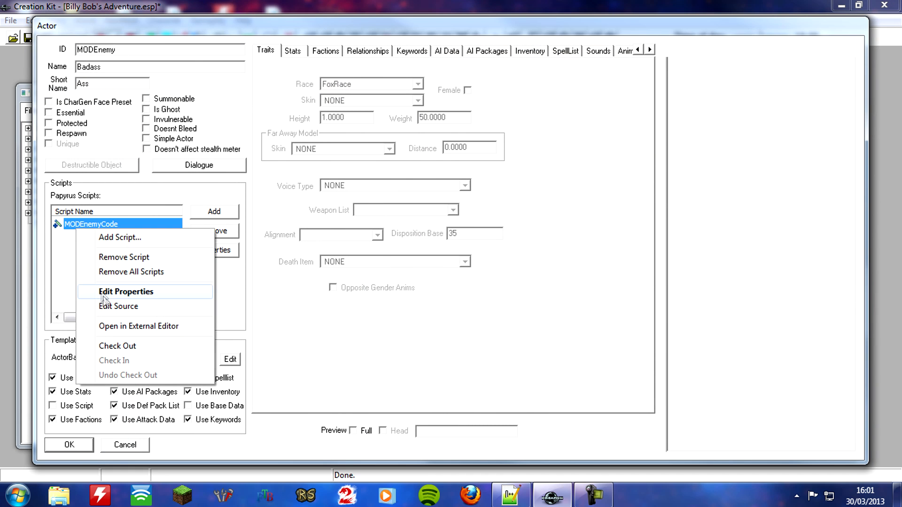
click(119, 305)
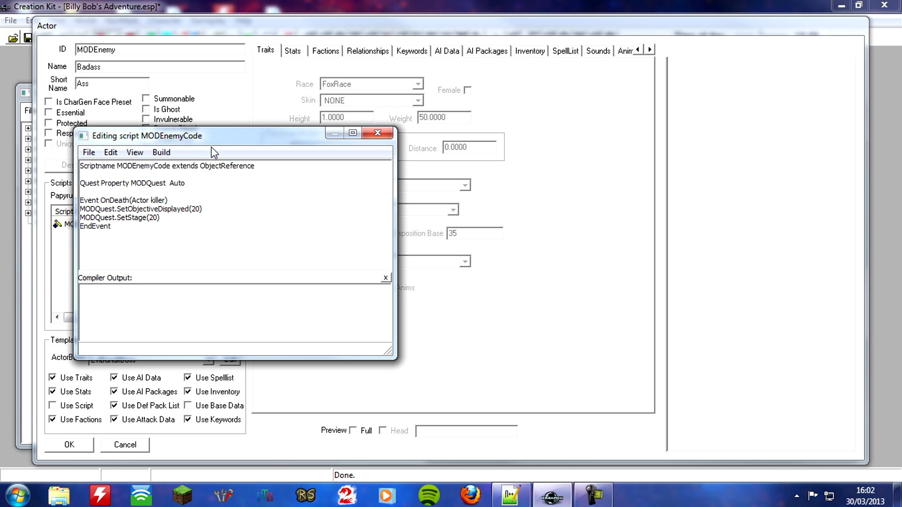
Step: Wrap the OnDeath lines in if (MODQuest.GetStage < 30) ... endif
text(if)
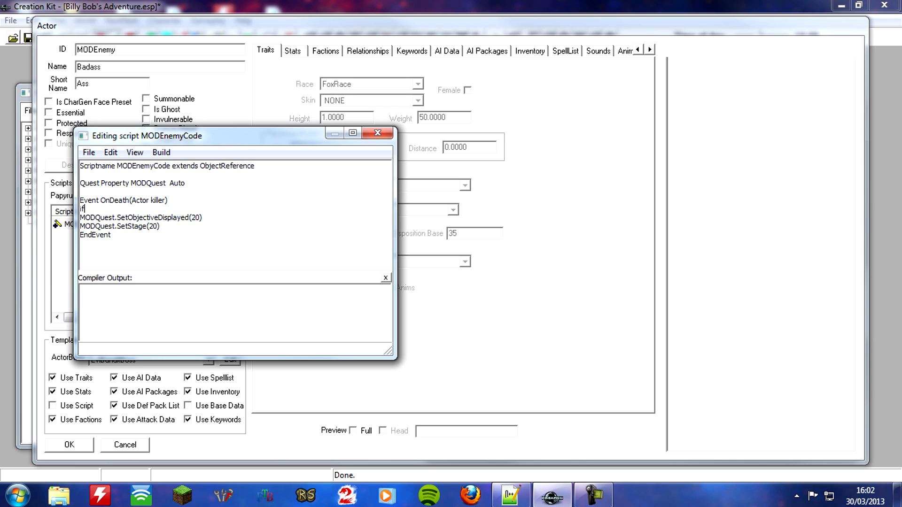
text(())
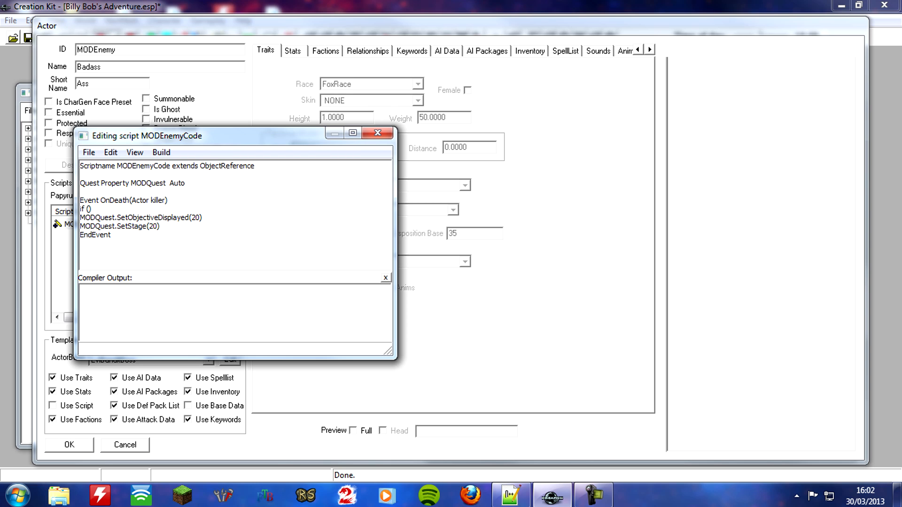
text(MOD)
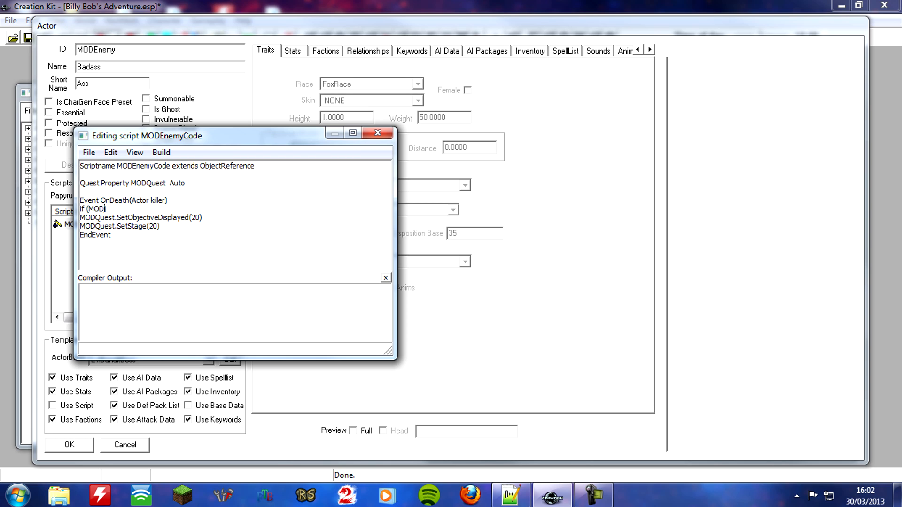
text(Quest)
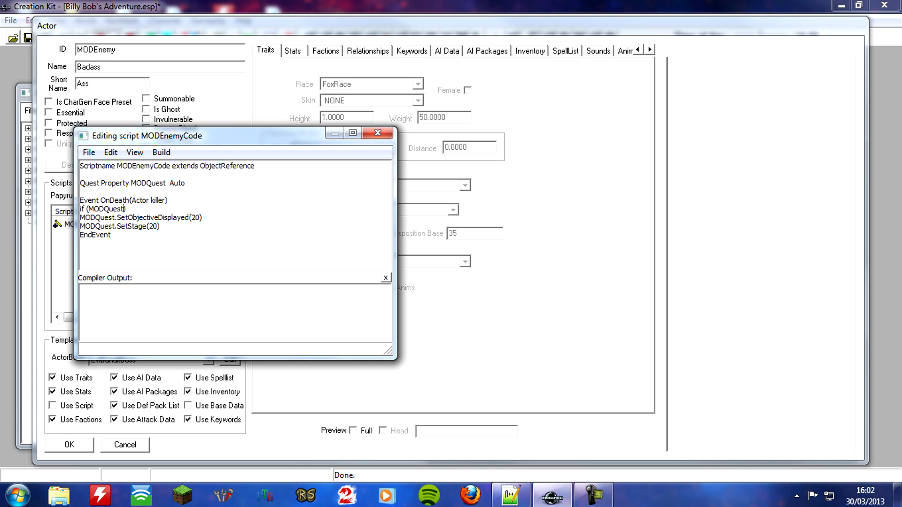
text(.)
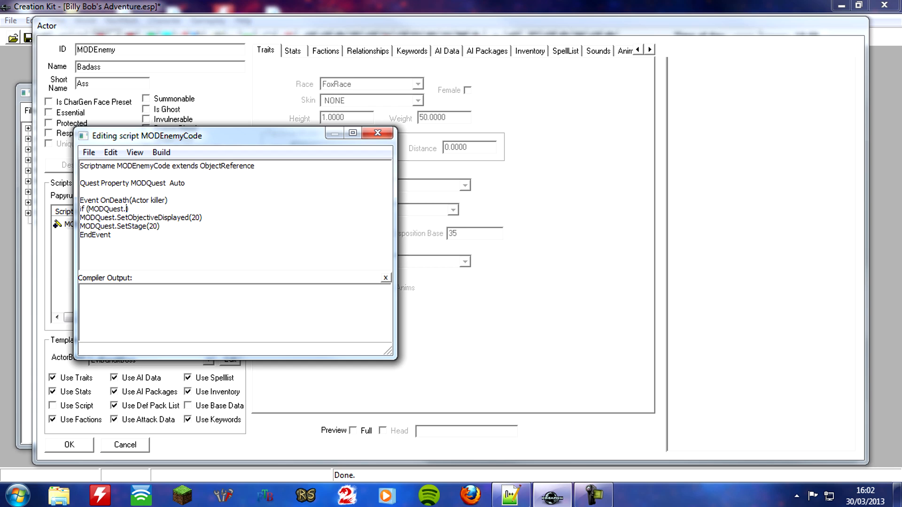
text(GetStage)
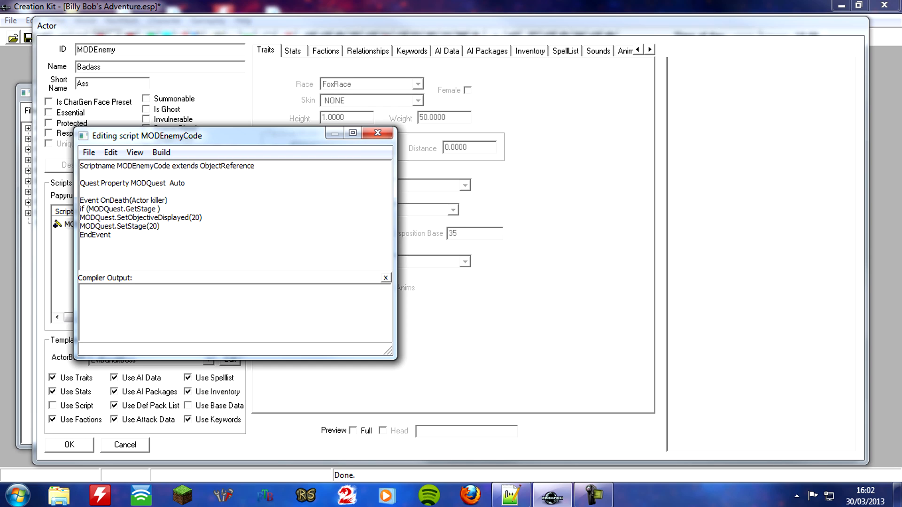
text(< 3)
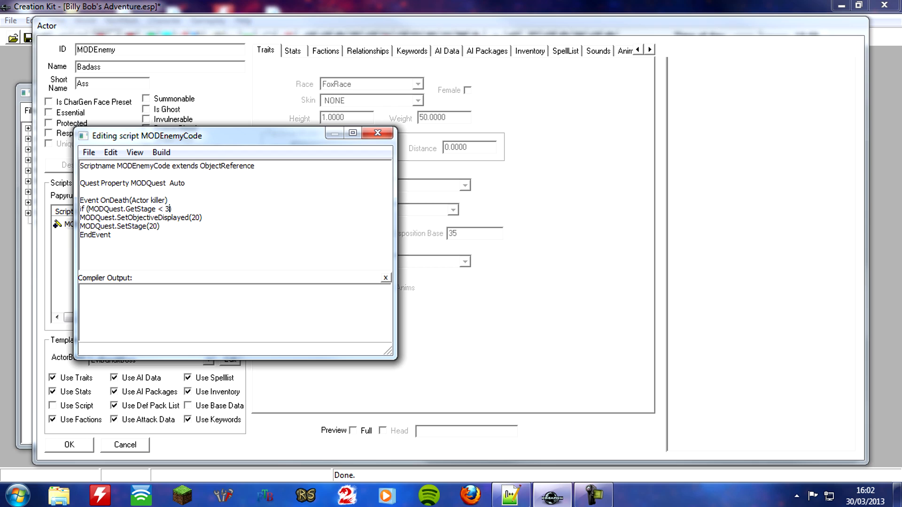
text(0)
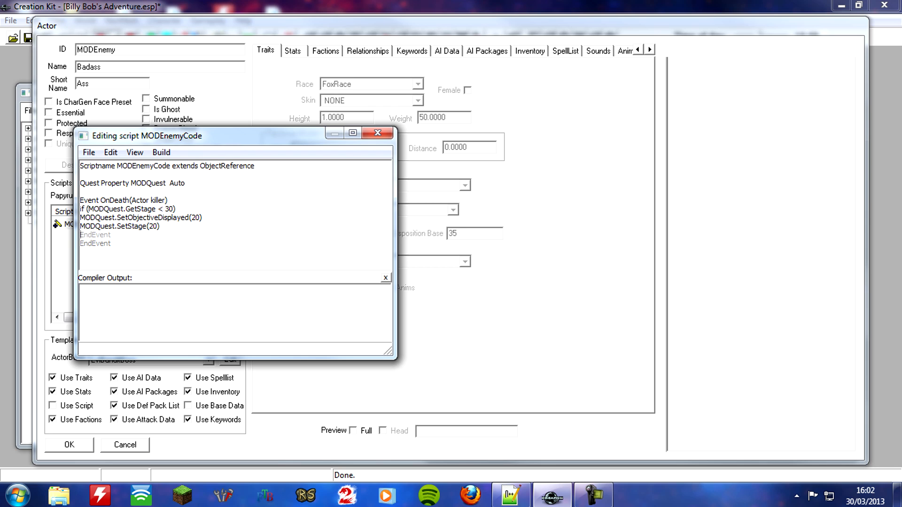
text(endif)
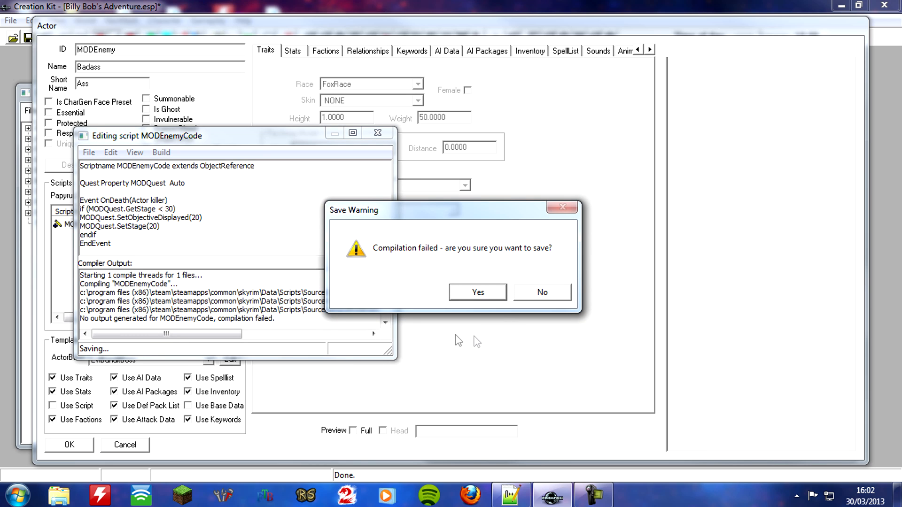
mouse_move(475, 308)
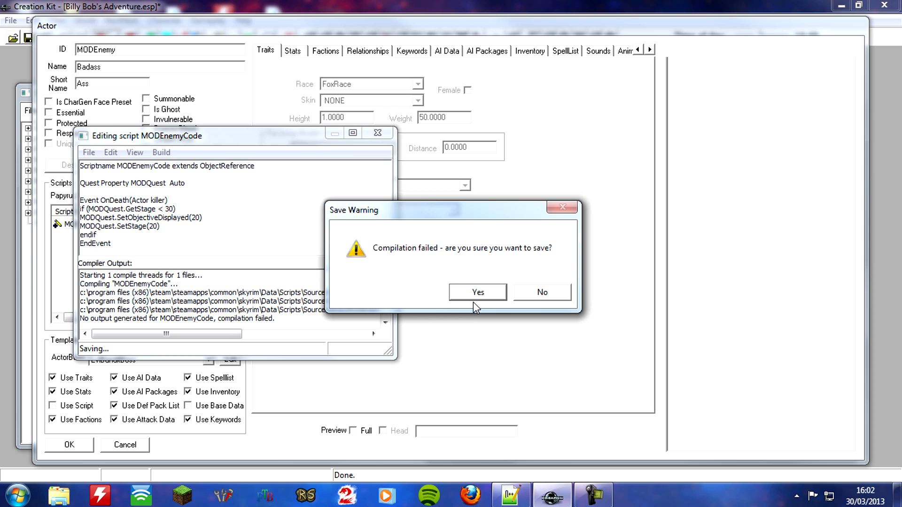
Step: Save MODEnemyCode with GetStage() corrected and close the script editor
click(541, 292)
text(()
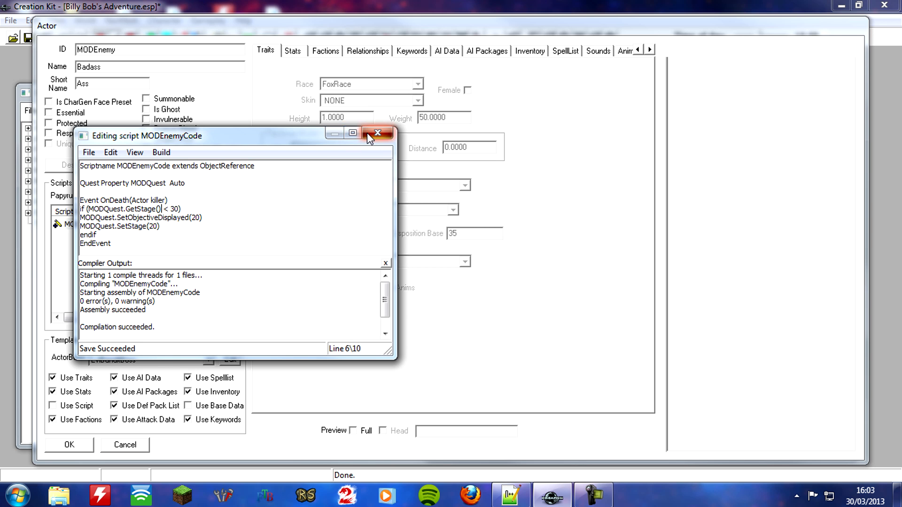
click(378, 133)
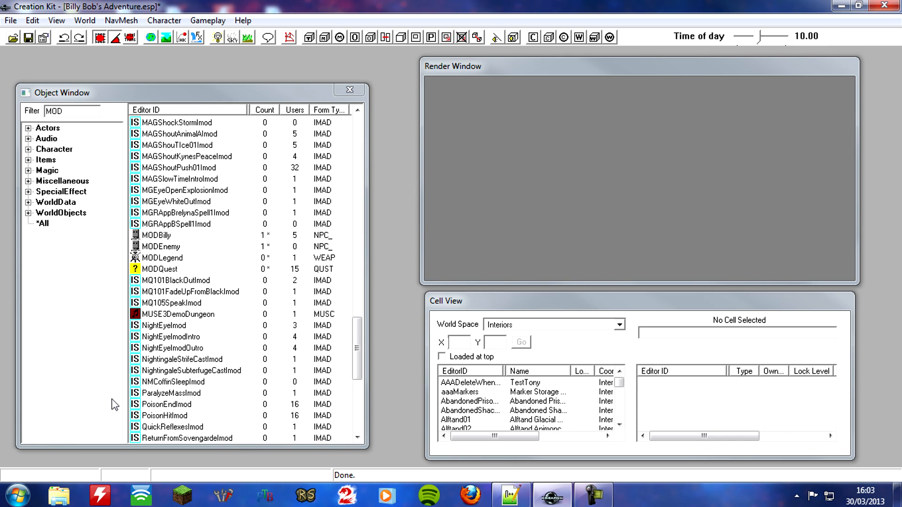
mouse_move(78, 304)
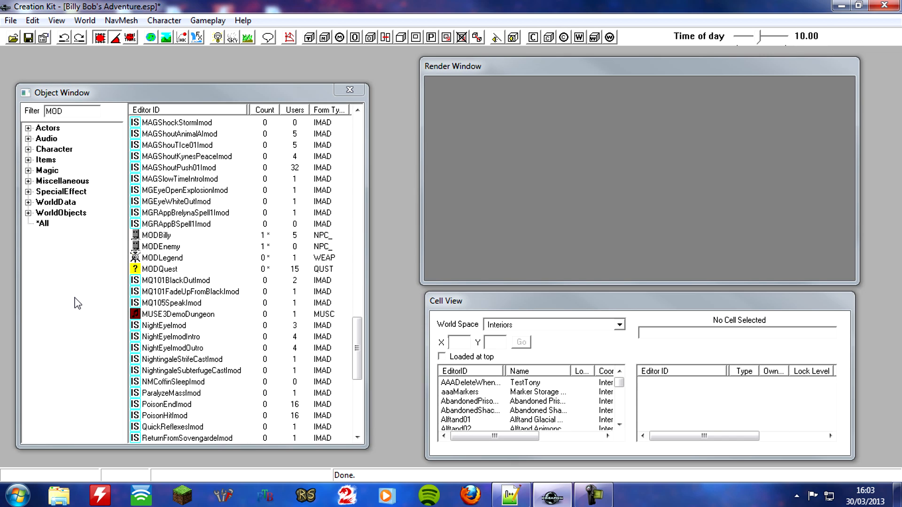
mouse_move(121, 259)
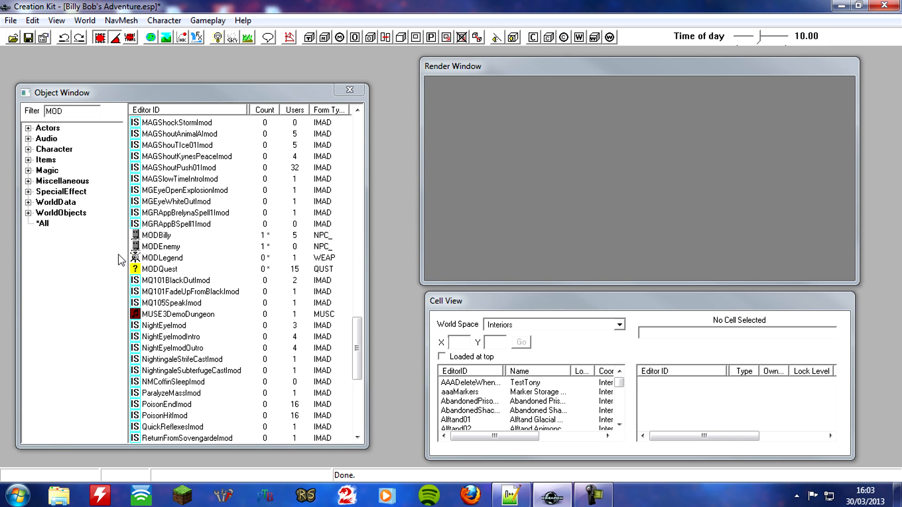
mouse_move(152, 222)
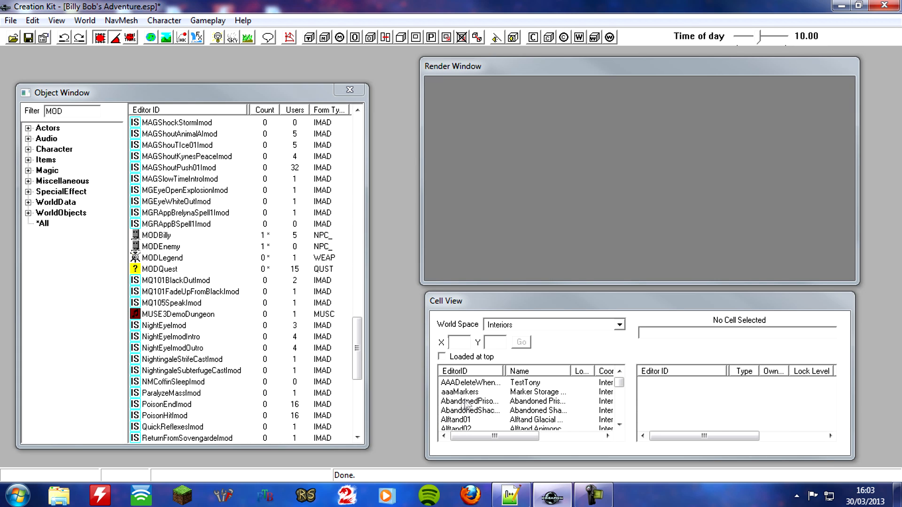
Step: Load the Breezehome interior cell and edit the placed MODEnemy reference's properties
click(470, 401)
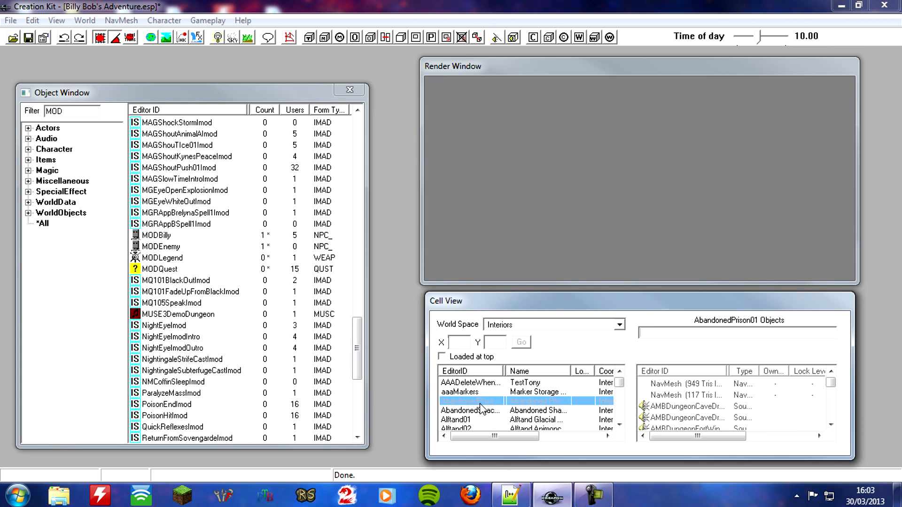
click(470, 401)
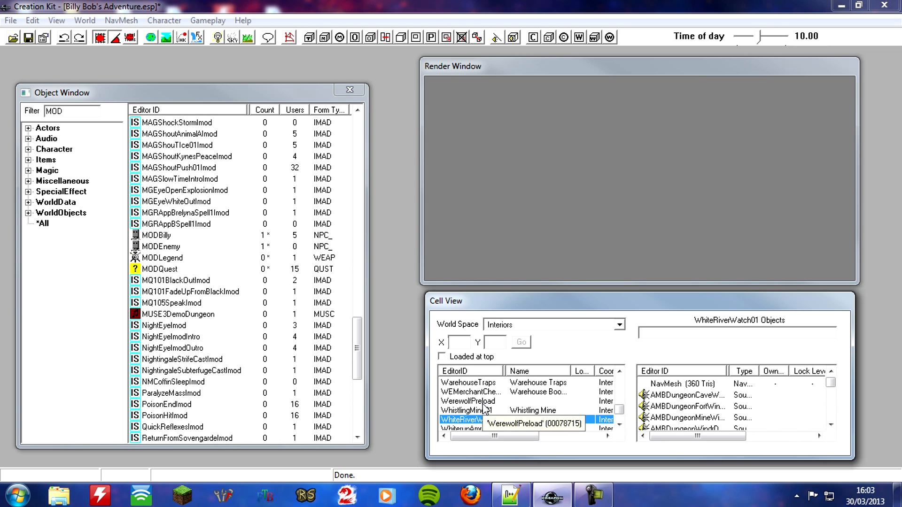
click(467, 383)
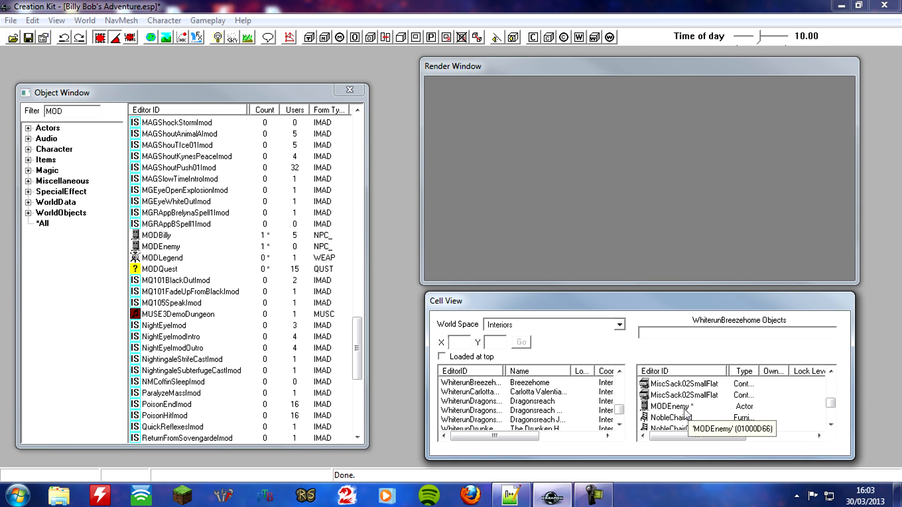
right_click(668, 407)
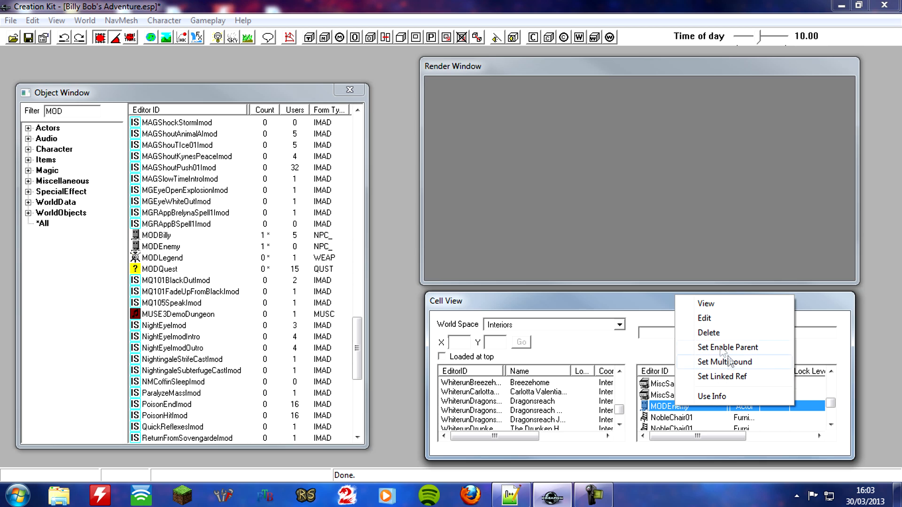
click(704, 319)
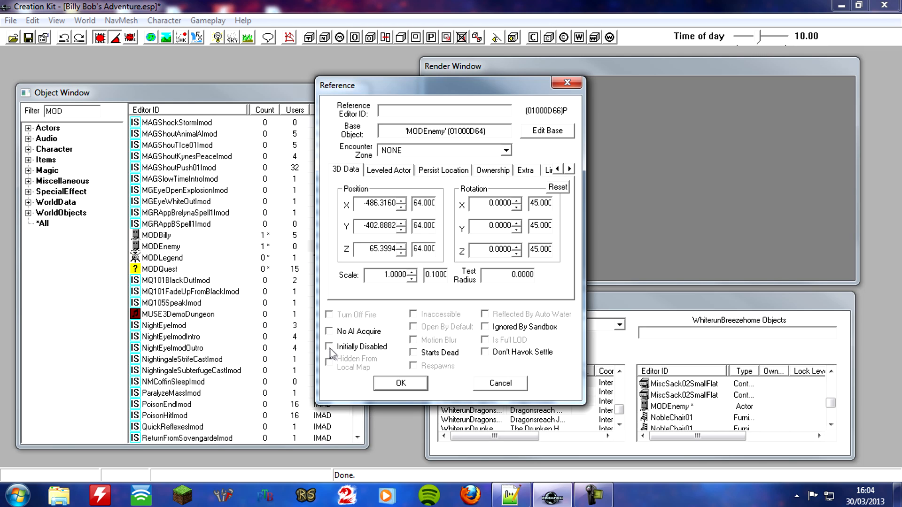
Step: Tick Initially Disabled on the MODEnemy reference, then reopen the MODQuest quest
click(329, 346)
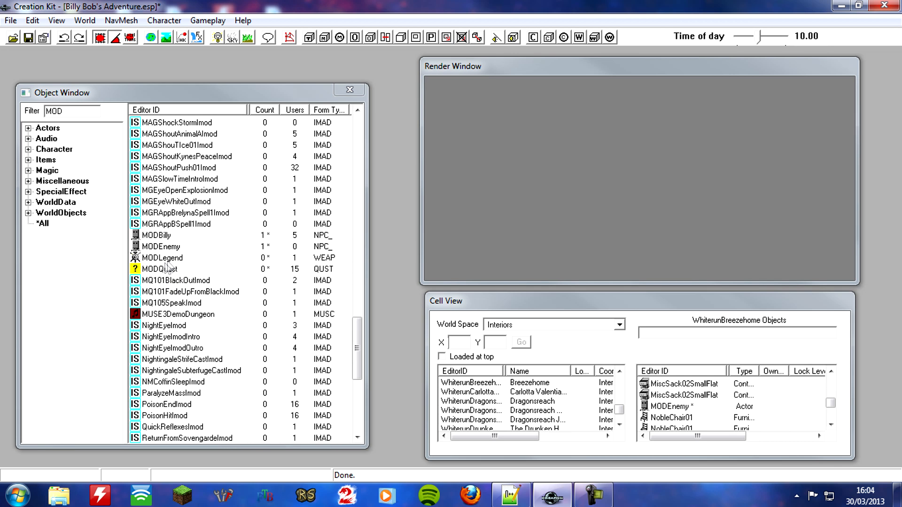
double_click(159, 268)
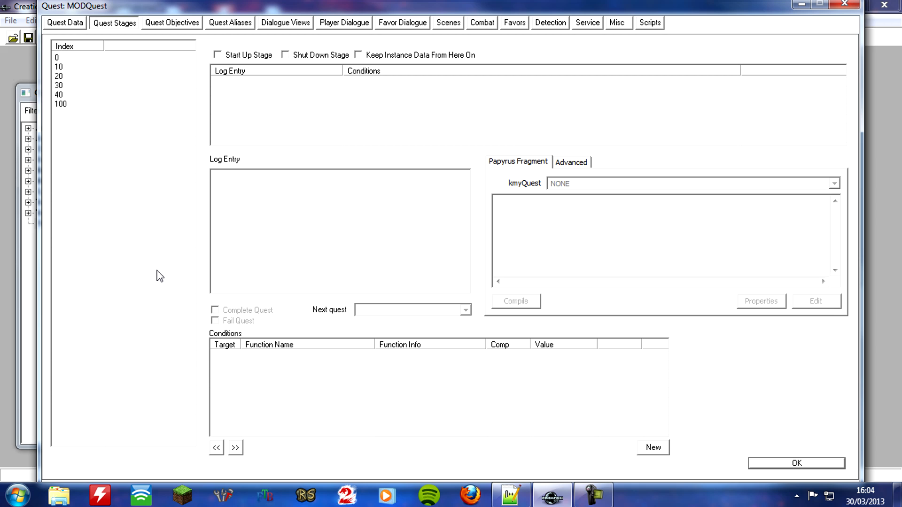
Step: Turn on Allow Disabled for MODQuest's Enemy alias
click(230, 23)
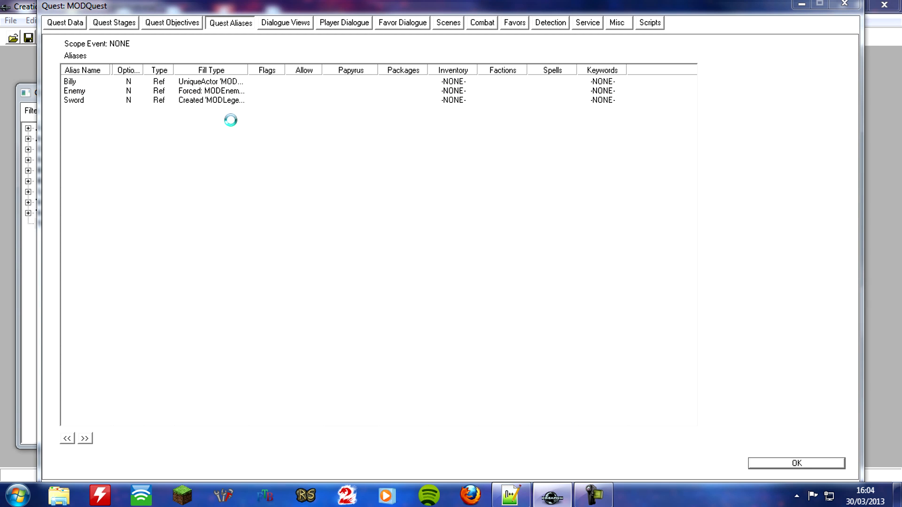
double_click(75, 91)
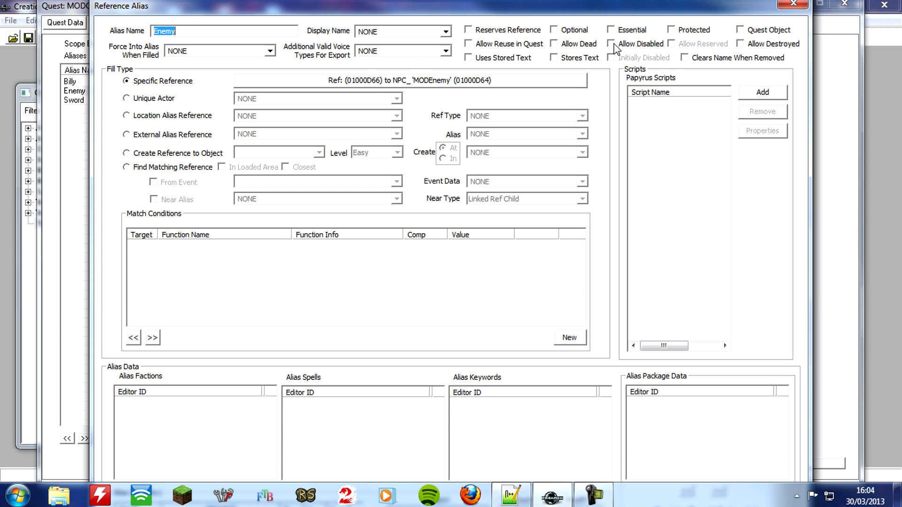
click(611, 44)
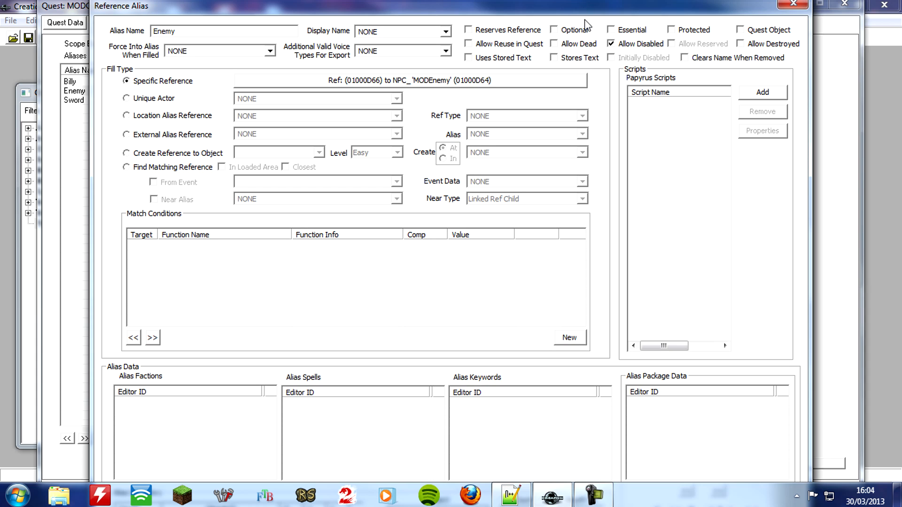
mouse_move(586, 28)
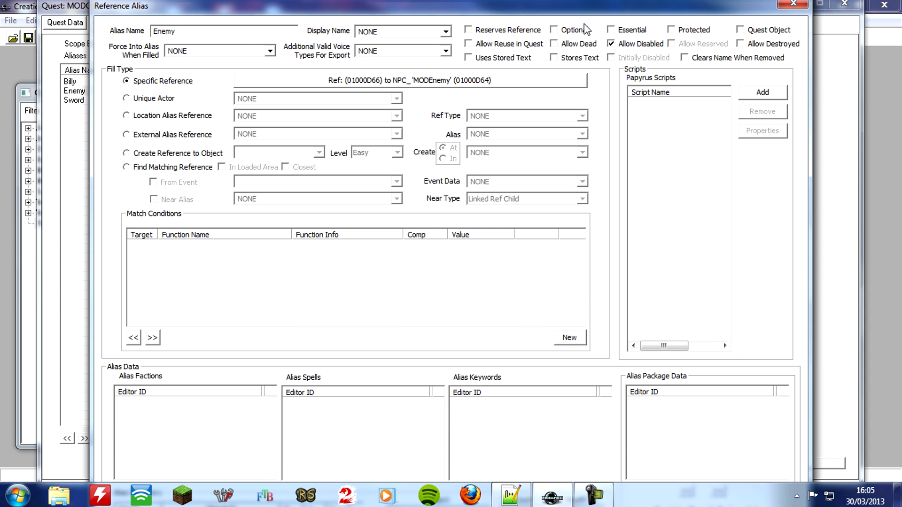
mouse_move(590, 141)
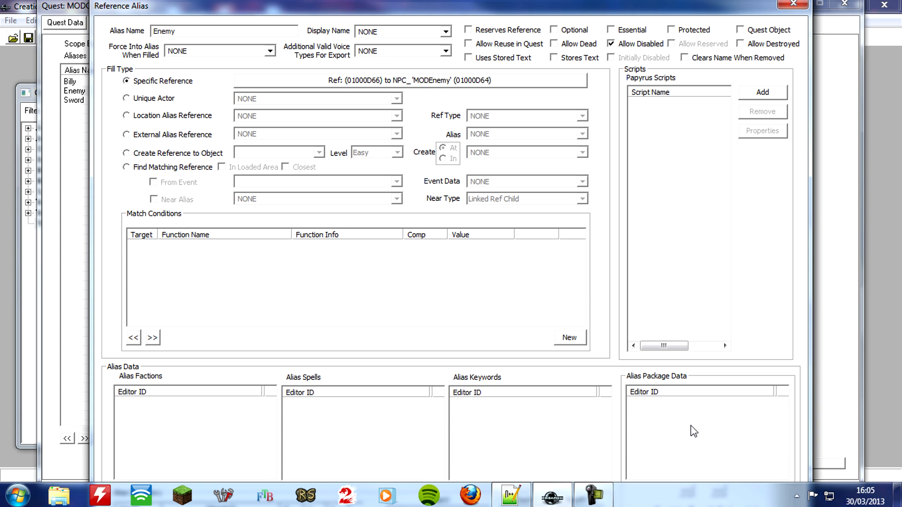
mouse_move(696, 431)
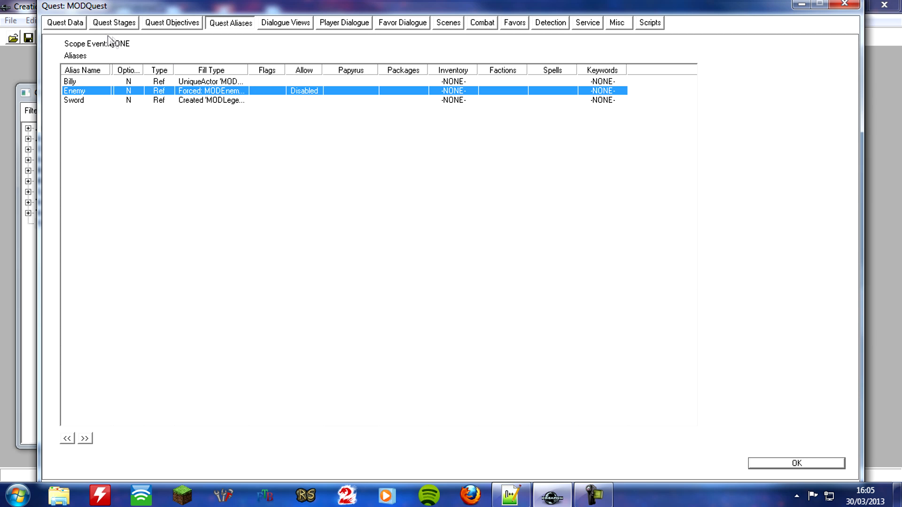
Step: Select stage 10 and remove the old enemy-enabling line from its fragment
click(114, 22)
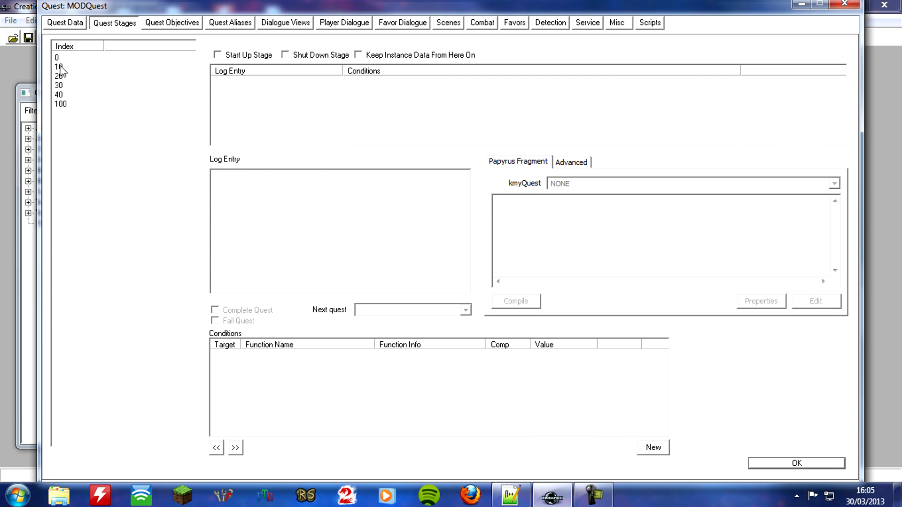
click(58, 66)
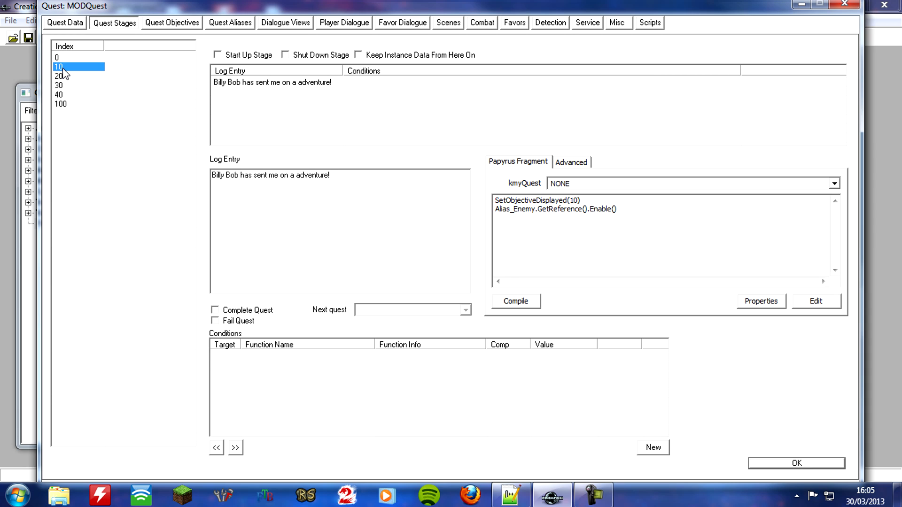
mouse_move(68, 69)
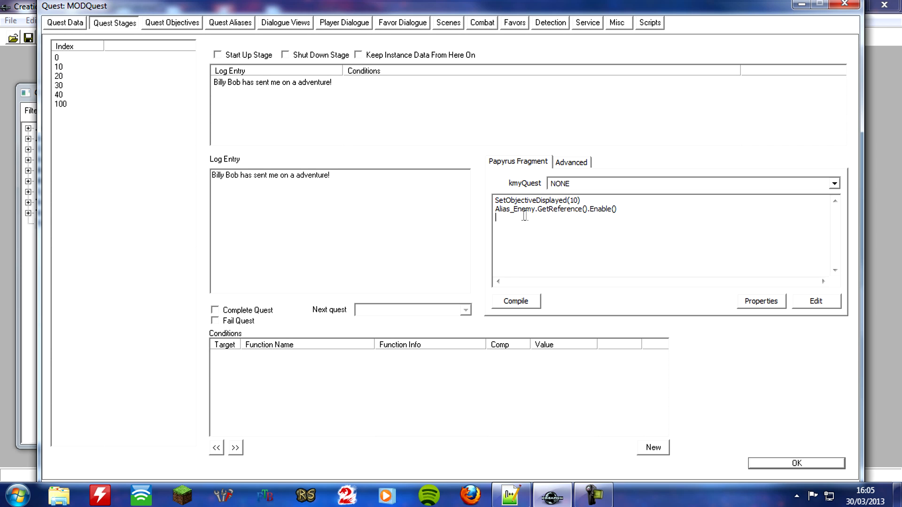
triple_click(555, 208)
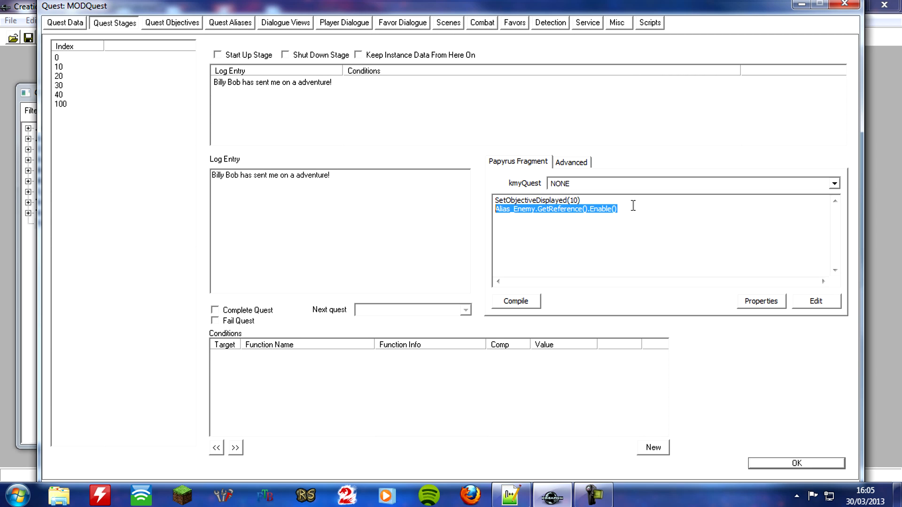
key(Delete)
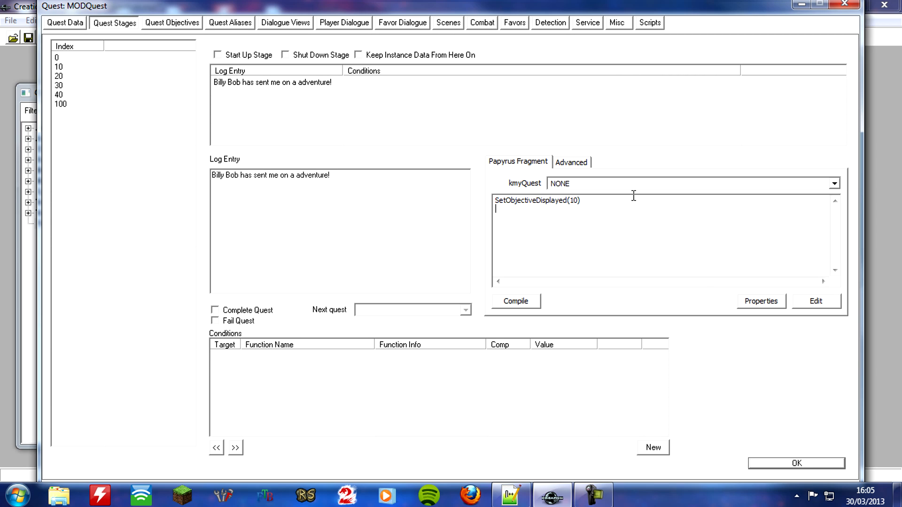
Step: Add Alias_Enemy.GetReference().Enable() to stage 10's Papyrus fragment
text(Alia)
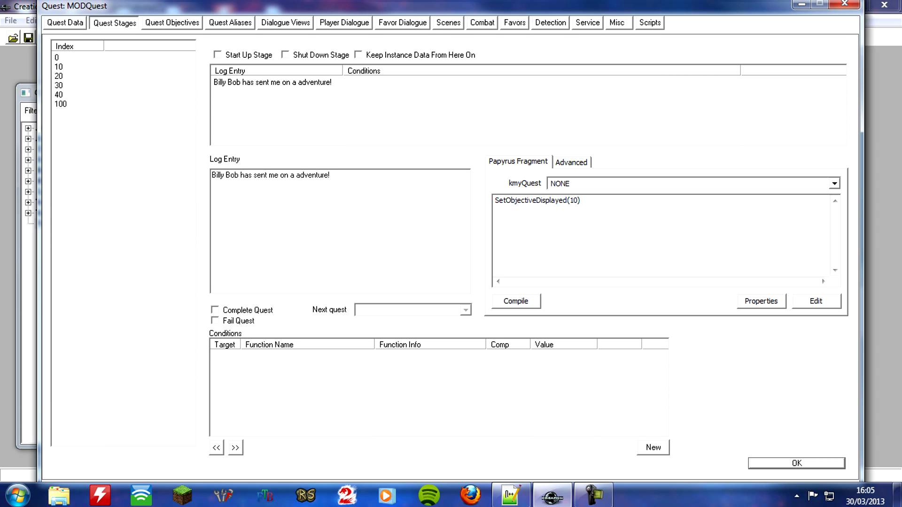
text(Alia)
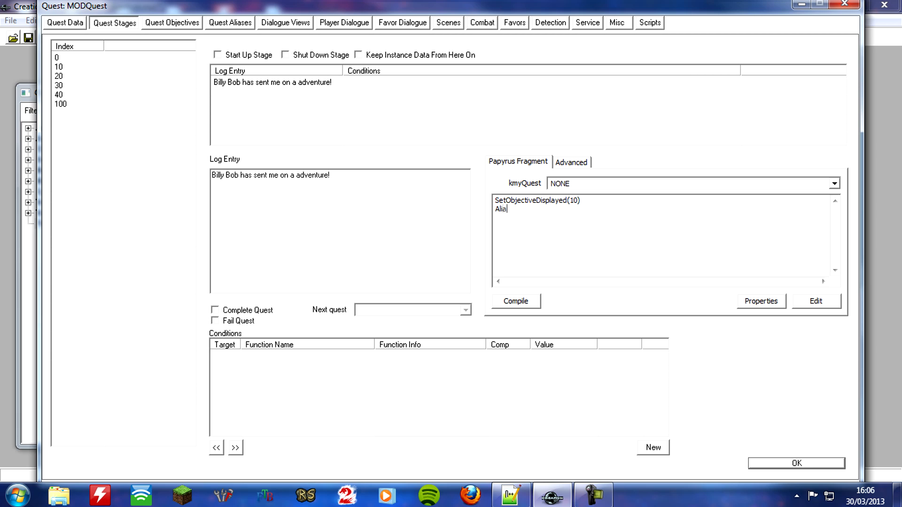
text(s_)
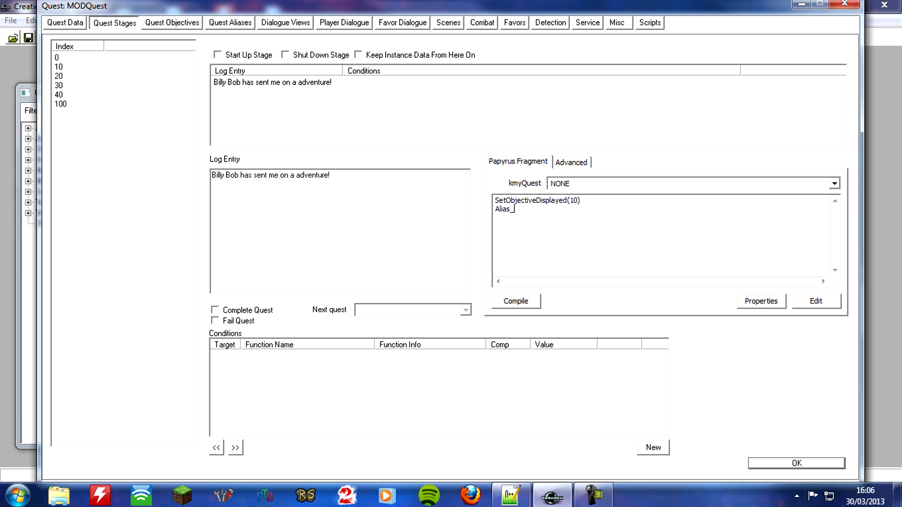
text(Enemy)
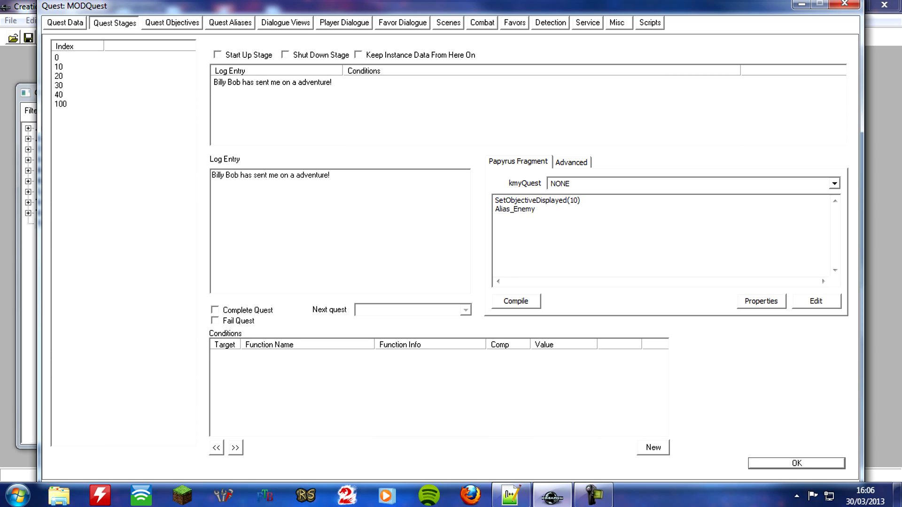
text(.)
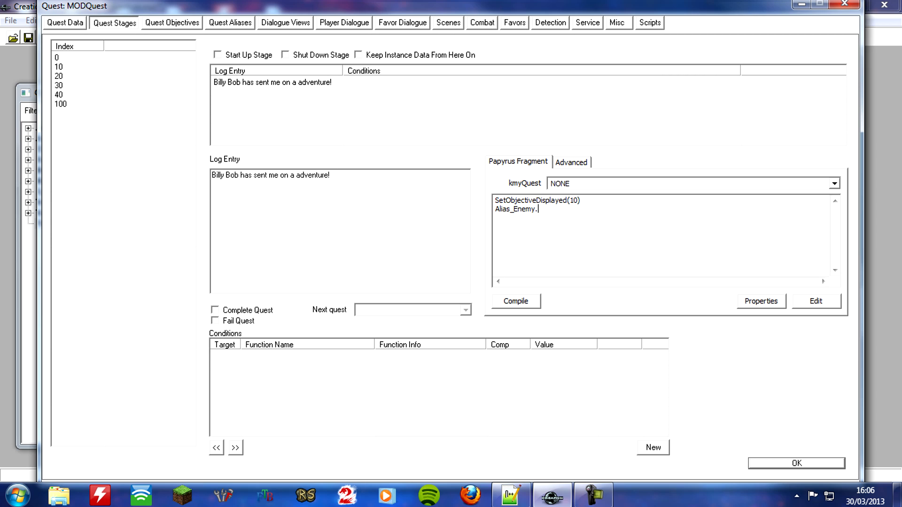
text(Get)
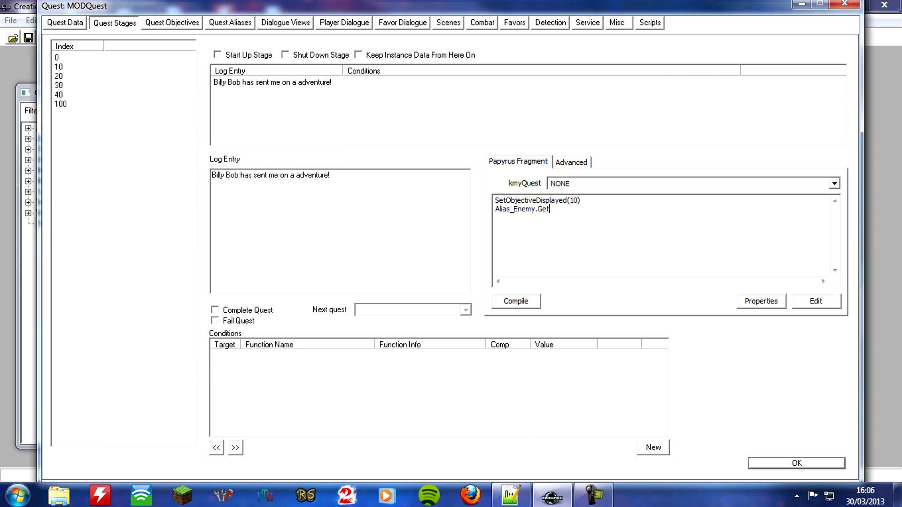
text(Ref)
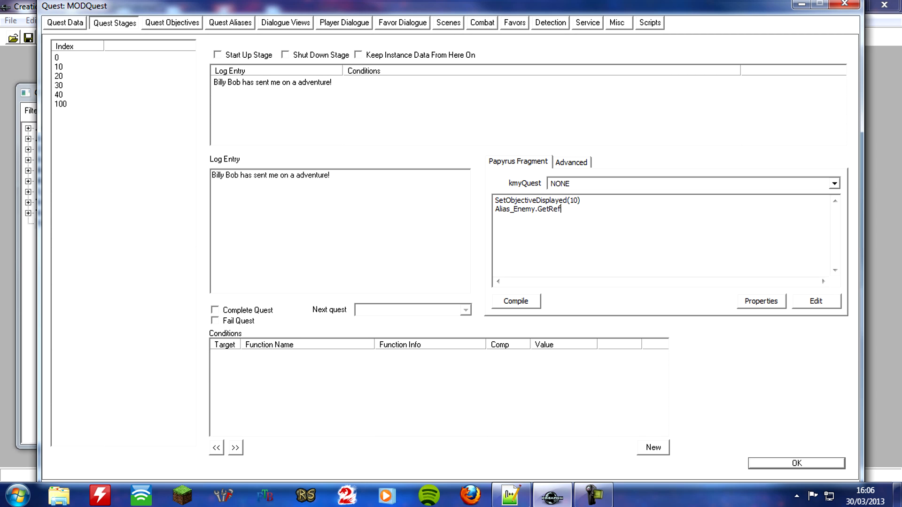
text(ernce)
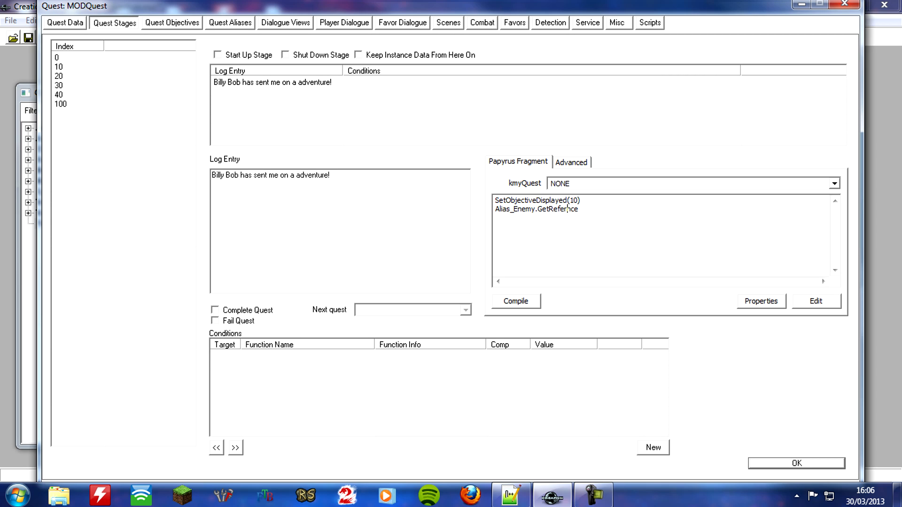
text(e)
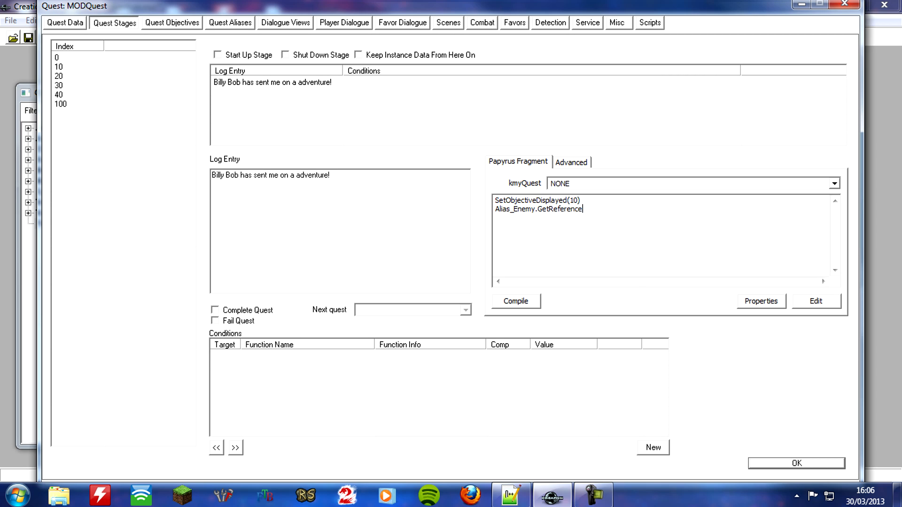
text(().)
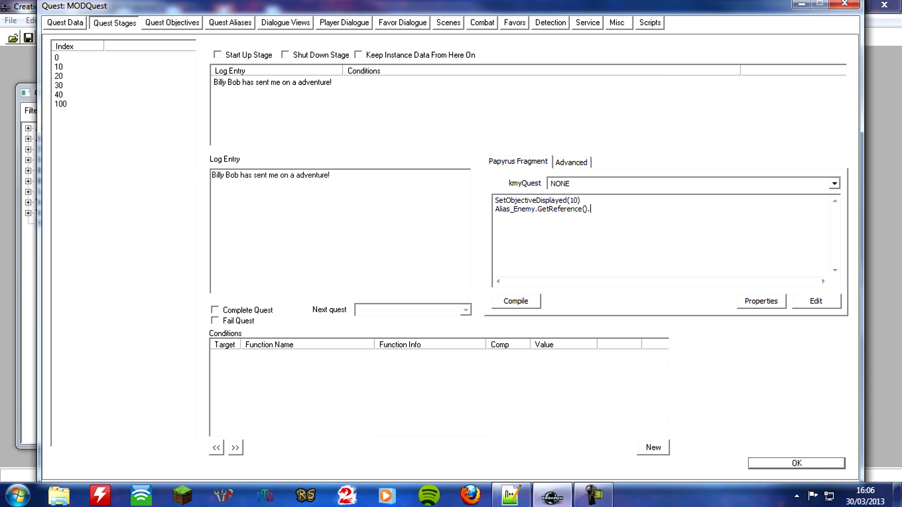
text(Enable())
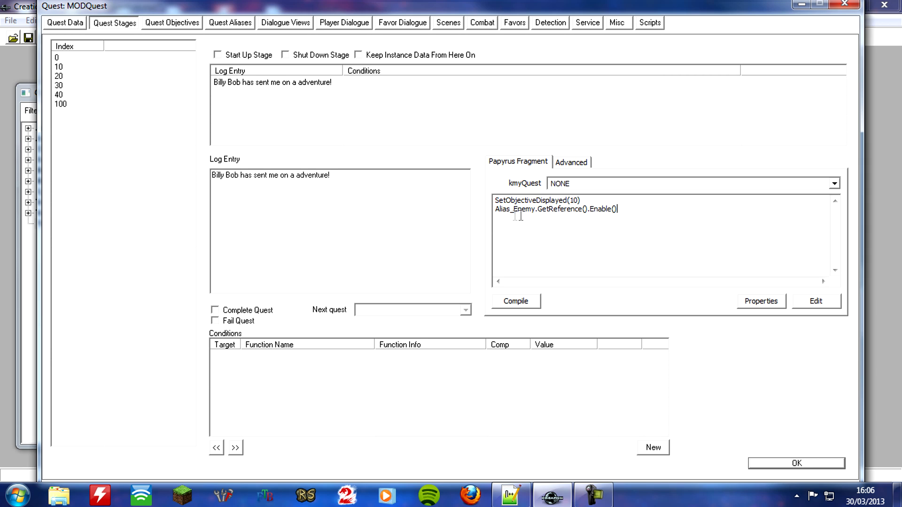
mouse_move(626, 235)
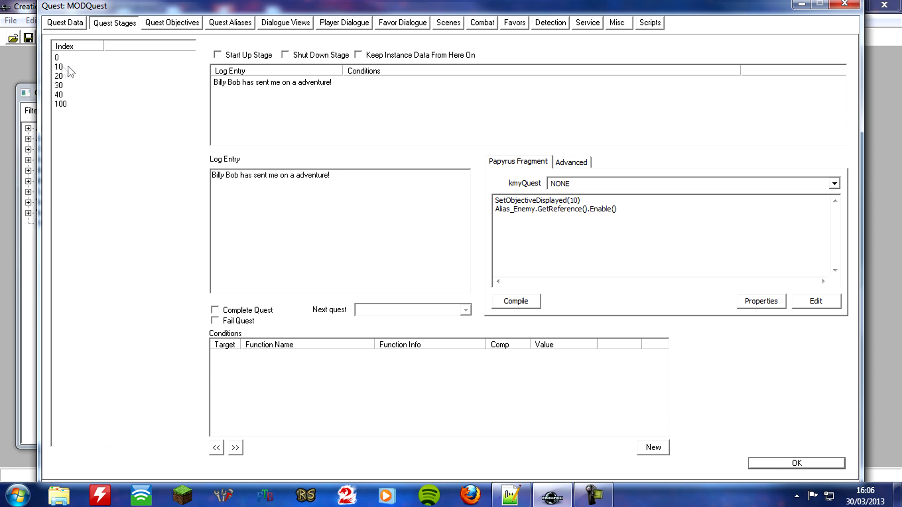
mouse_move(504, 214)
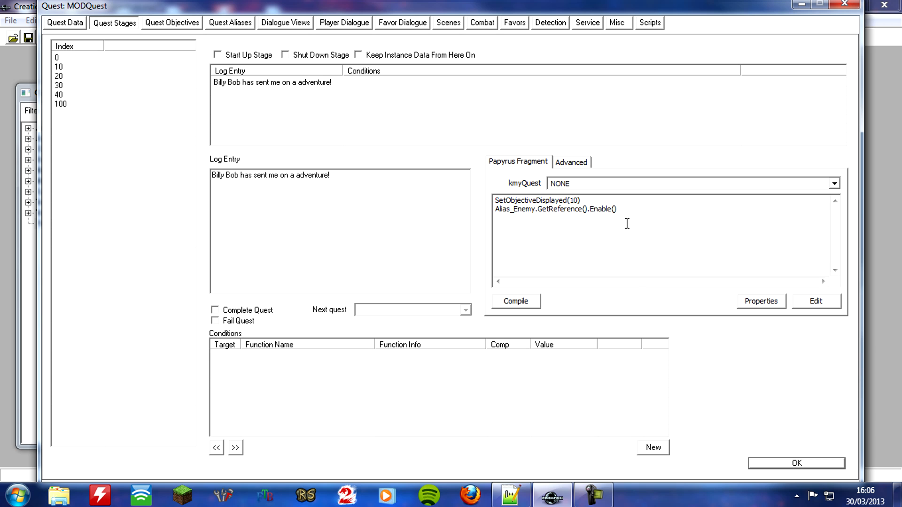
Step: Reopen MODQuest's aliases and edit the Sword alias
click(796, 463)
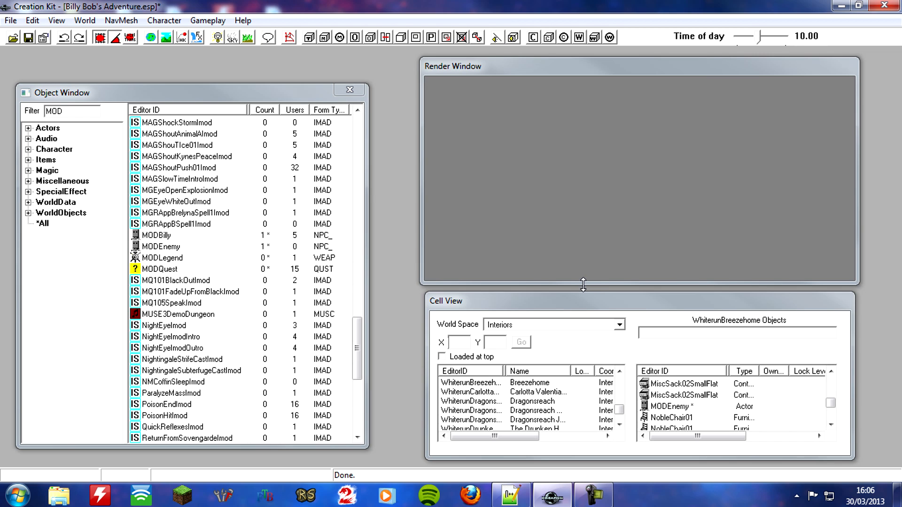
mouse_move(601, 287)
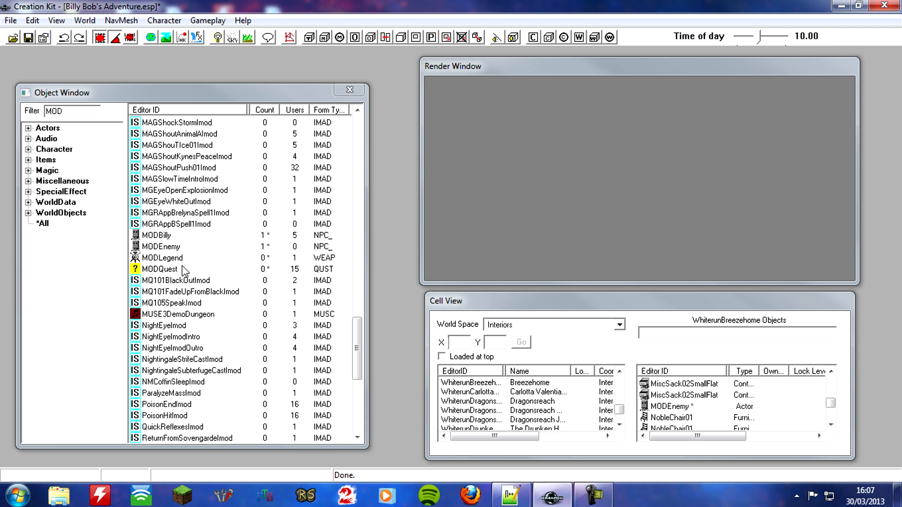
double_click(159, 269)
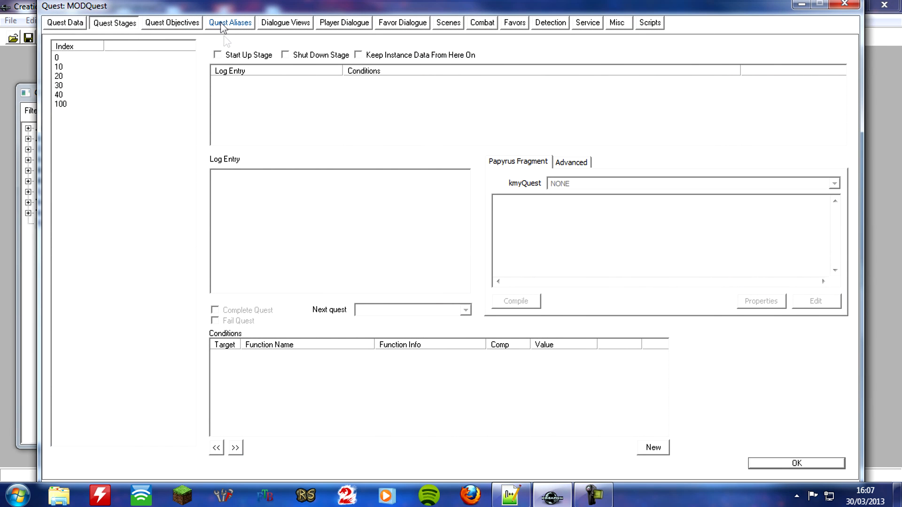
click(229, 23)
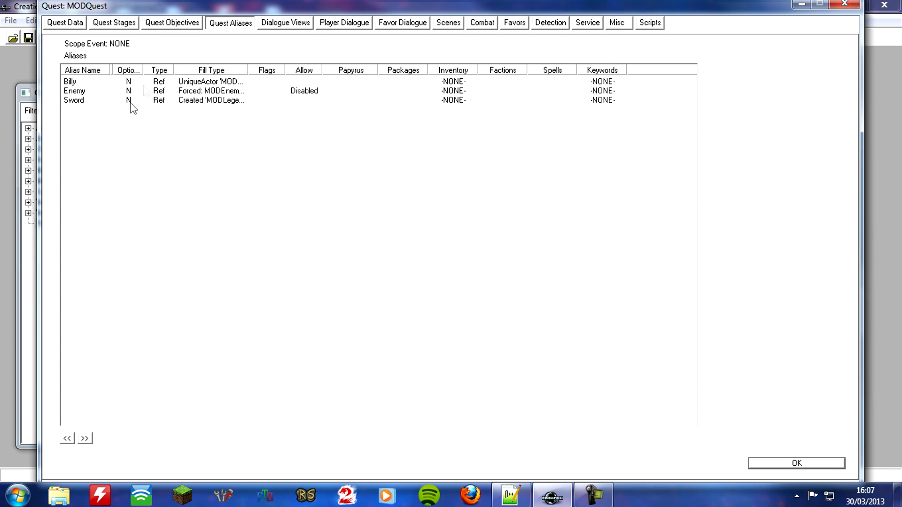
mouse_move(89, 107)
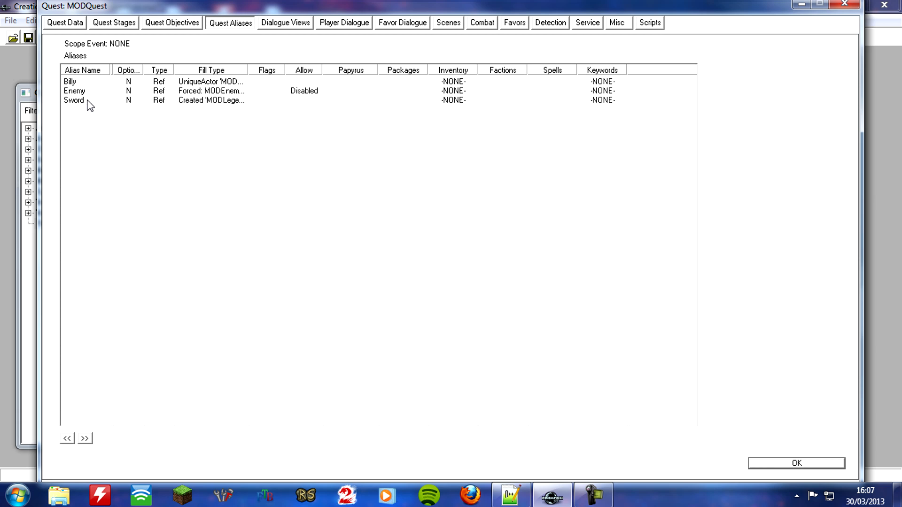
right_click(73, 100)
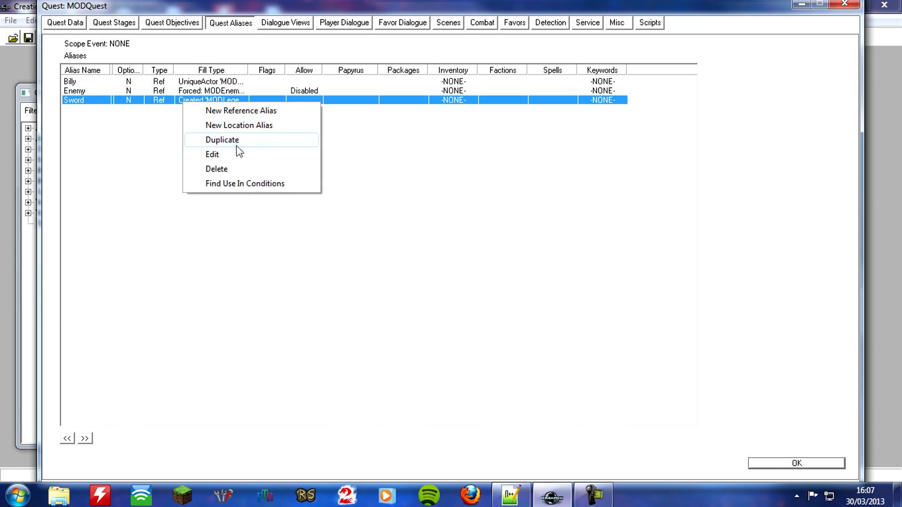
click(221, 140)
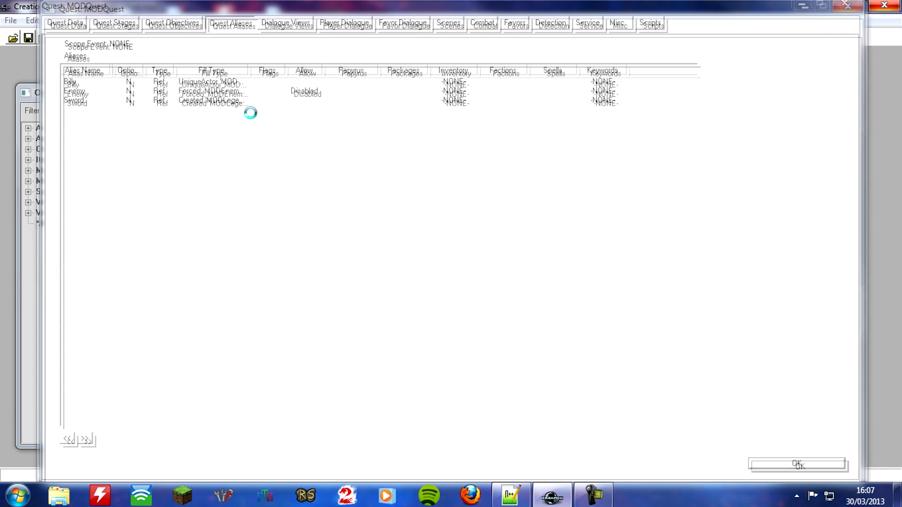
Step: Mark the Sword alias as a Quest Object
double_click(75, 102)
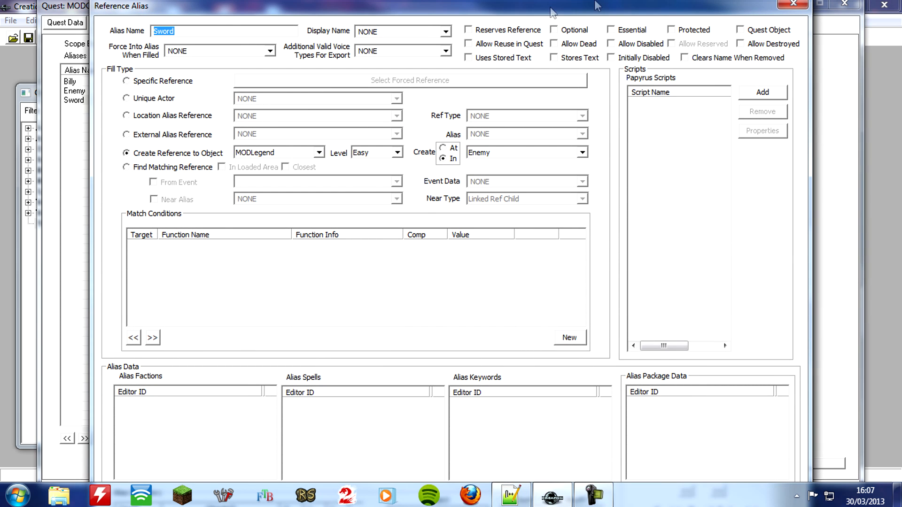
mouse_move(778, 47)
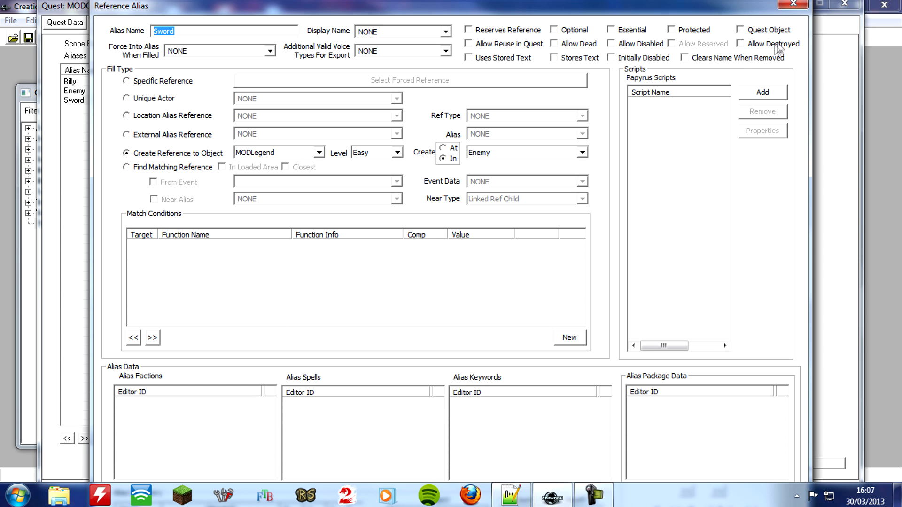
click(741, 29)
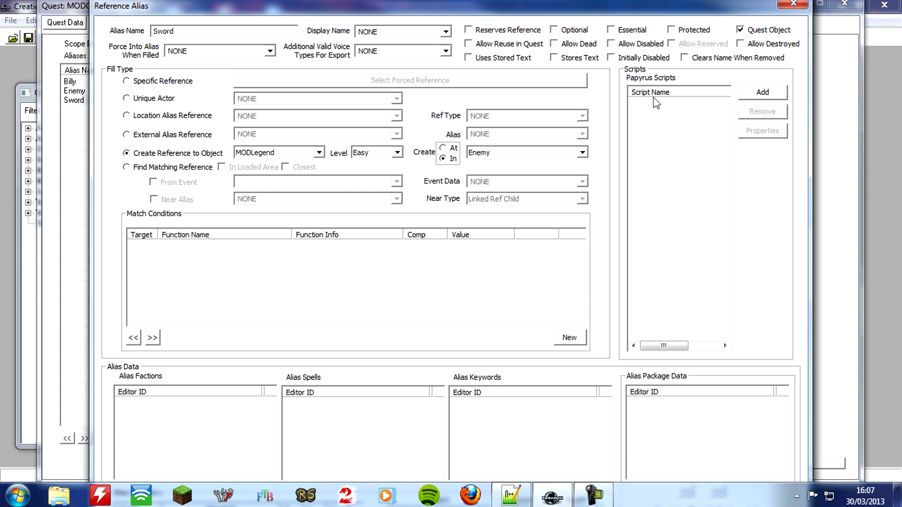
mouse_move(649, 124)
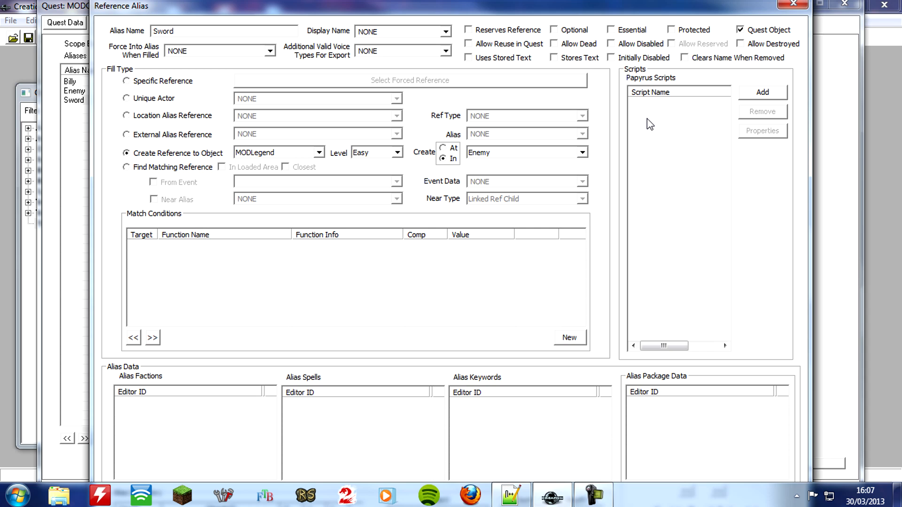
mouse_move(702, 48)
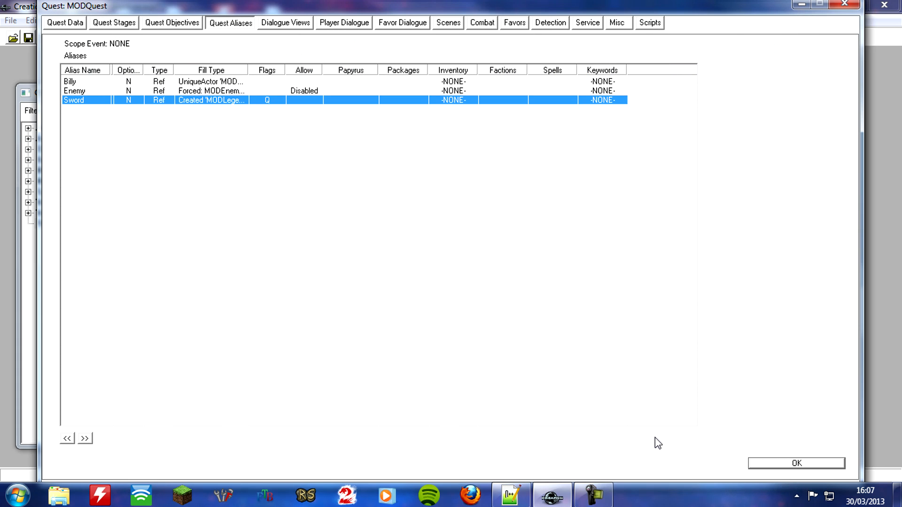
click(795, 463)
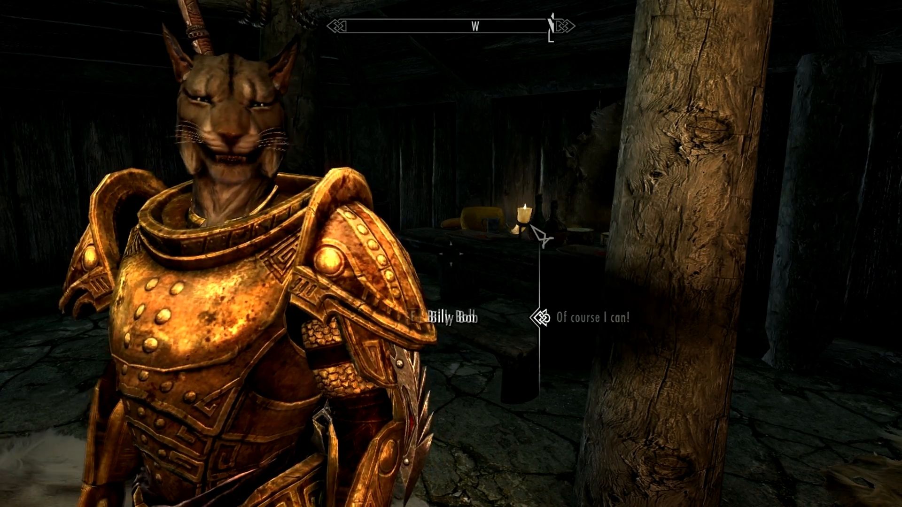
Step: Answer Billy Bob with the dialogue option "Of course I can!"
click(595, 317)
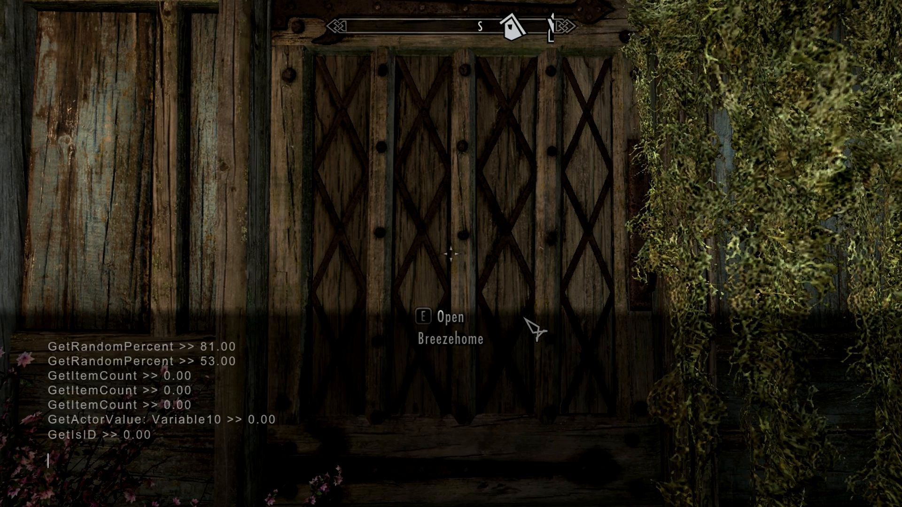
Step: Disable NPC detection with the tdetect console command and dismiss the console
text(tdete)
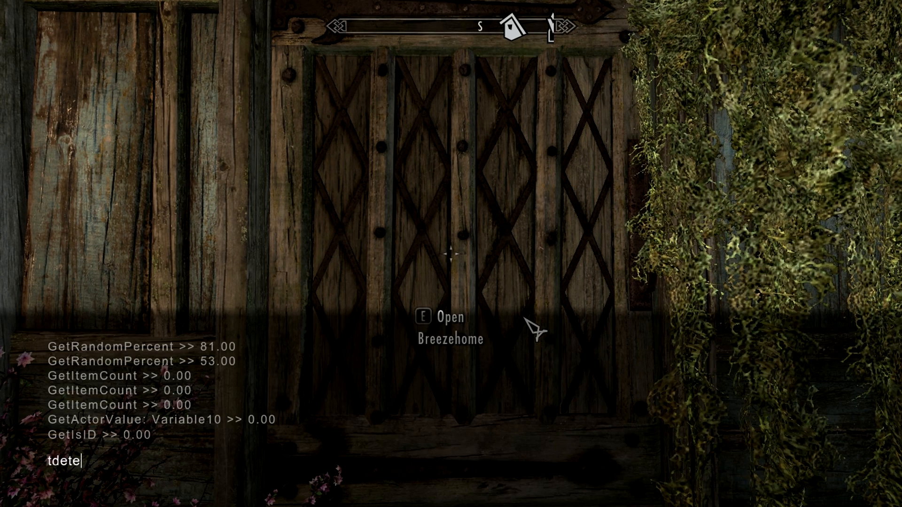
text(ct)
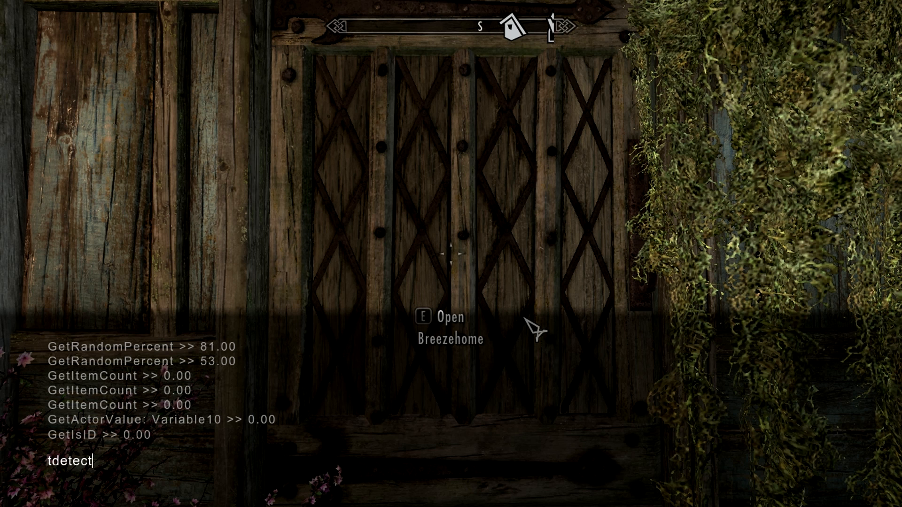
key(Return)
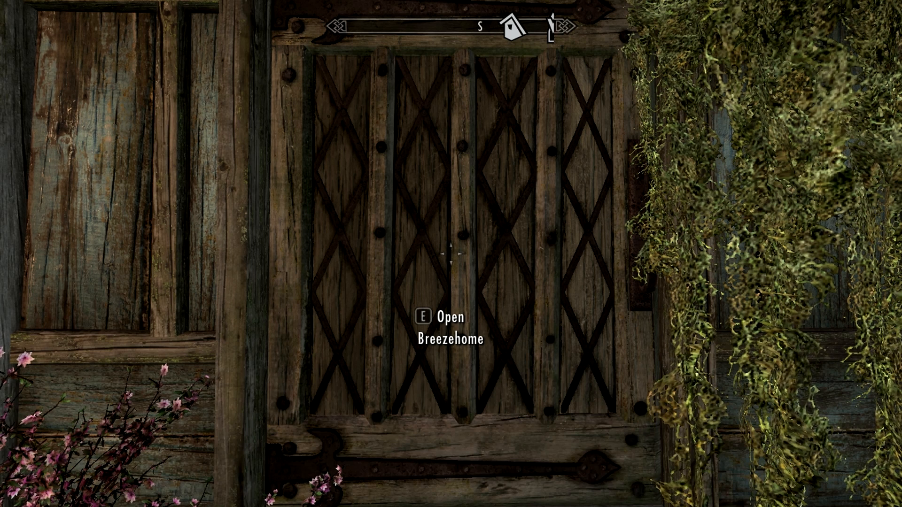
key(e)
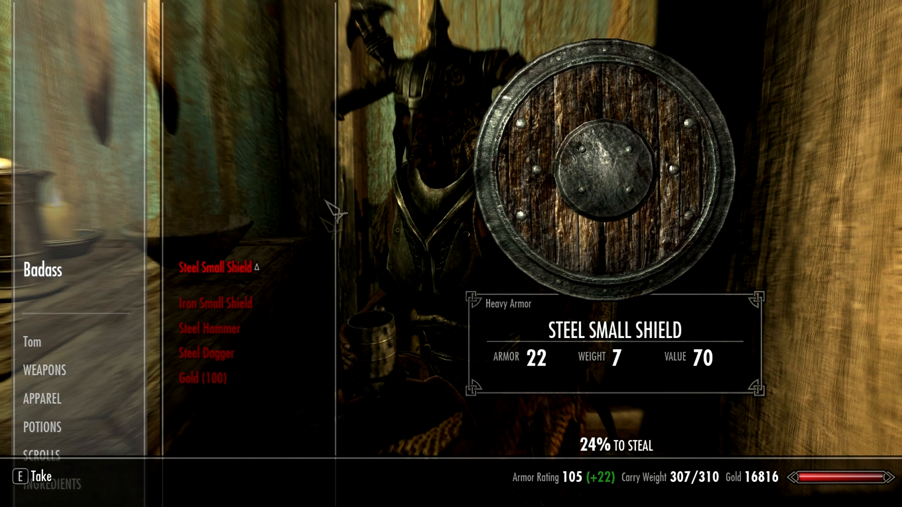
mouse_move(209, 329)
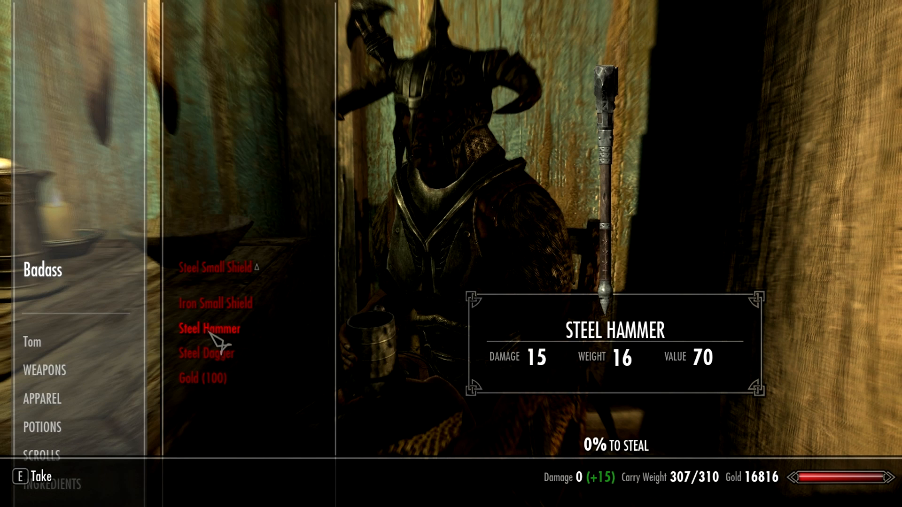
Step: Browse the Badass enemy's inventory of steel shields, hammer, dagger and 100 gold
click(203, 377)
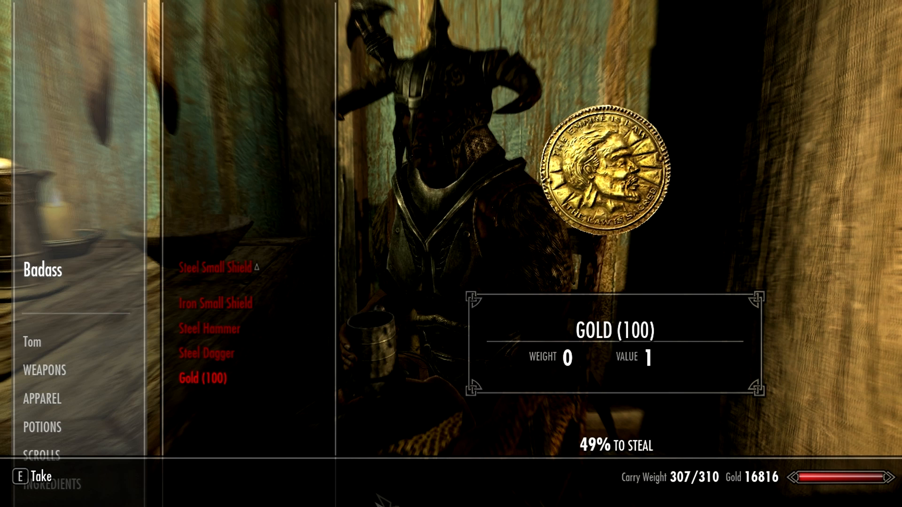
click(207, 353)
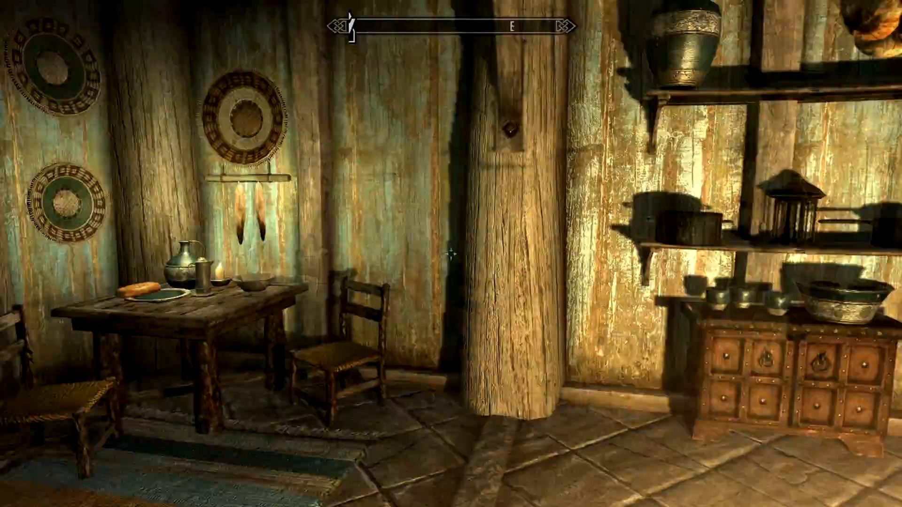
mouse_move(450, 253)
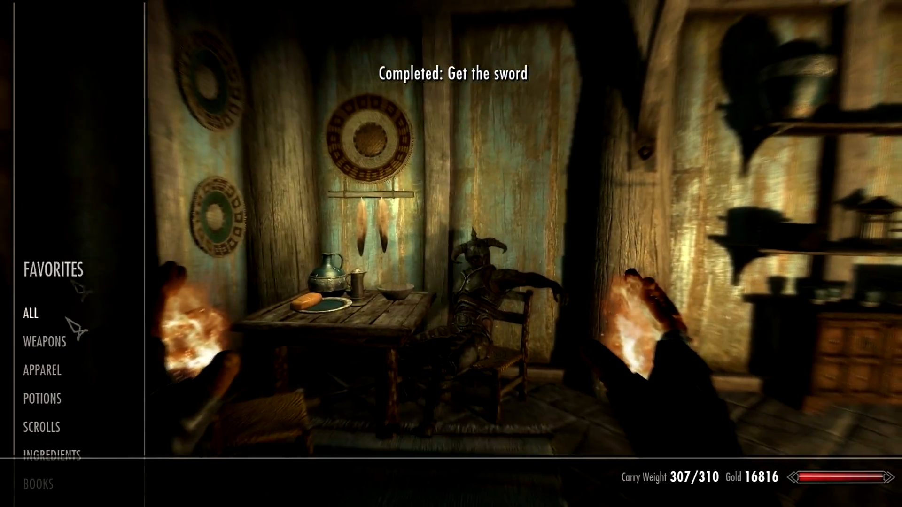
Step: Pick up the sword in Breezehome to complete the Get the sword objective
click(44, 341)
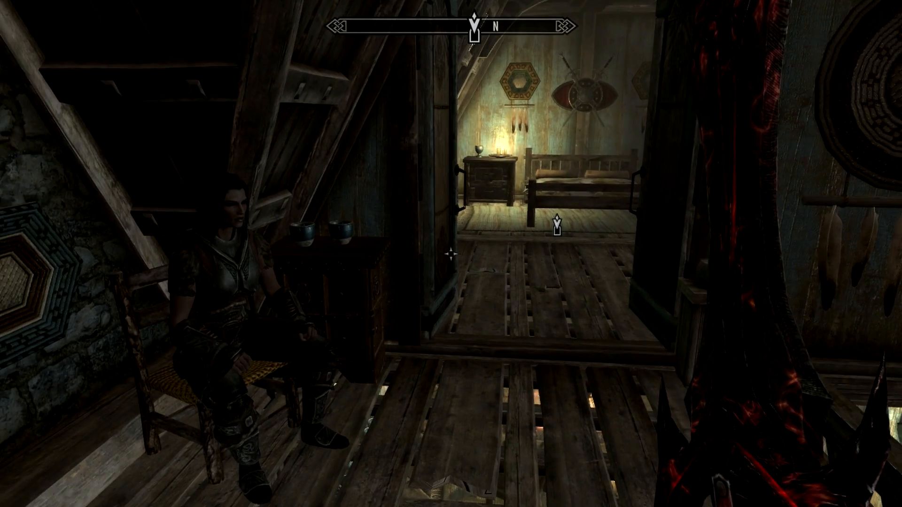
mouse_move(451, 255)
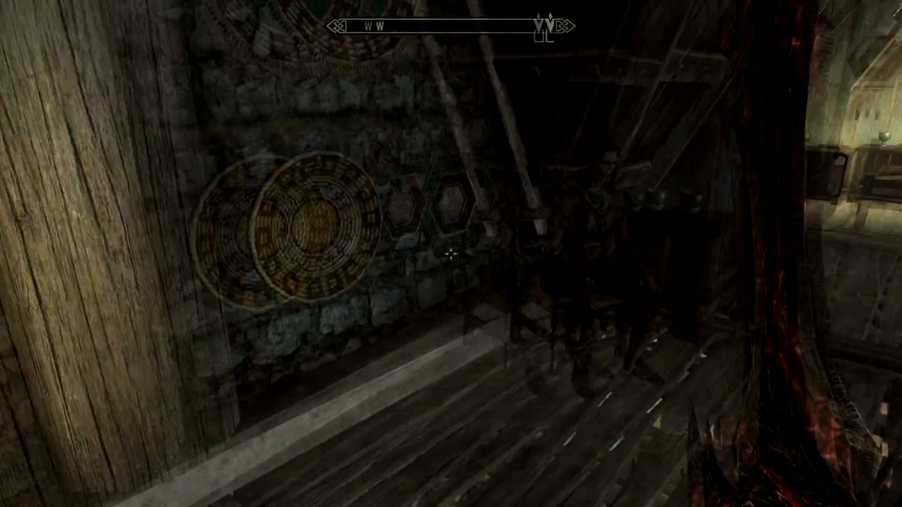
mouse_move(450, 253)
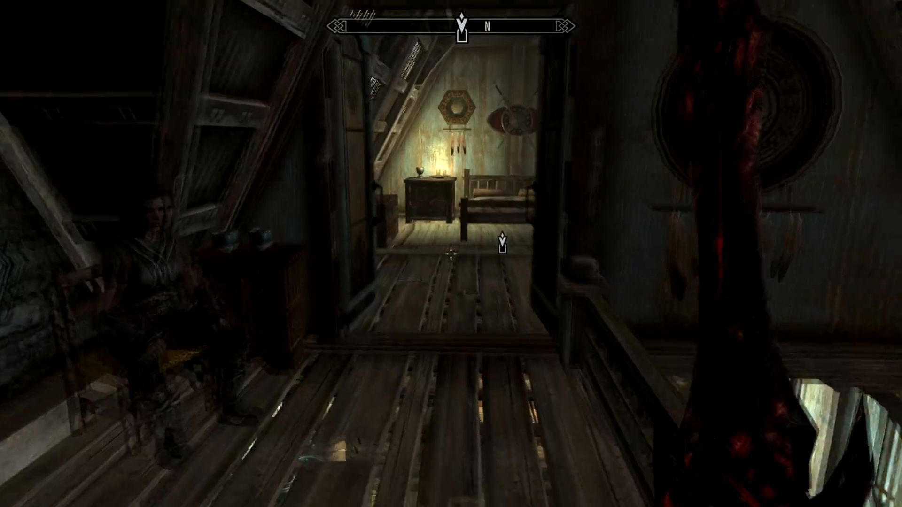